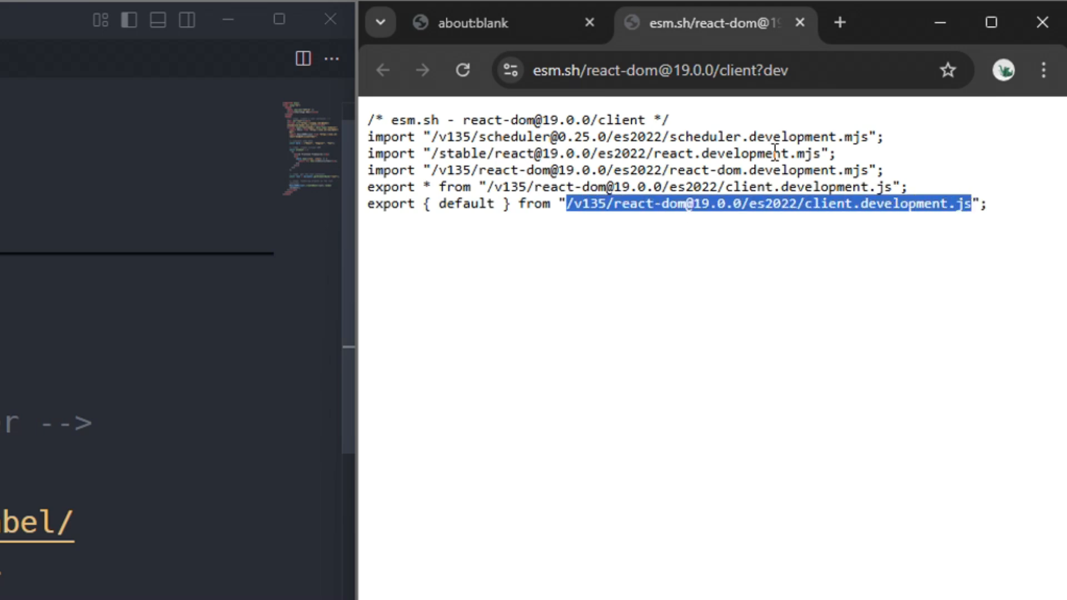
pyautogui.click(673, 70)
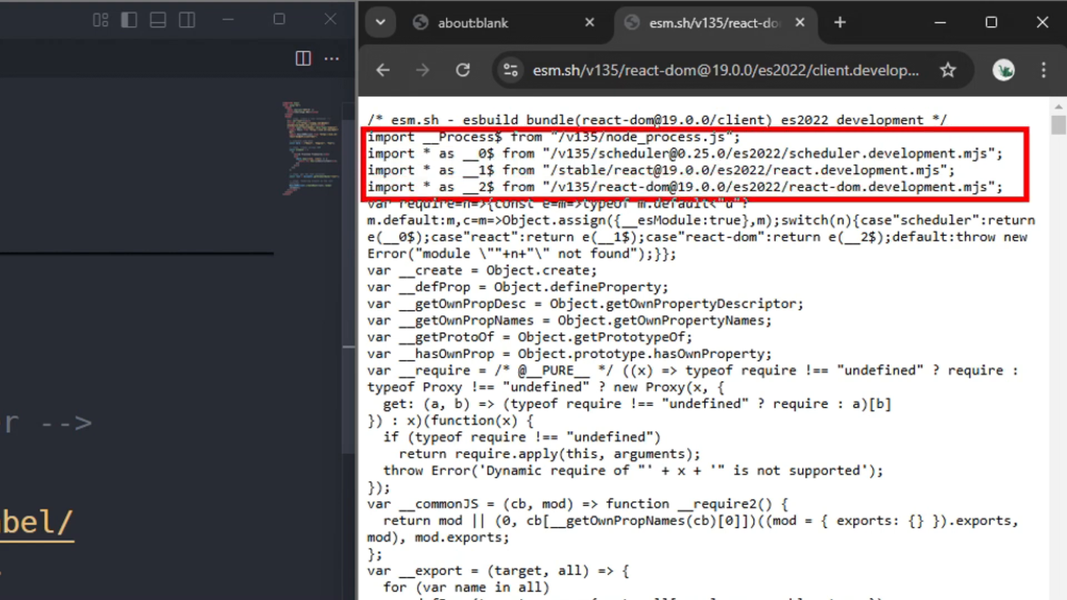
pyautogui.moveTo(963, 348)
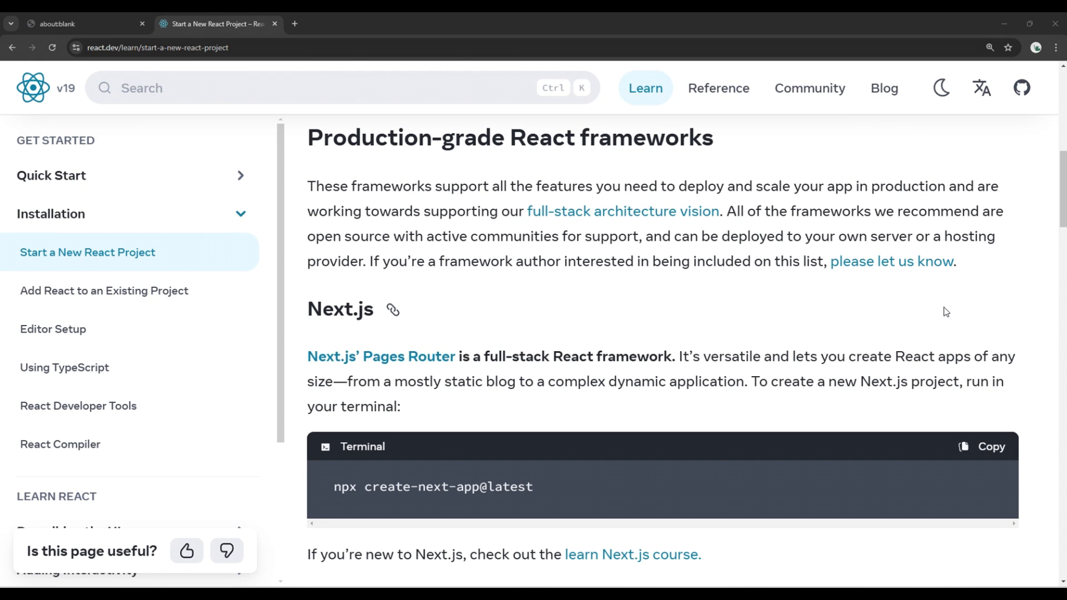
pyautogui.moveTo(928, 334)
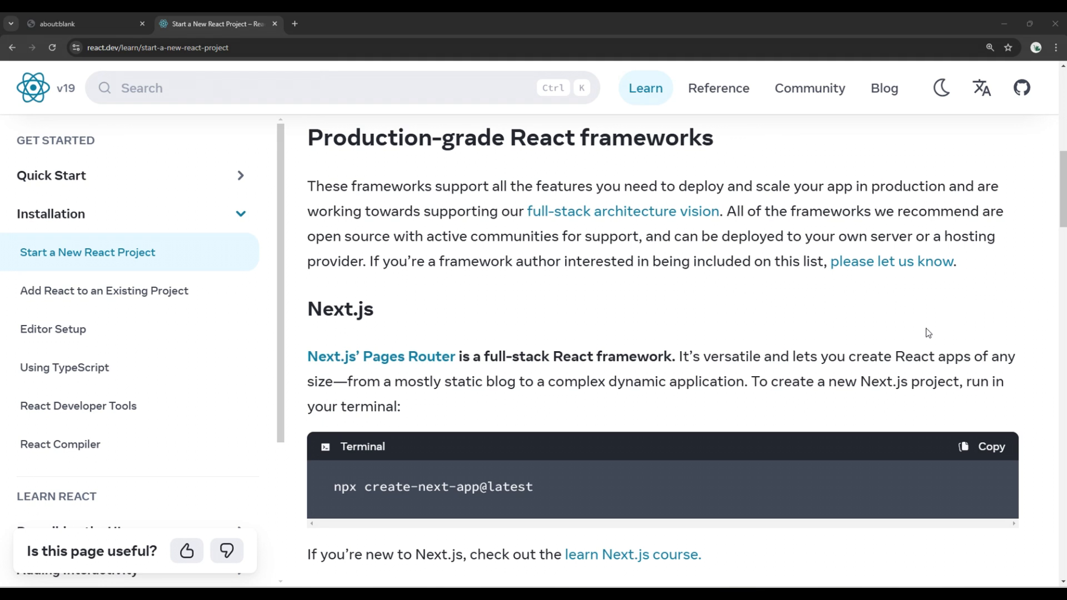
pyautogui.moveTo(458, 227)
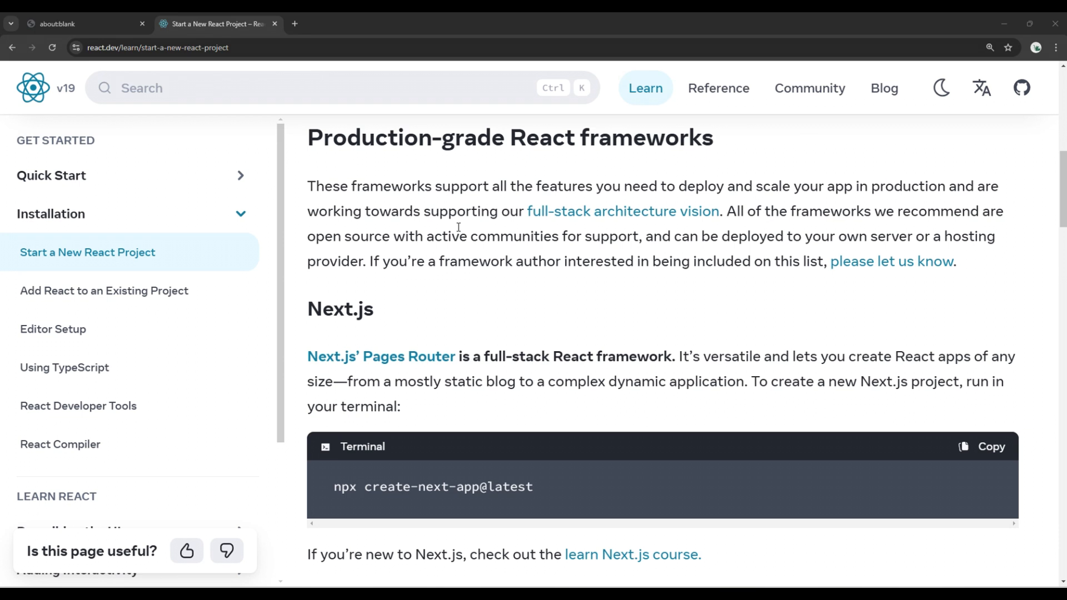
pyautogui.scroll(-3)
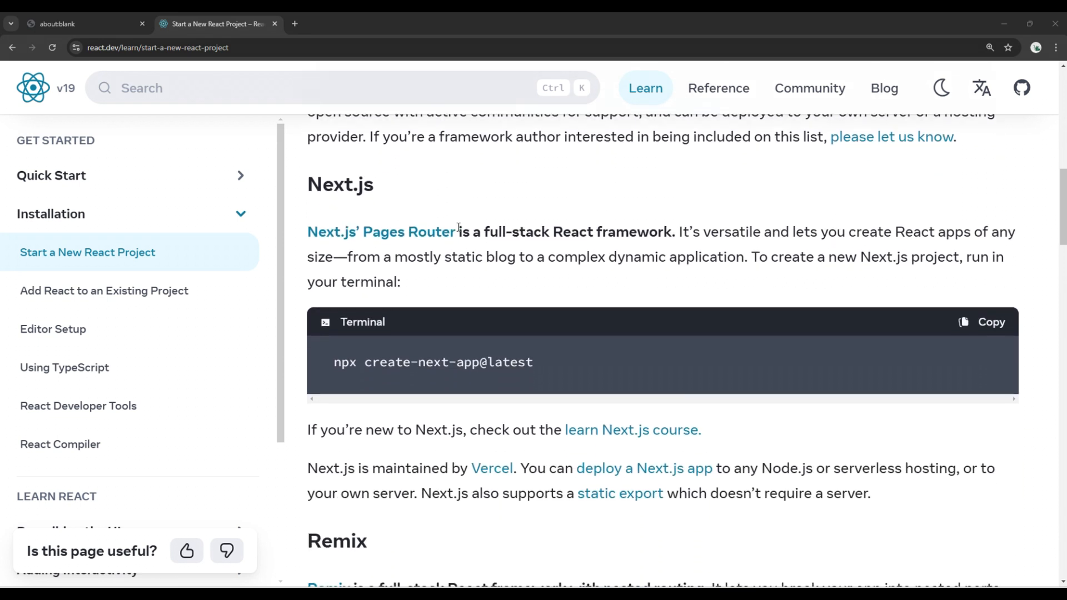
pyautogui.scroll(-3)
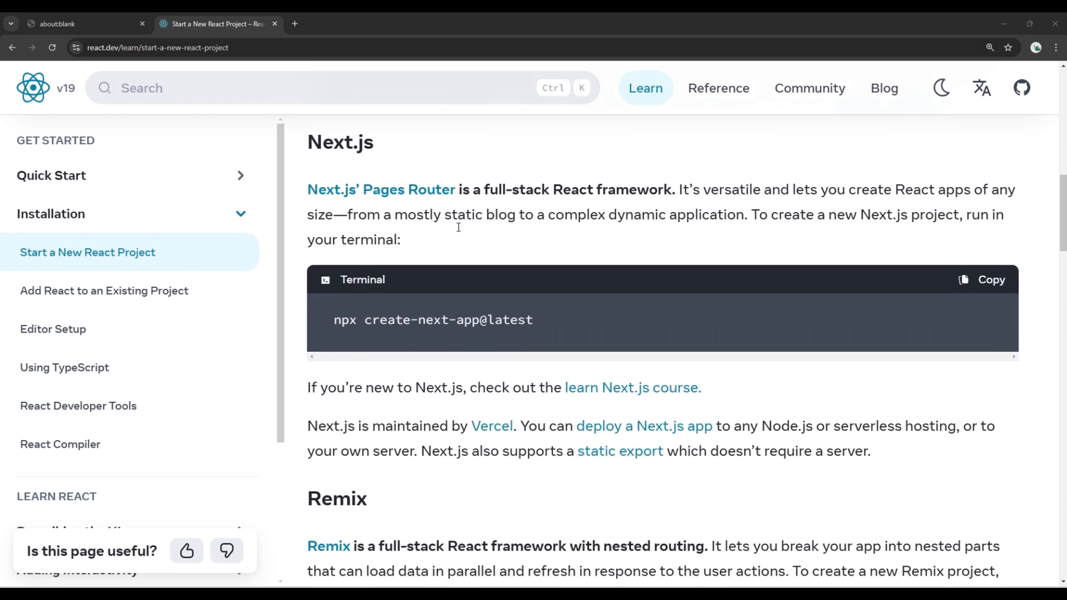
pyautogui.scroll(-3)
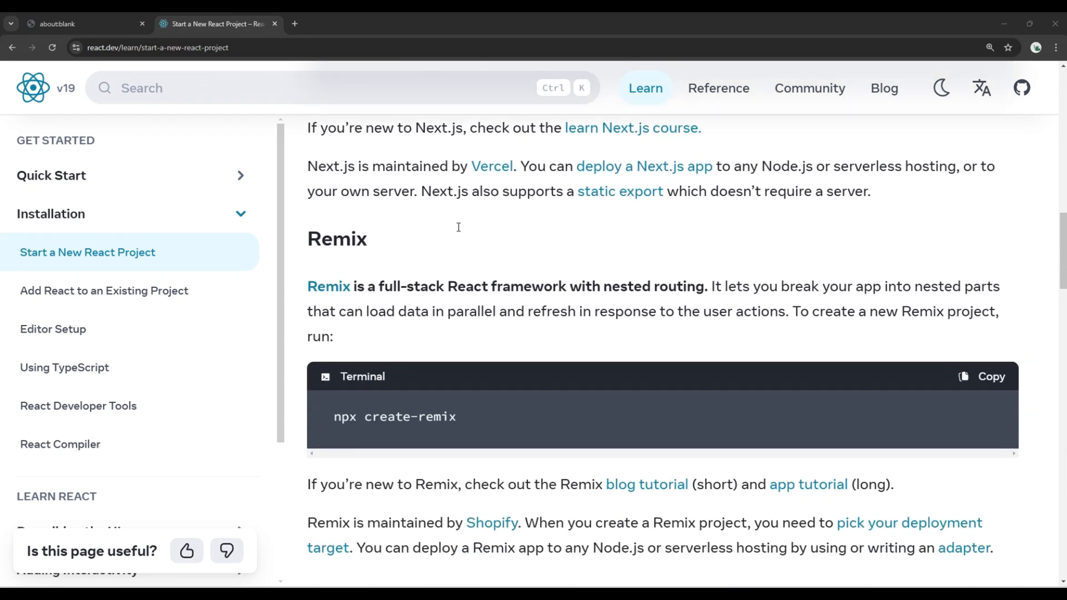
pyautogui.scroll(-3)
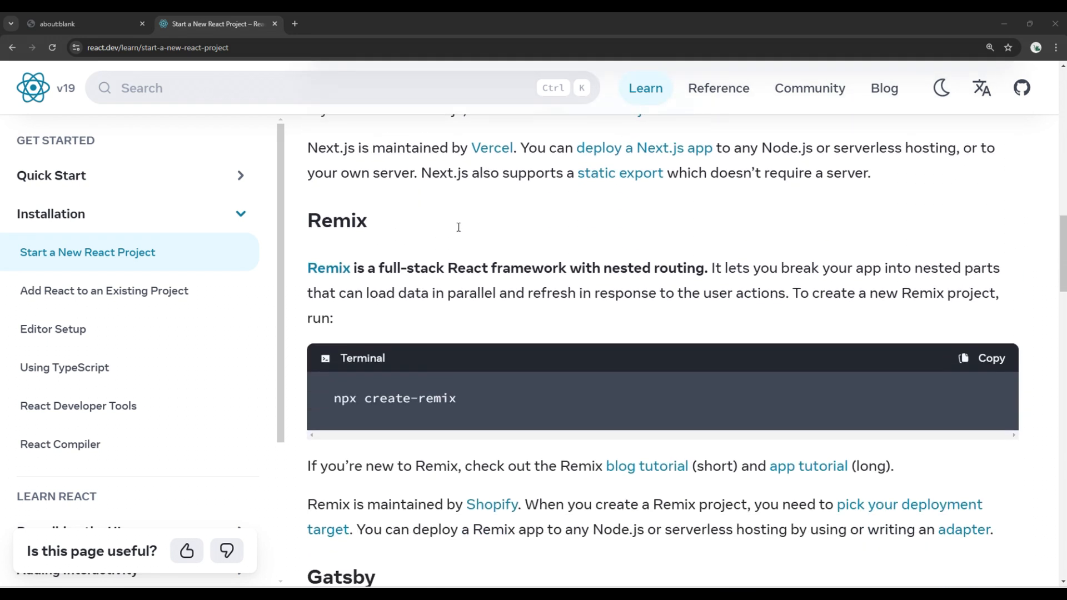
pyautogui.scroll(-3)
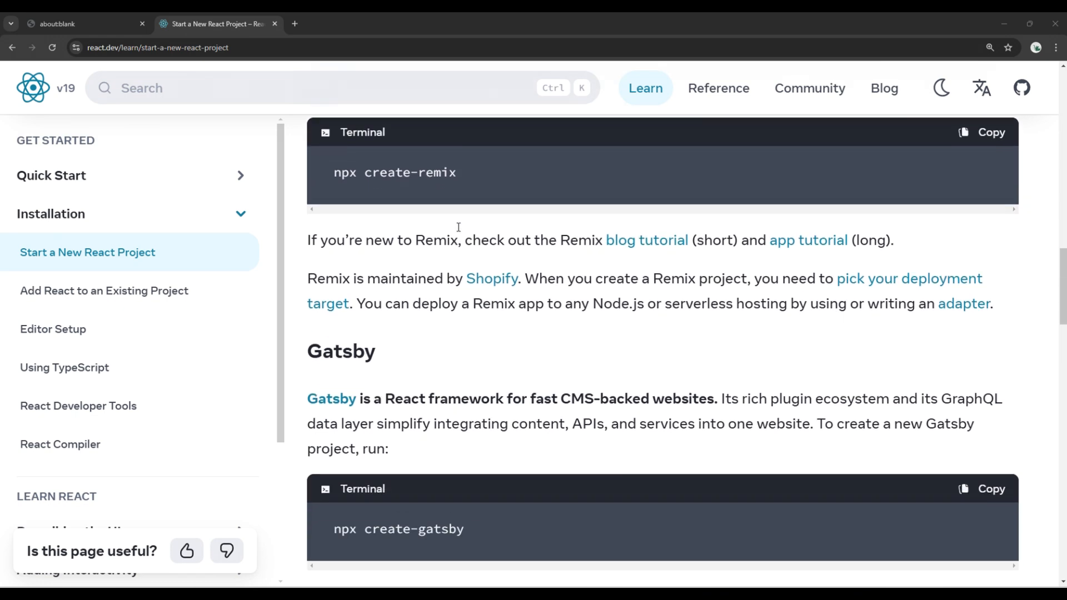
pyautogui.scroll(-3)
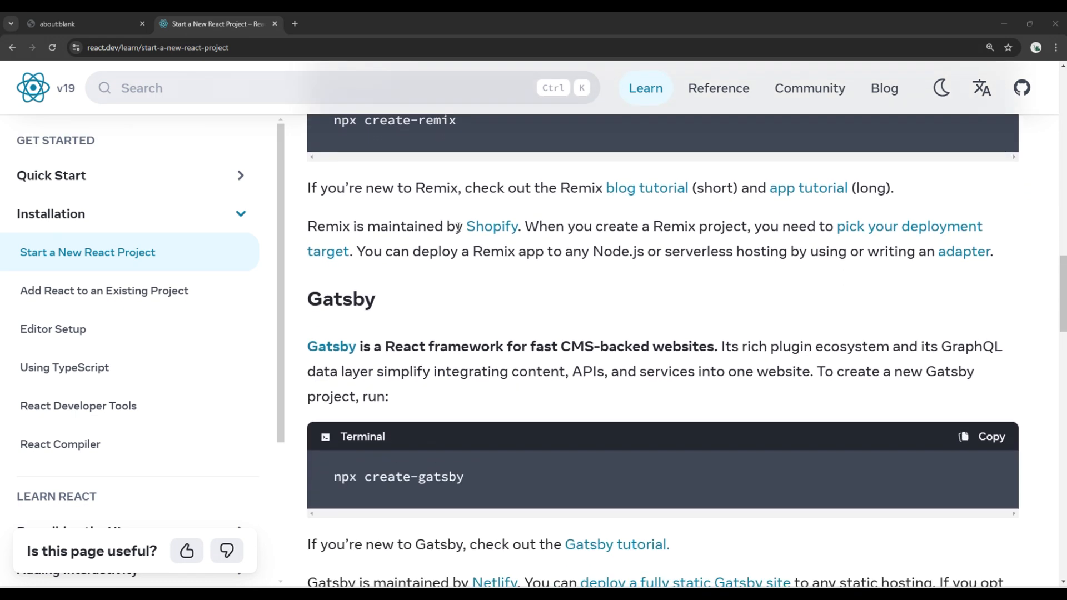
pyautogui.scroll(-3)
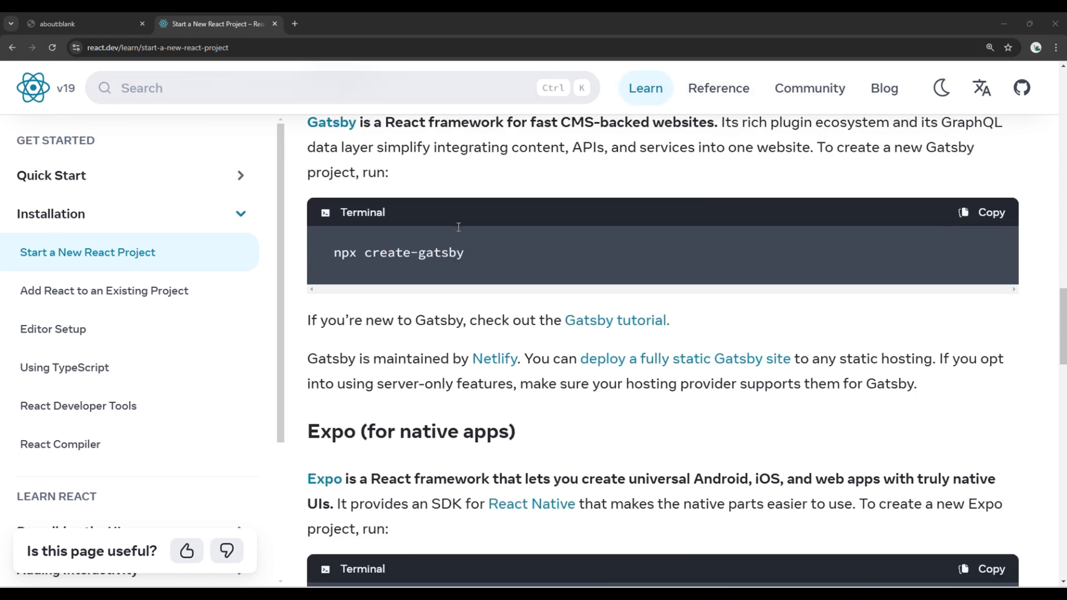
pyautogui.scroll(-3)
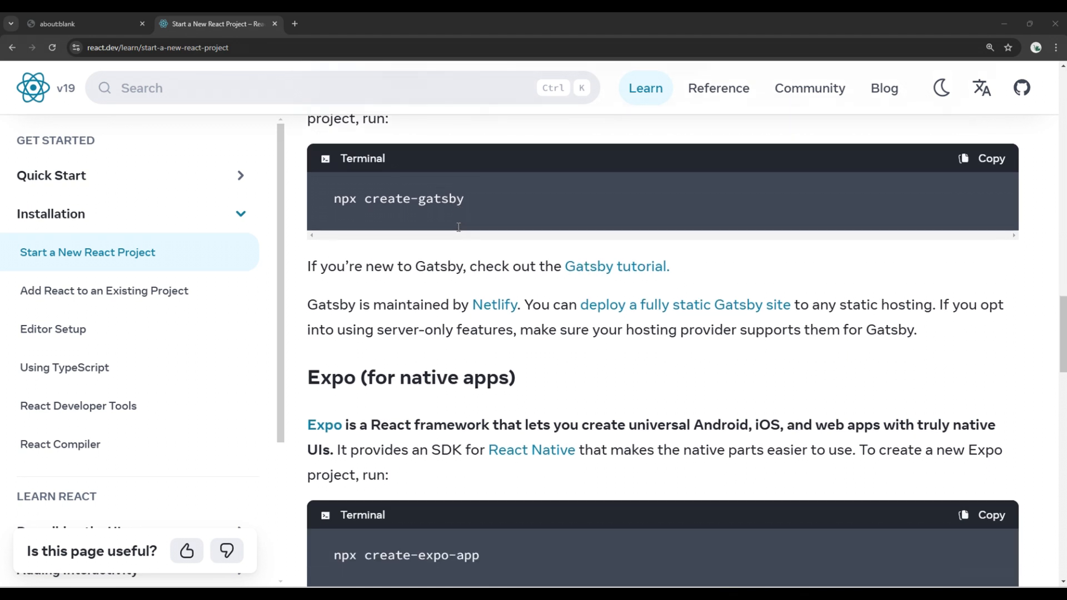
pyautogui.scroll(-3)
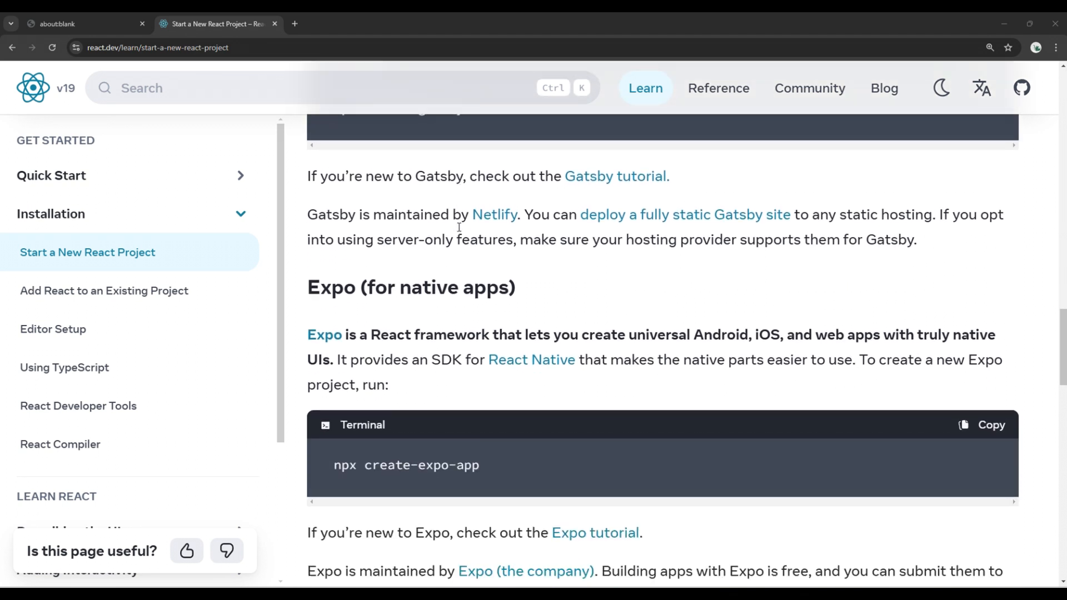
pyautogui.scroll(-3)
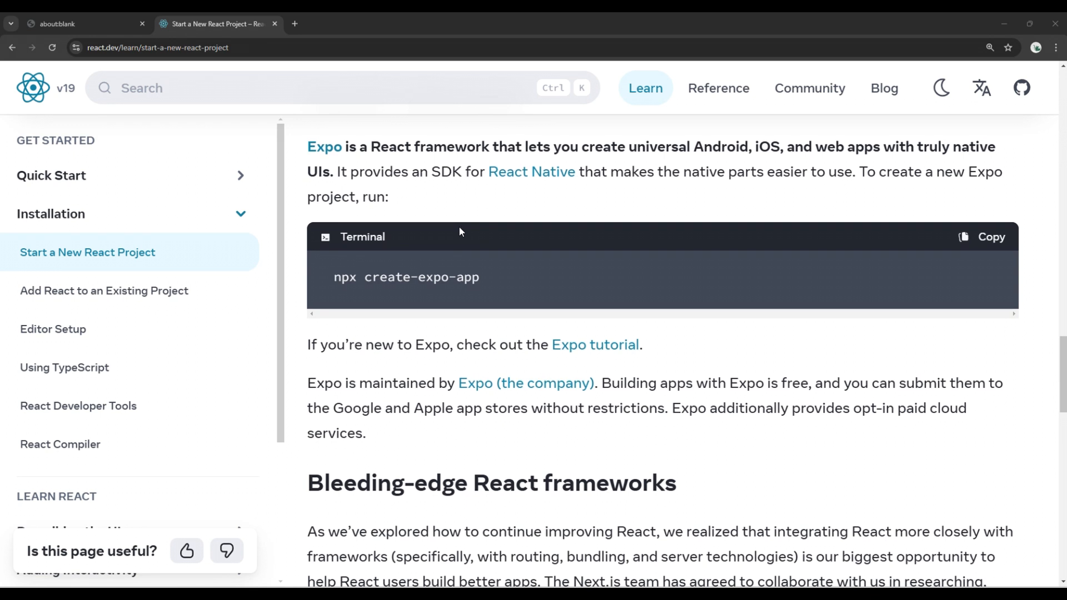
pyautogui.scroll(-3)
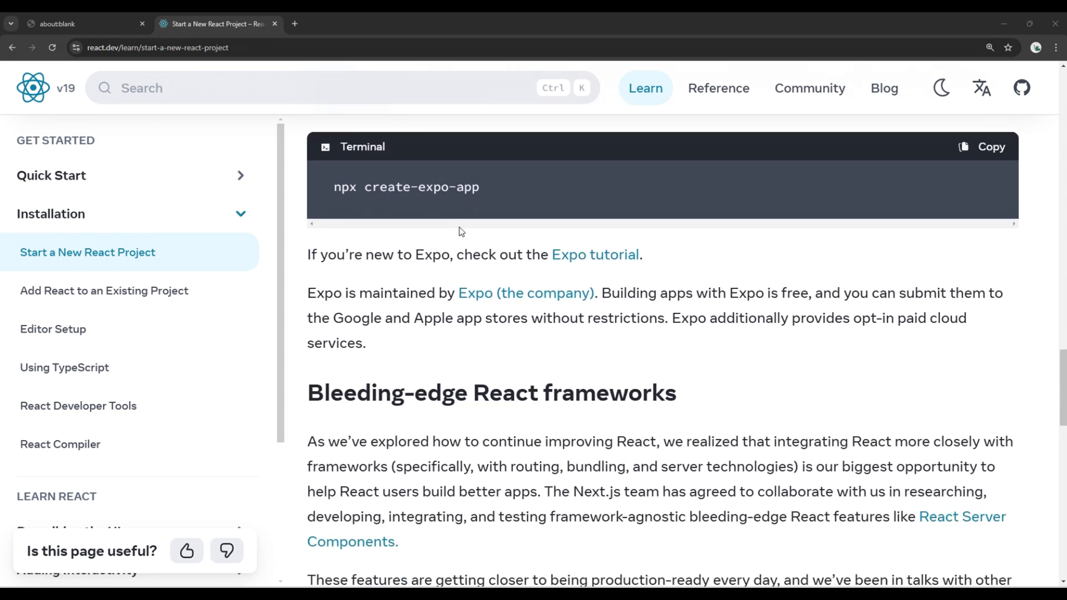
pyautogui.scroll(-3)
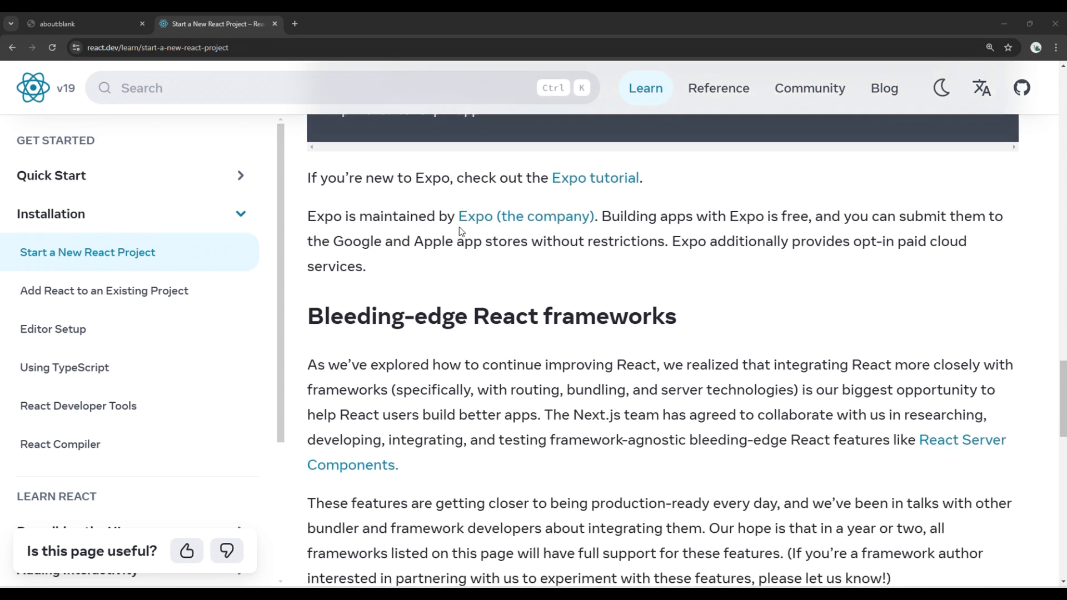
pyautogui.scroll(-3)
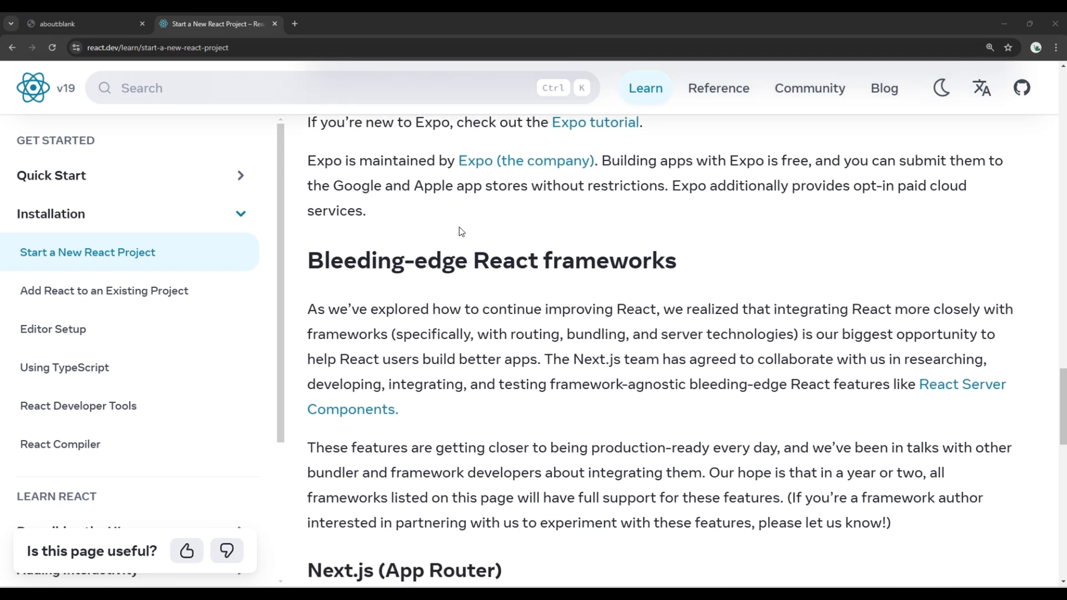
pyautogui.scroll(-3)
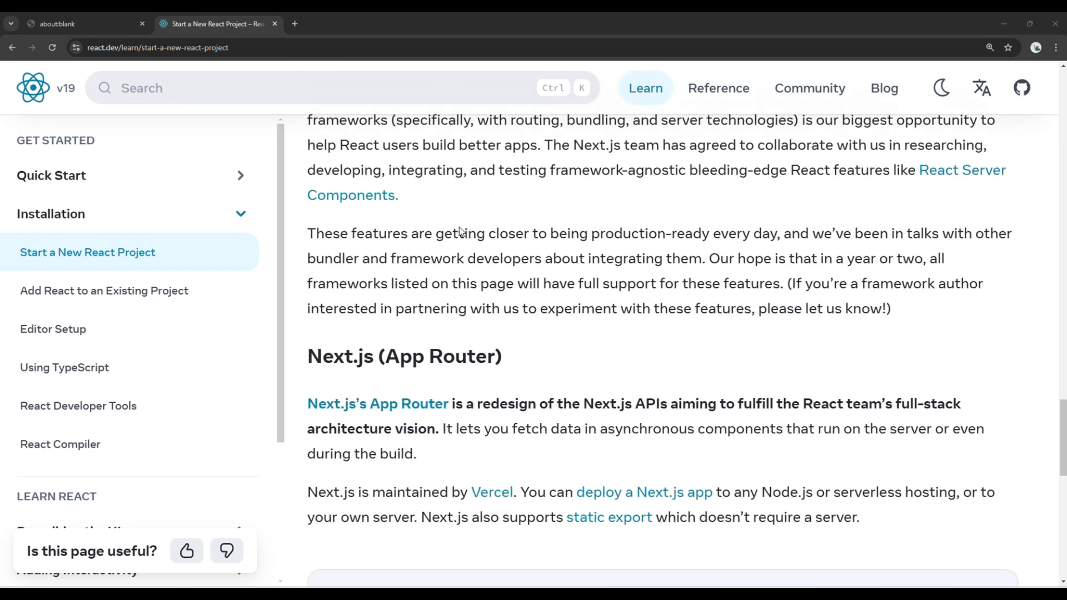
pyautogui.scroll(-3)
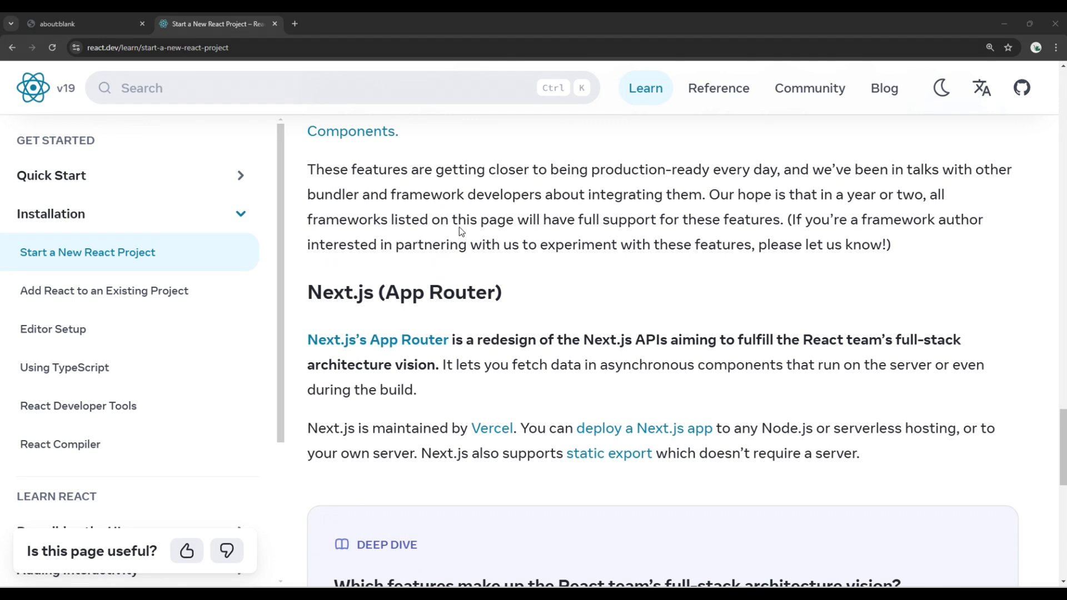
pyautogui.scroll(-3)
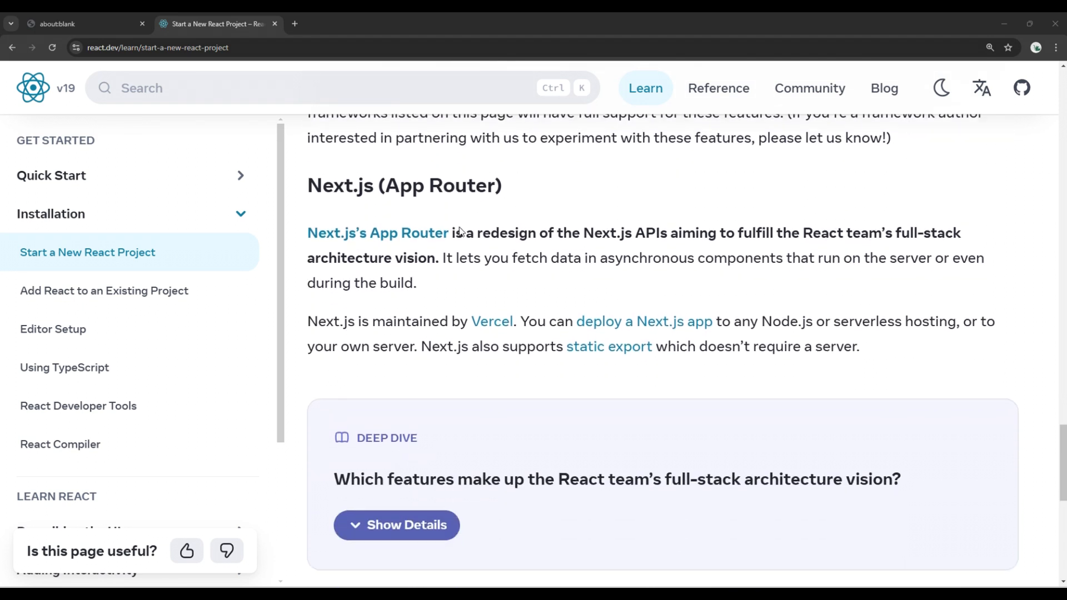
pyautogui.scroll(-3)
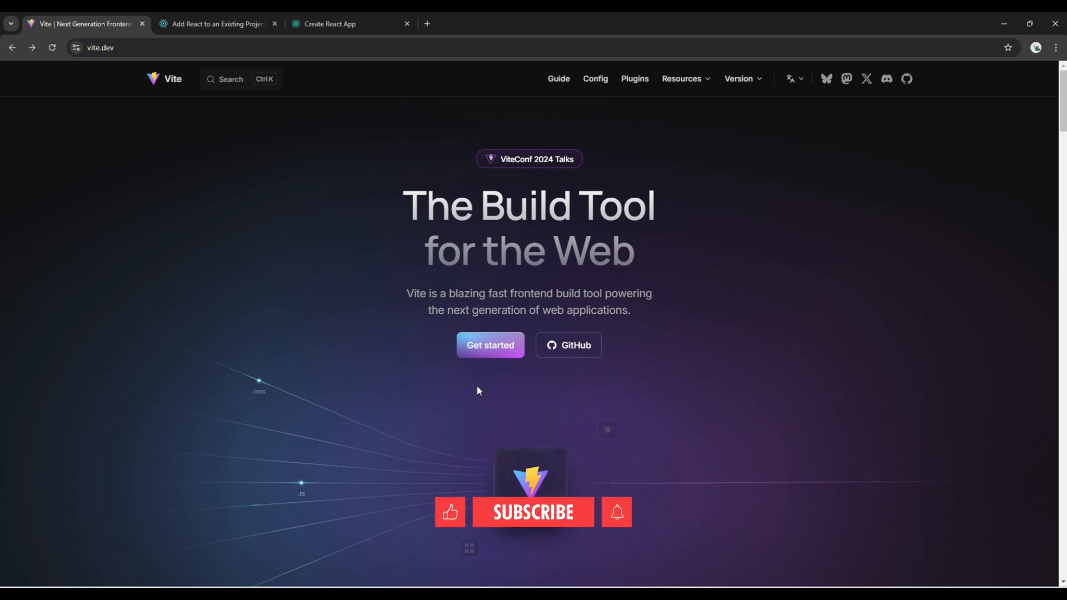
# Step: Open Vite's Getting Started guide and highlight the react template preset
pyautogui.click(532, 511)
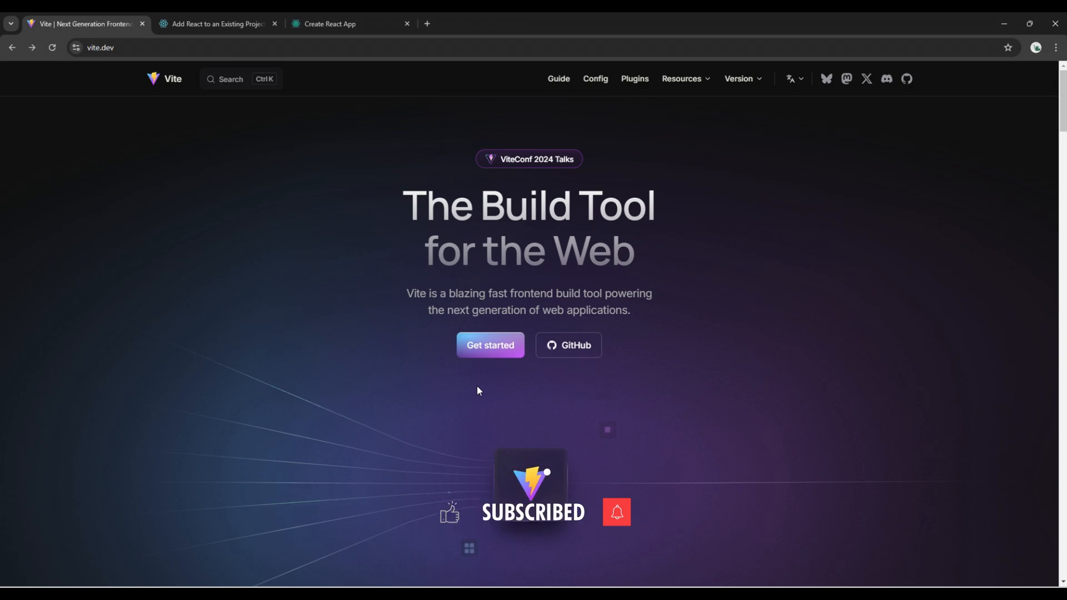
pyautogui.click(489, 345)
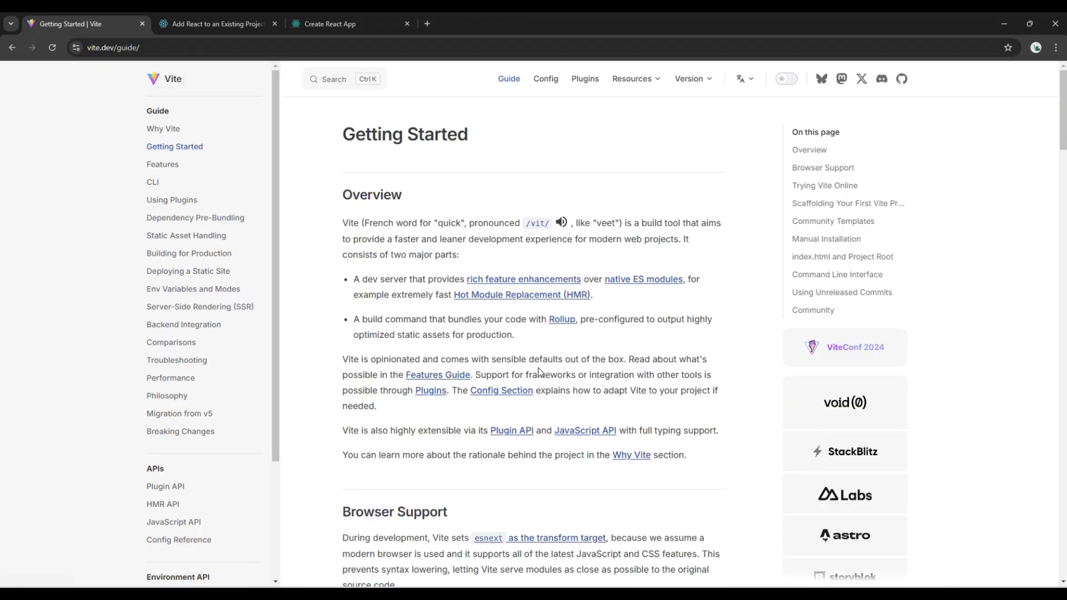
pyautogui.moveTo(524, 474)
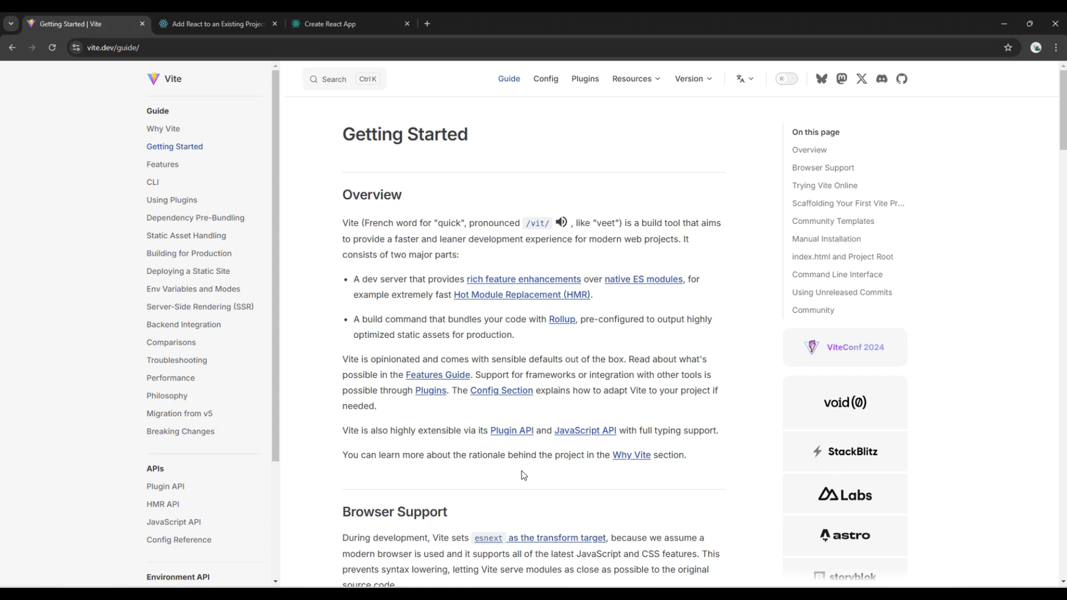
pyautogui.scroll(-3)
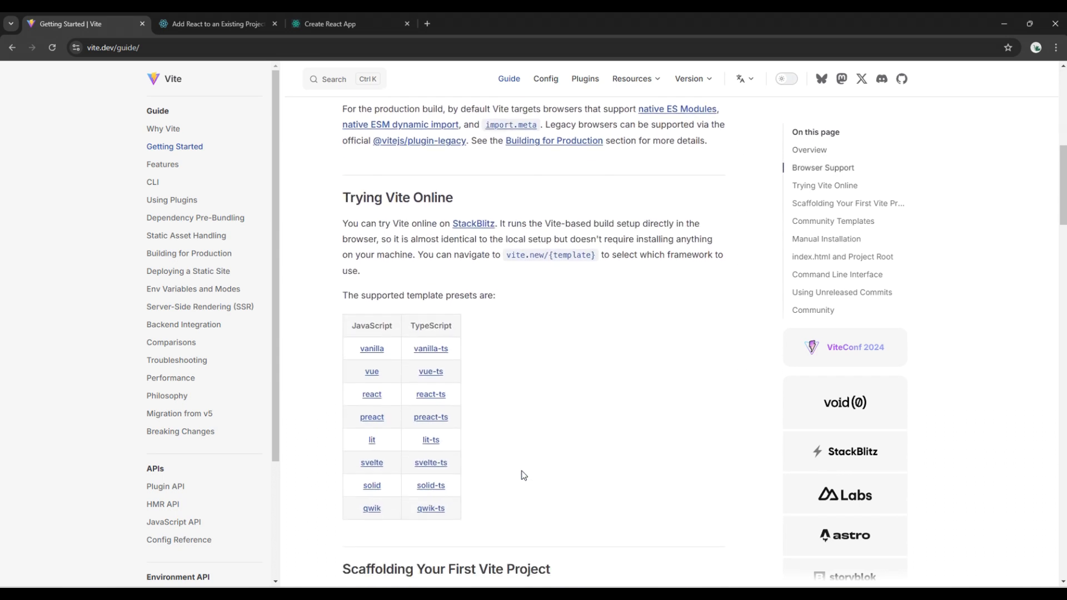
pyautogui.scroll(-3)
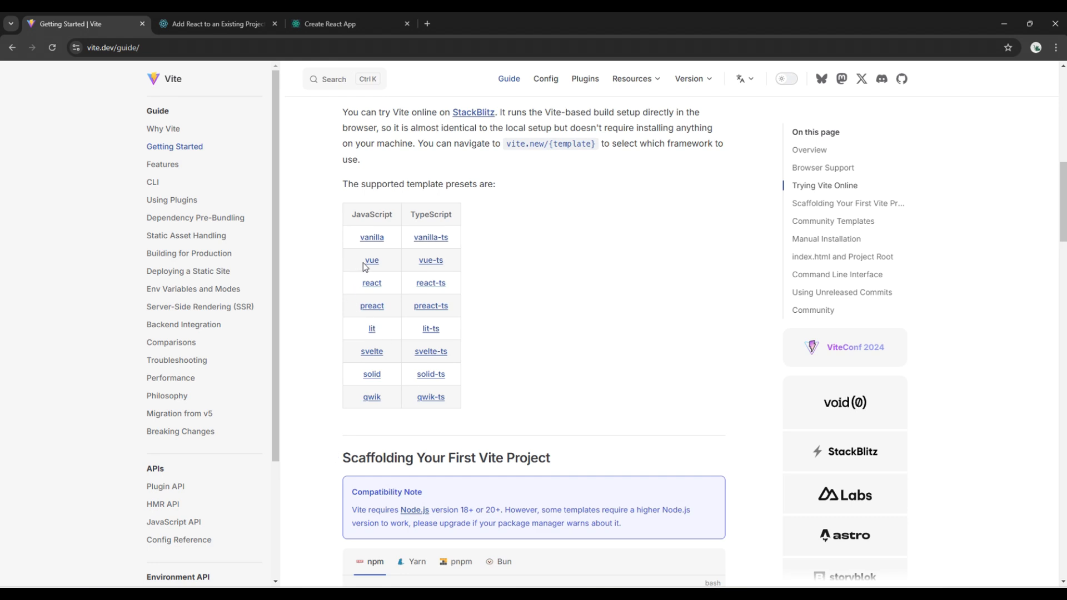
pyautogui.doubleClick(371, 282)
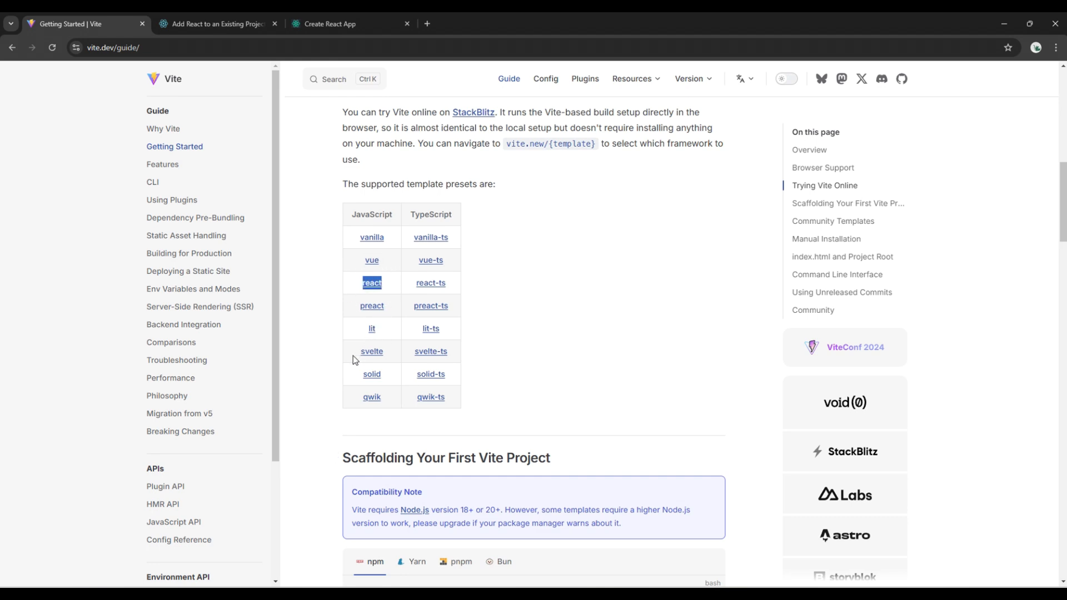
pyautogui.moveTo(622, 406)
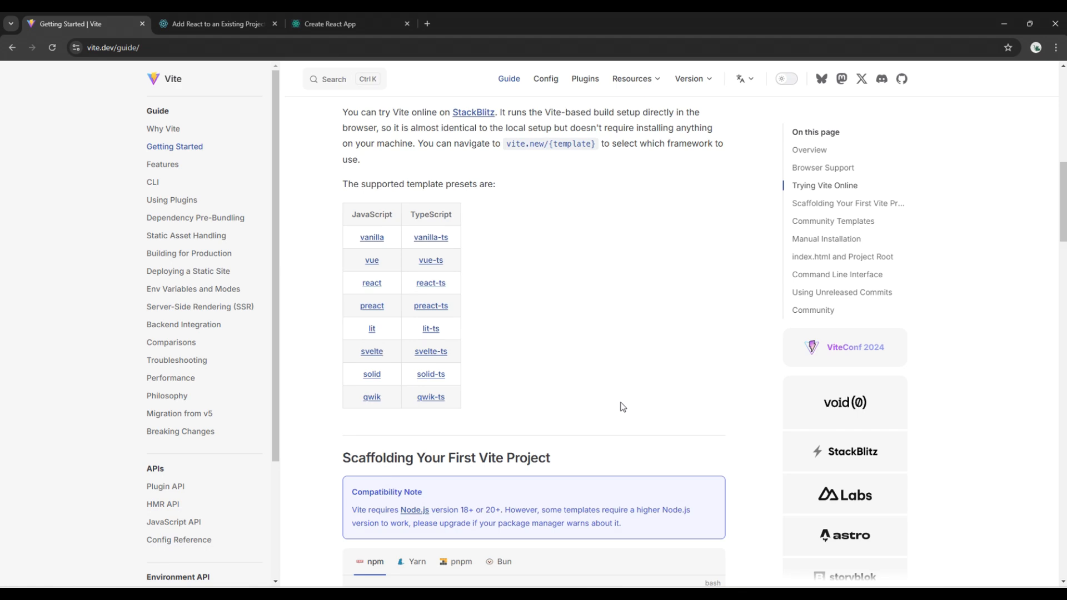
# Step: Read down to Scaffolding Your First Vite Project and Community Templates, then return to the React docs
pyautogui.scroll(-3)
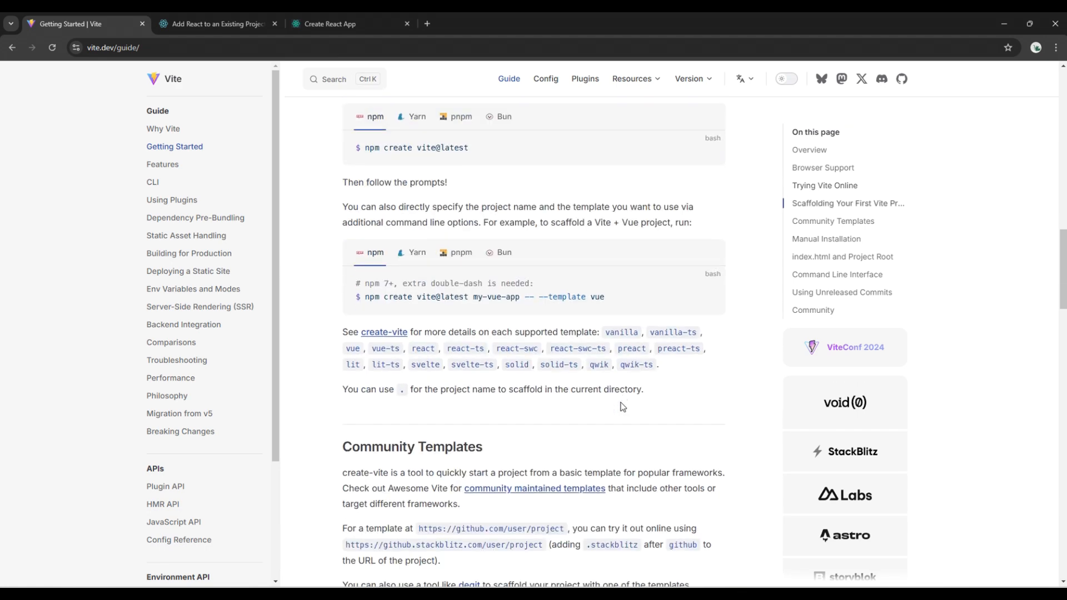
pyautogui.scroll(-3)
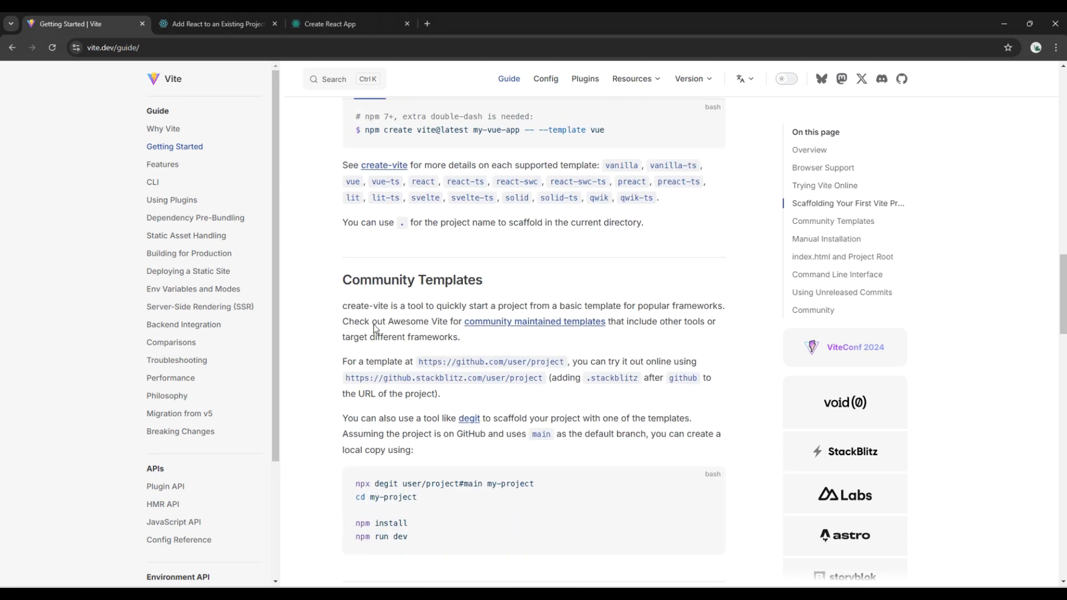
pyautogui.click(214, 24)
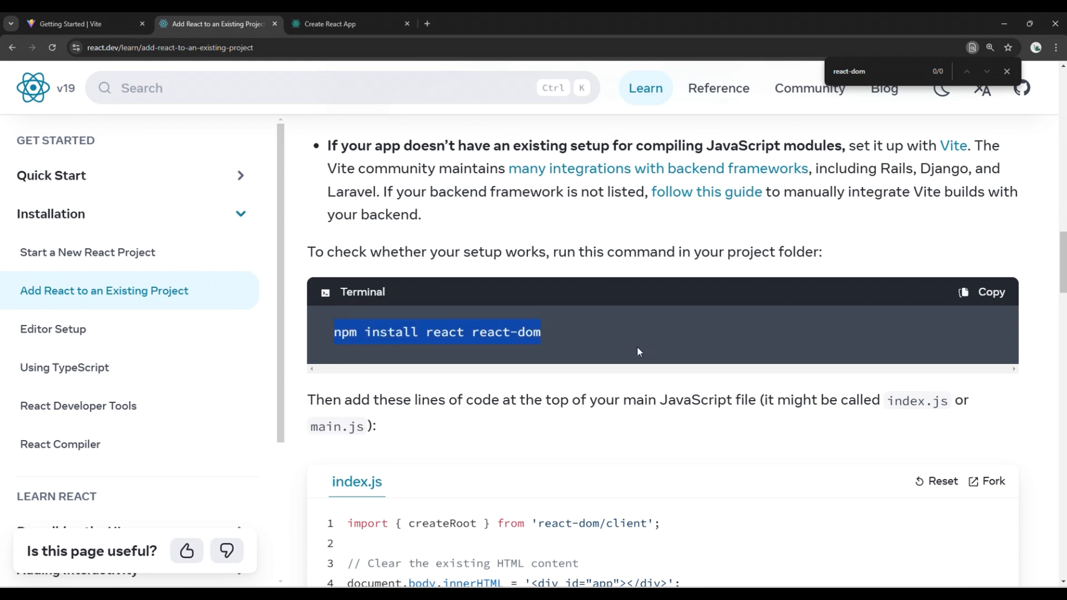
pyautogui.moveTo(575, 352)
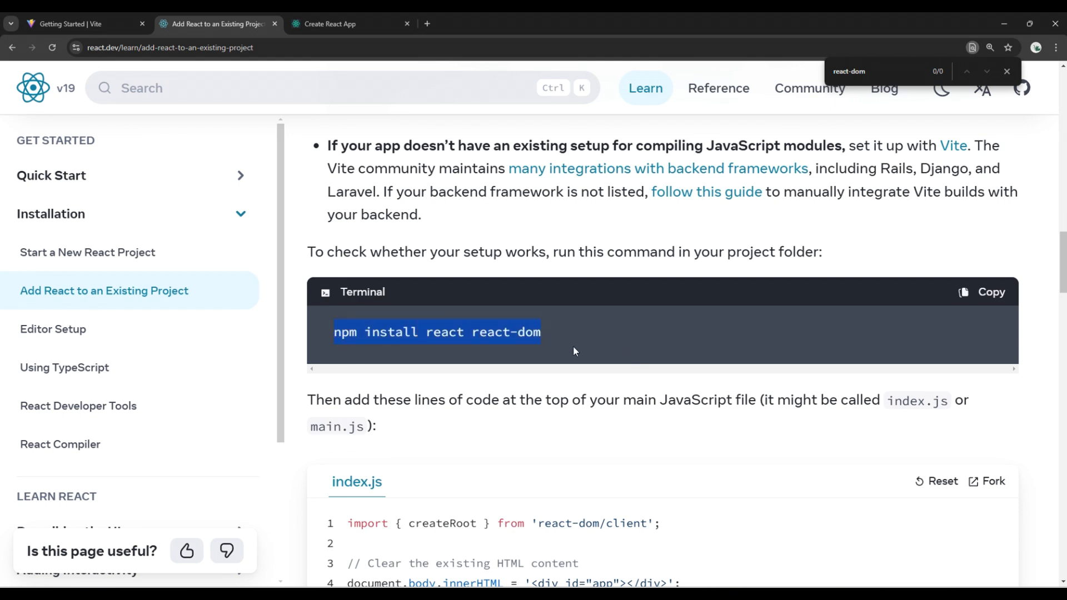
pyautogui.moveTo(591, 336)
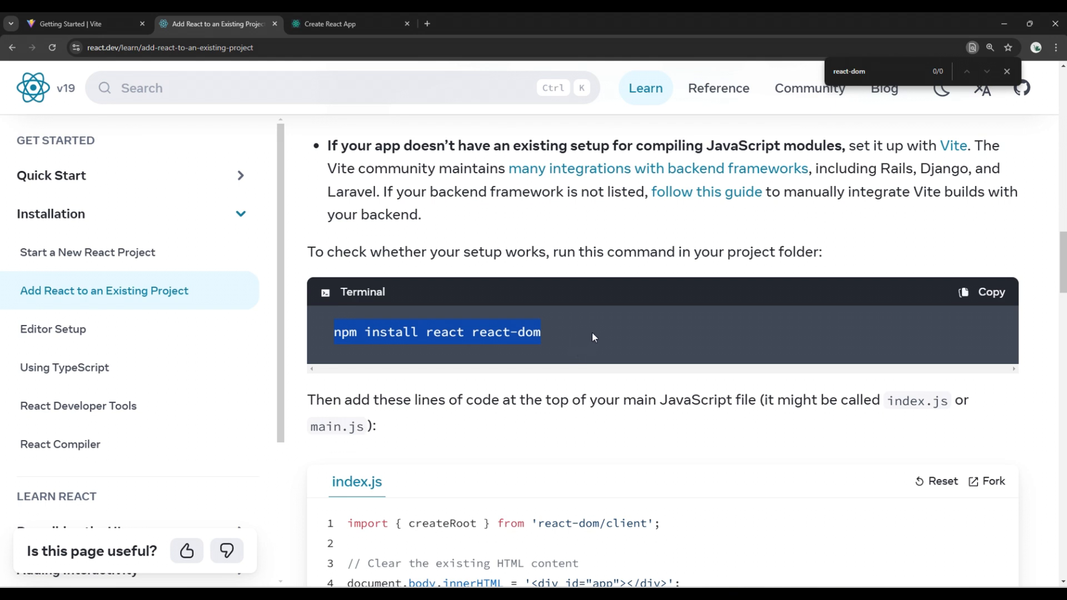
# Step: View the index.js createRoot snippet on the existing-project page and switch to the Create React App homepage
pyautogui.scroll(-3)
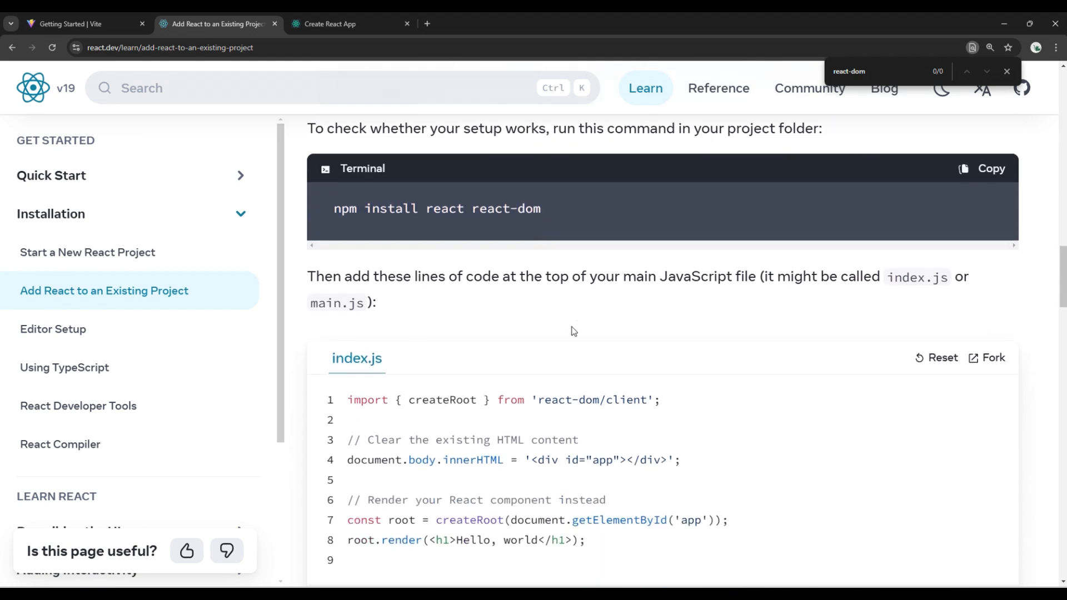
pyautogui.click(346, 24)
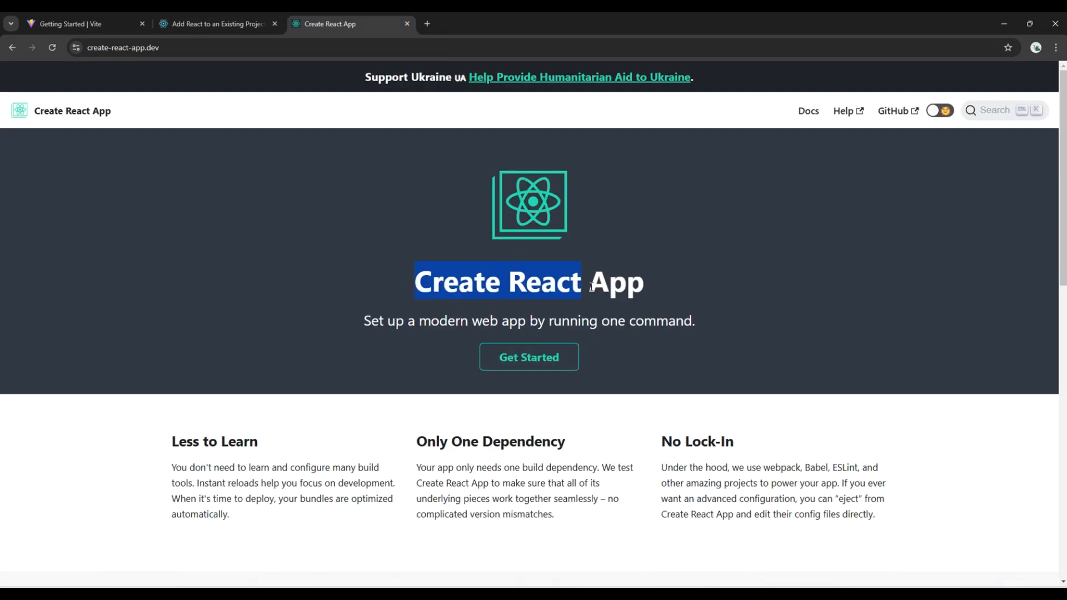
# Step: Read down to Easy to Maintain and highlight react-scripts in the react-scripts@latest upgrade command
pyautogui.scroll(-3)
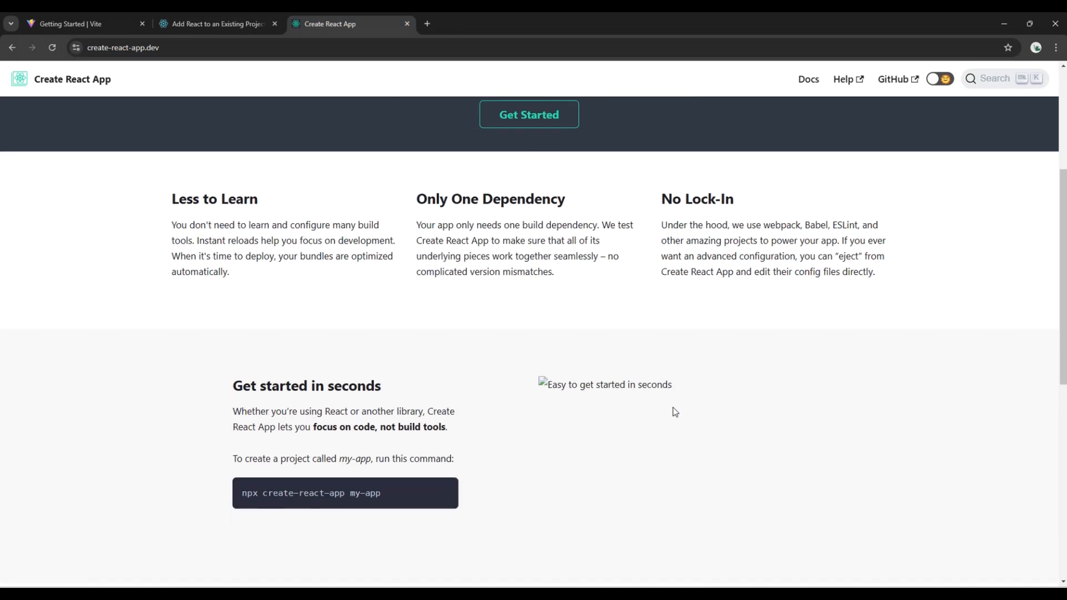
pyautogui.scroll(-3)
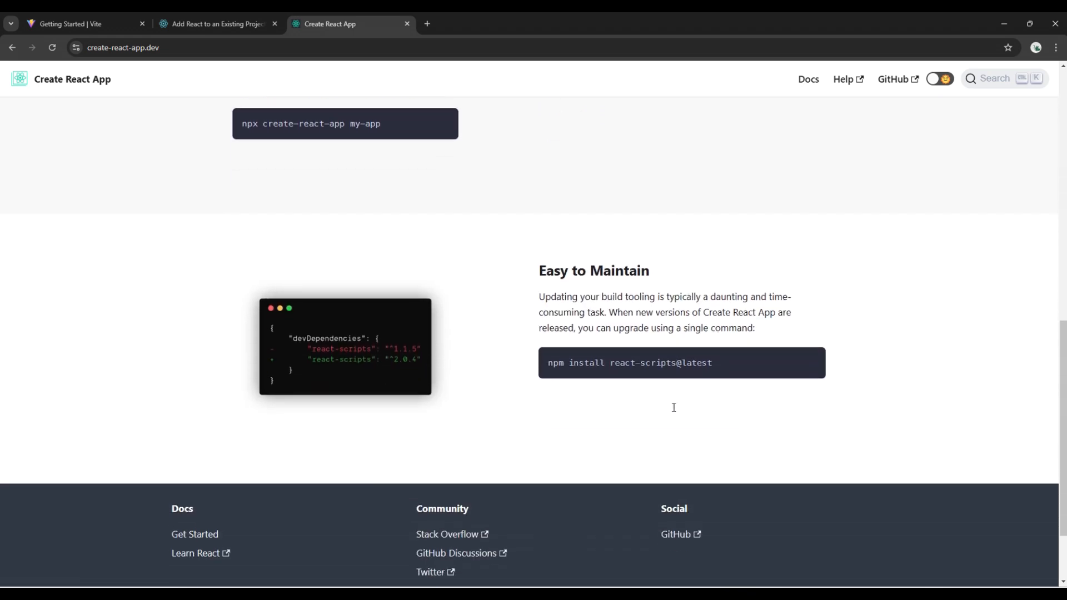
pyautogui.doubleClick(642, 362)
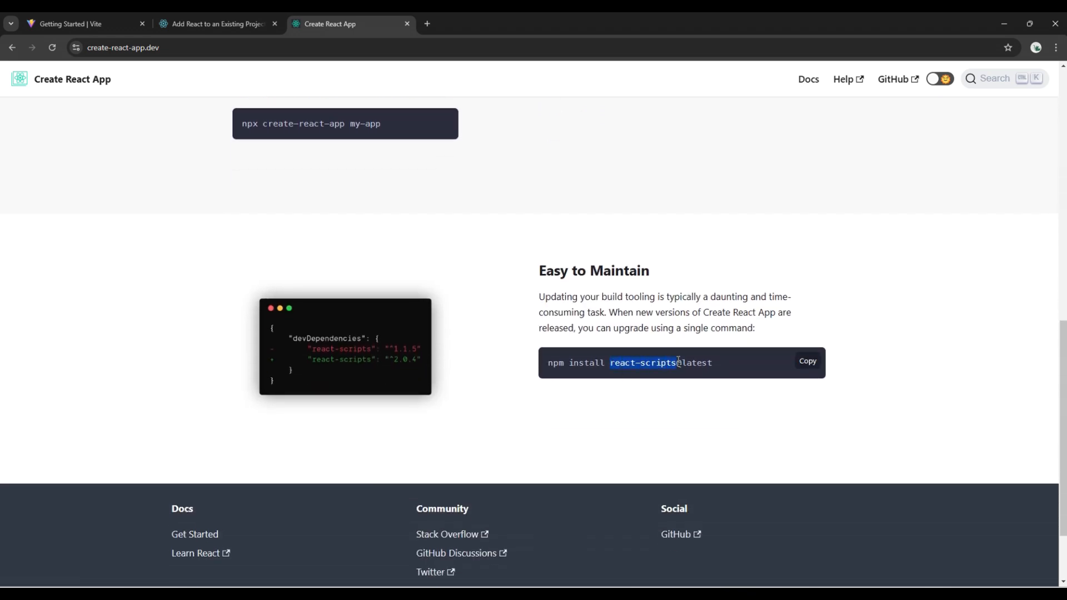
pyautogui.moveTo(687, 418)
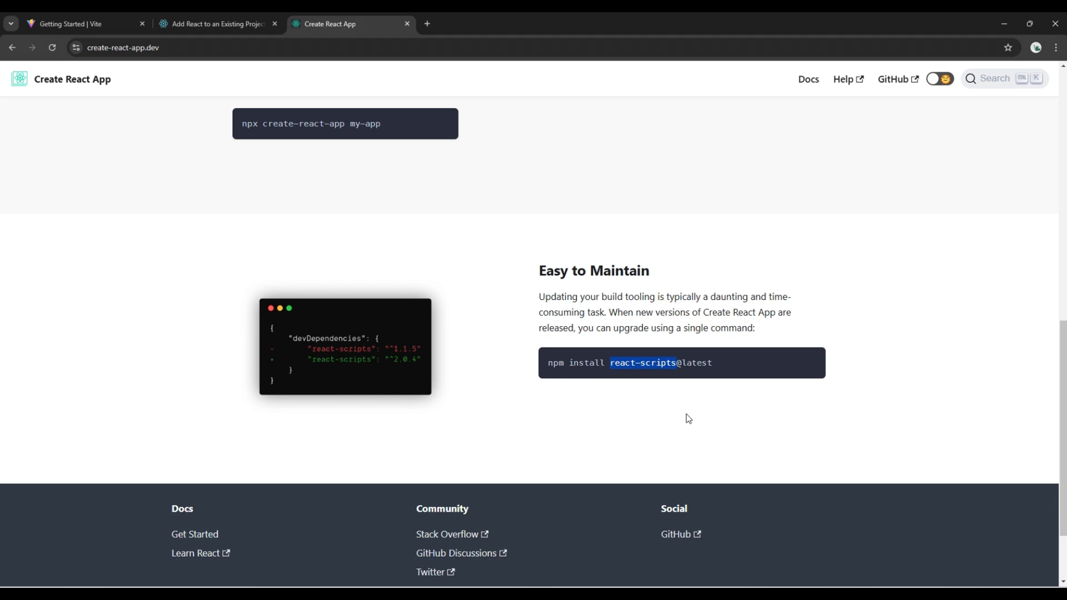
# Step: Return to the Vite guide's Manual Installation section with its npm install -D vite command
pyautogui.click(82, 24)
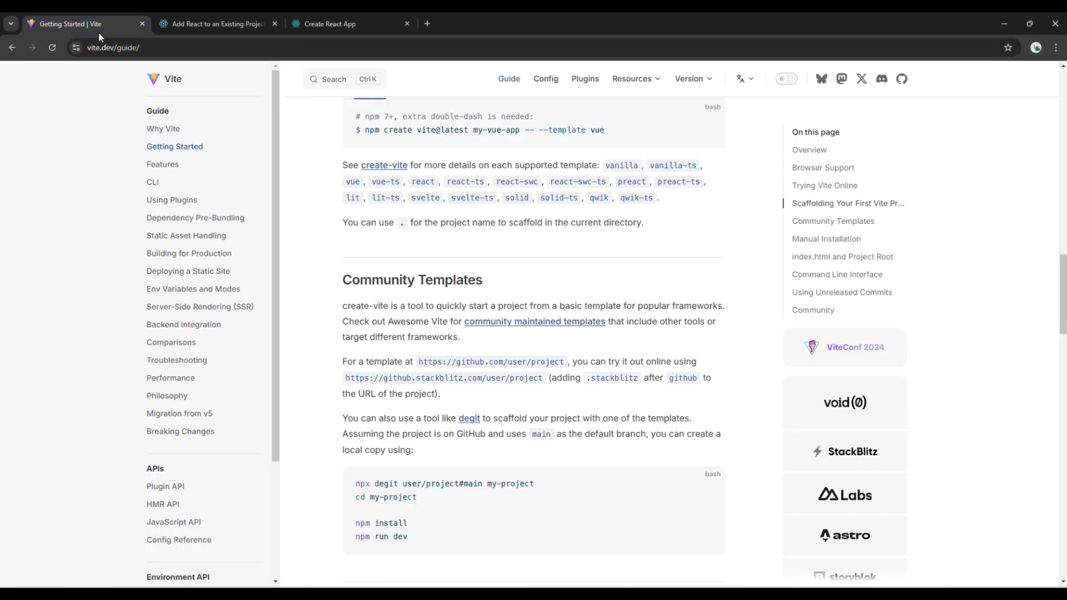
pyautogui.scroll(3)
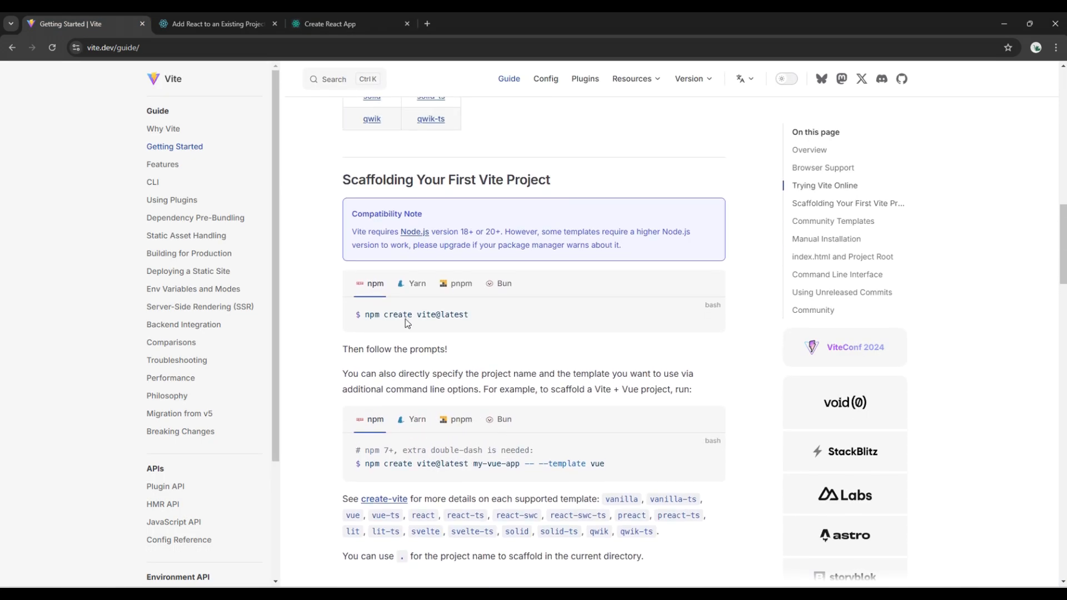
pyautogui.scroll(3)
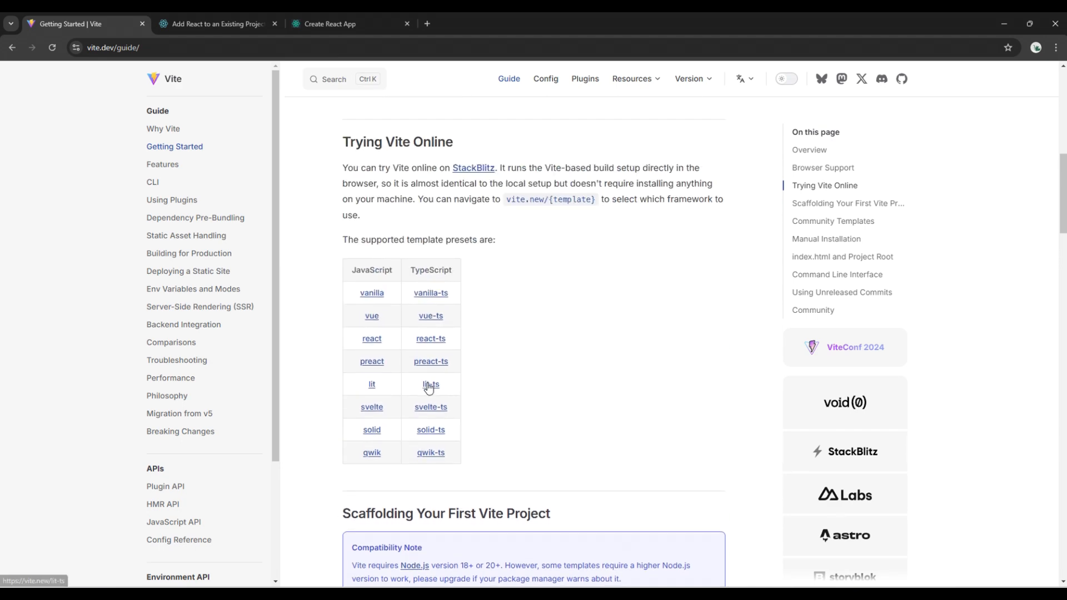
pyautogui.scroll(-3)
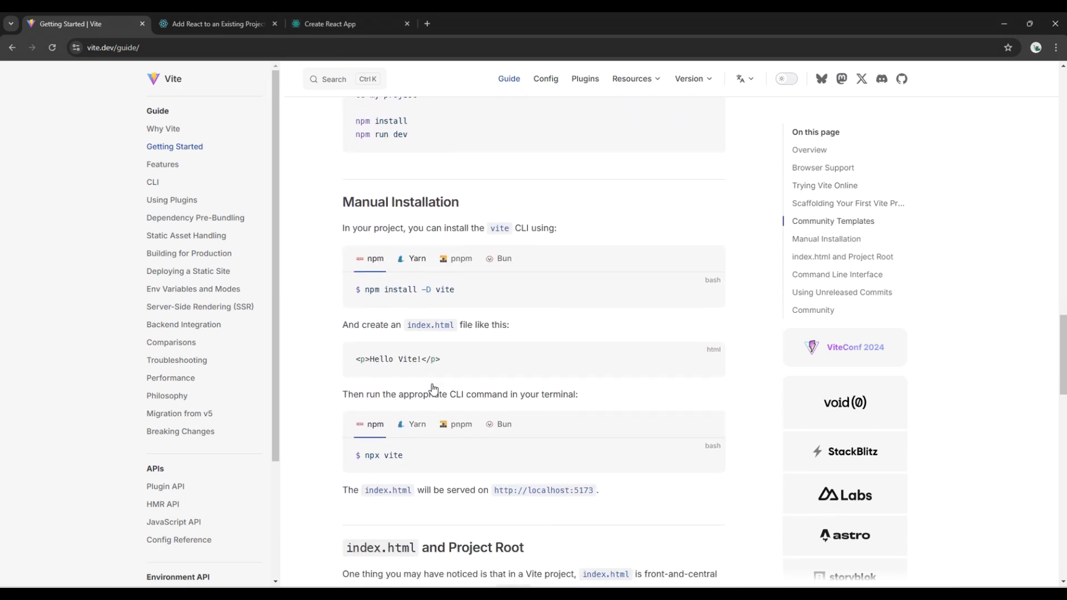
pyautogui.scroll(-3)
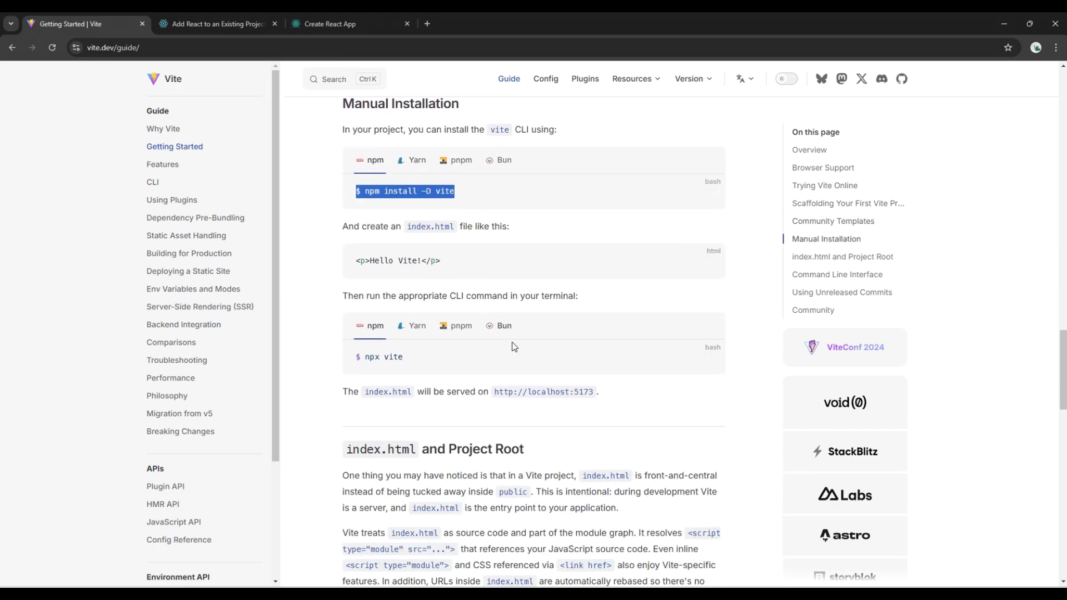
# Step: Switch to VS Code showing the react19-full-course workspace folders 00-intro through 07-challenge
pyautogui.click(487, 221)
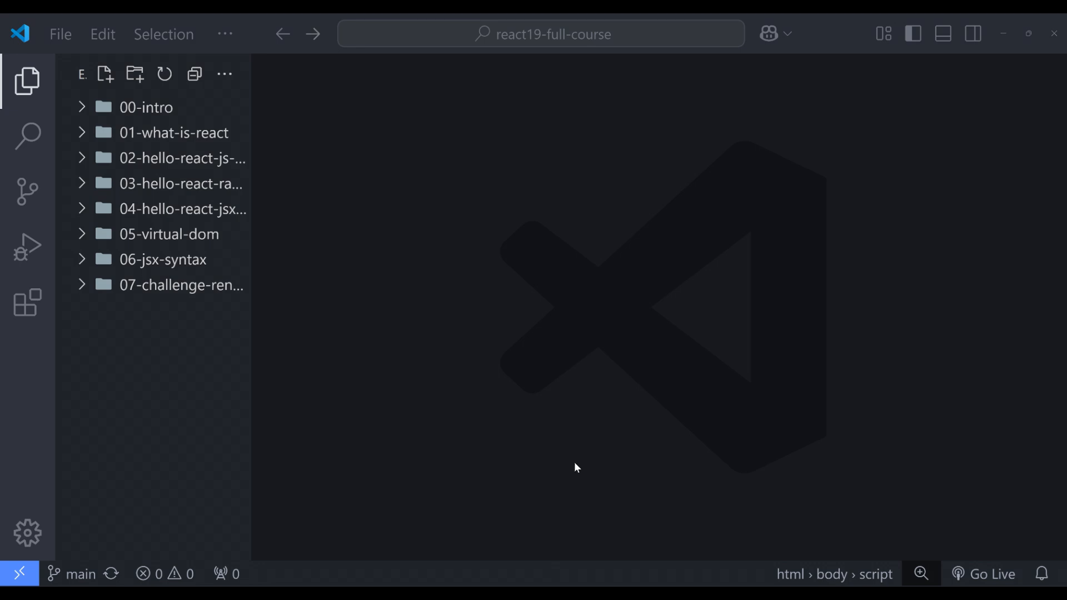
pyautogui.moveTo(118, 333)
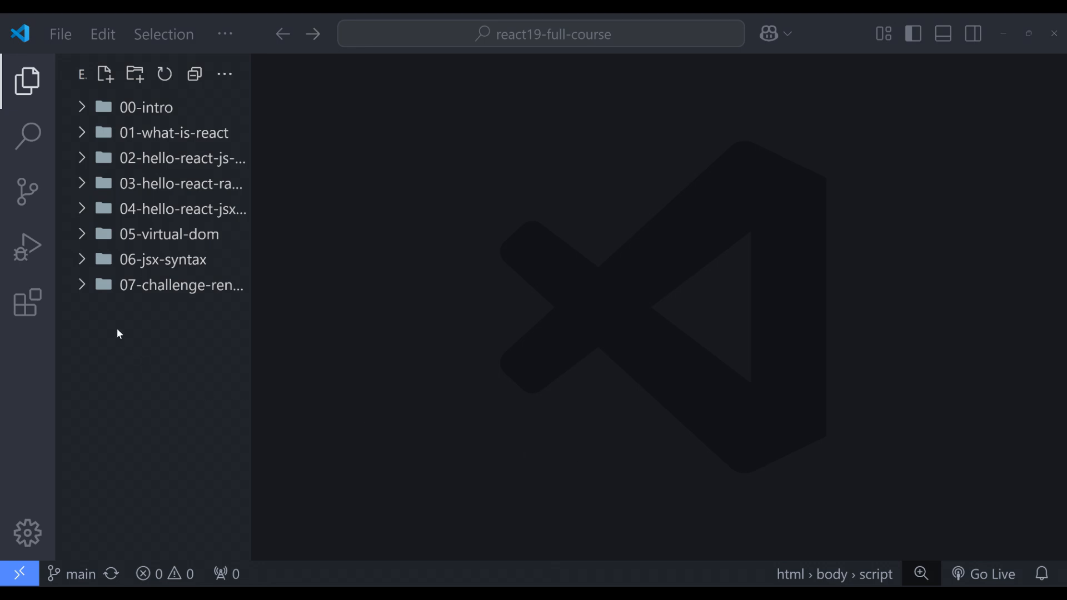
# Step: Create a new 08-create-react folder at the workspace root
pyautogui.rightClick(118, 333)
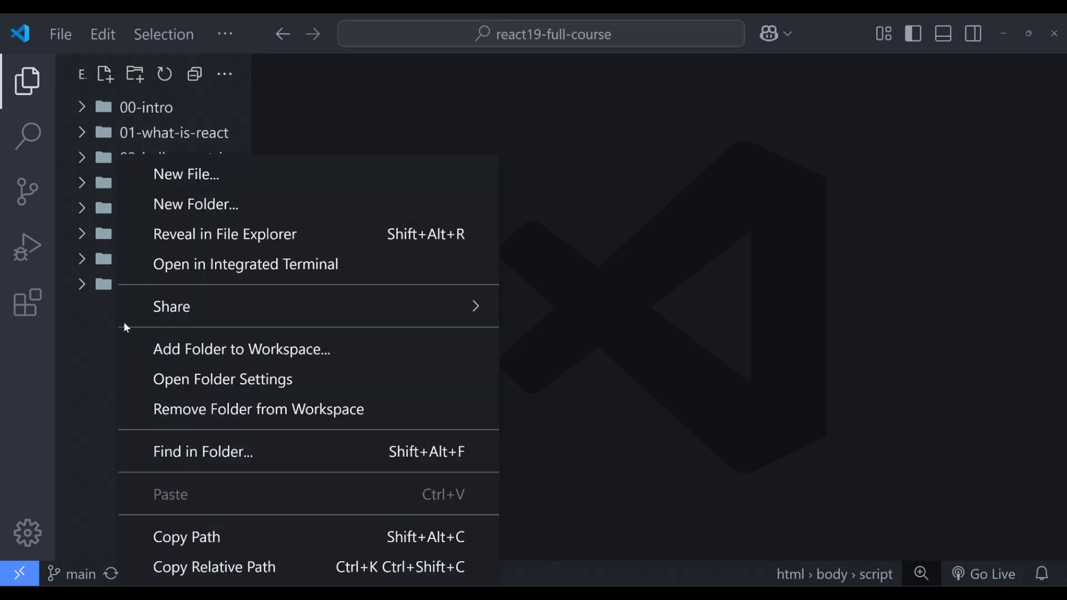
pyautogui.click(195, 204)
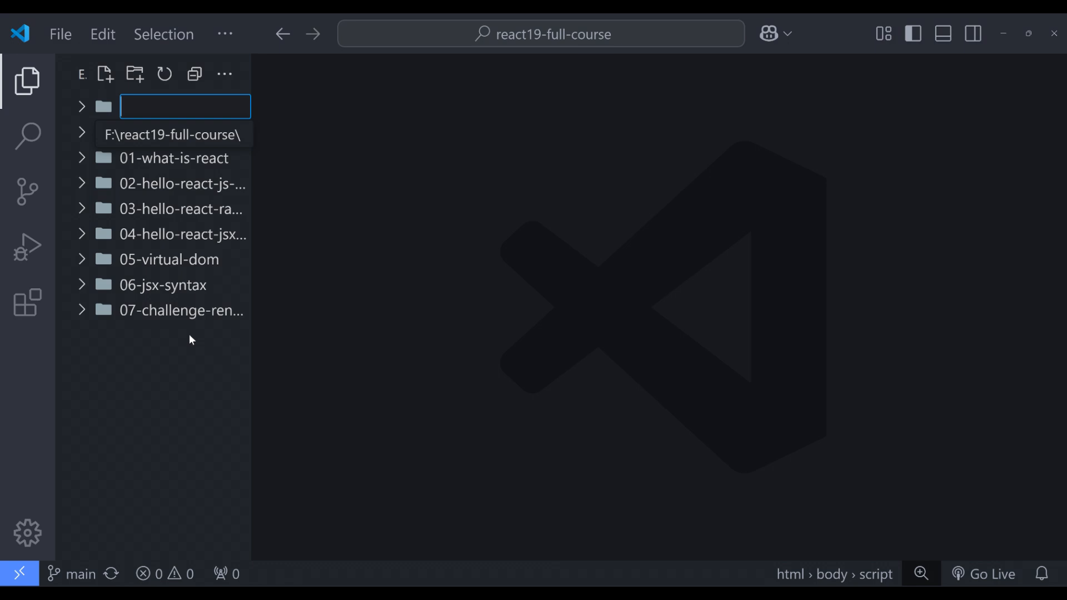
pyautogui.write('08-')
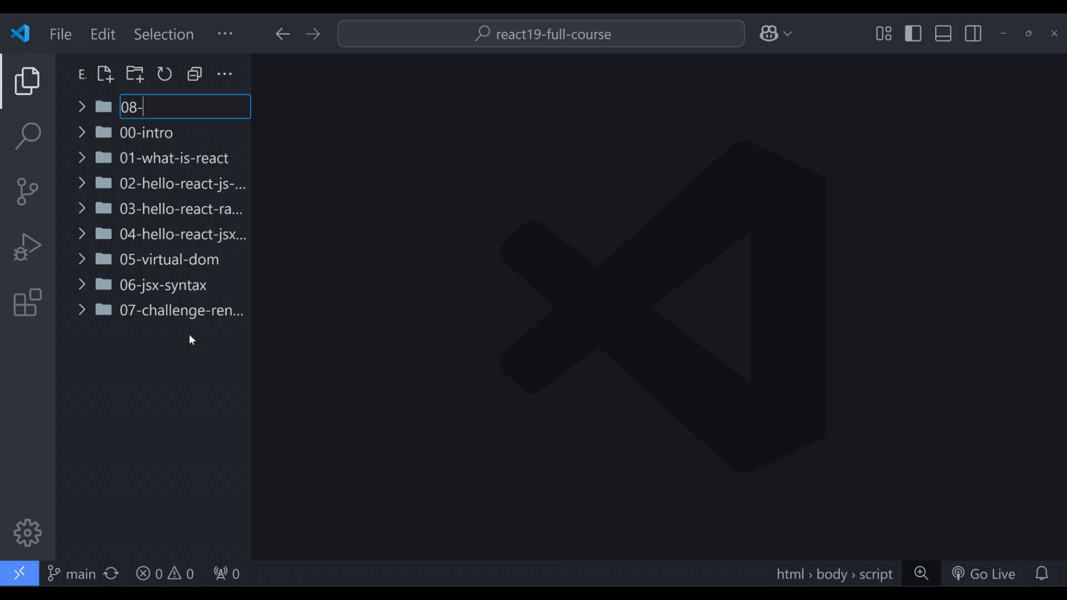
pyautogui.write('create-react')
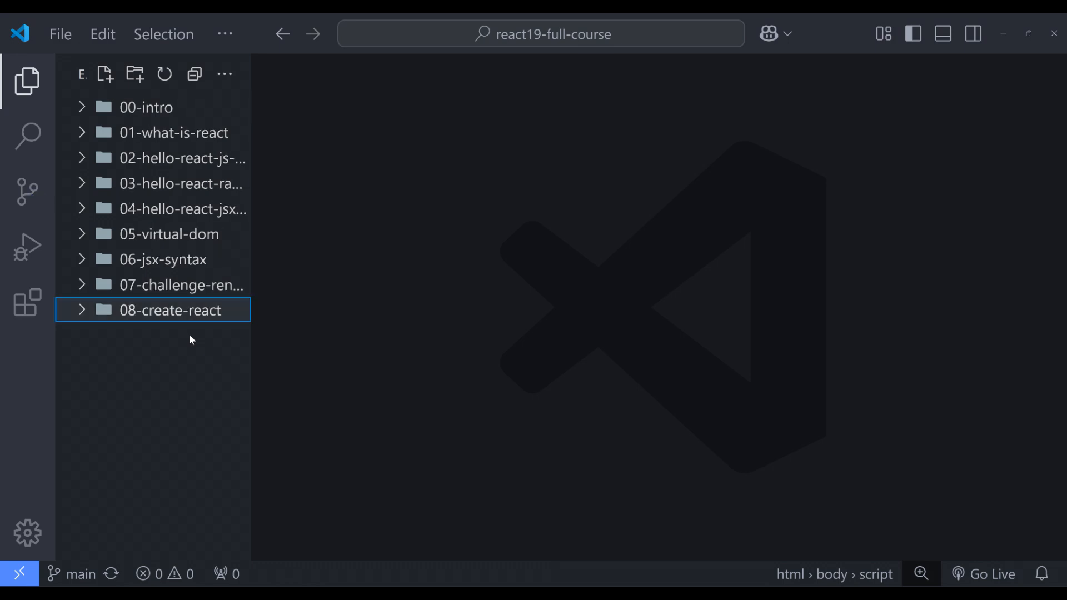
pyautogui.moveTo(182, 320)
pyautogui.write('pub')
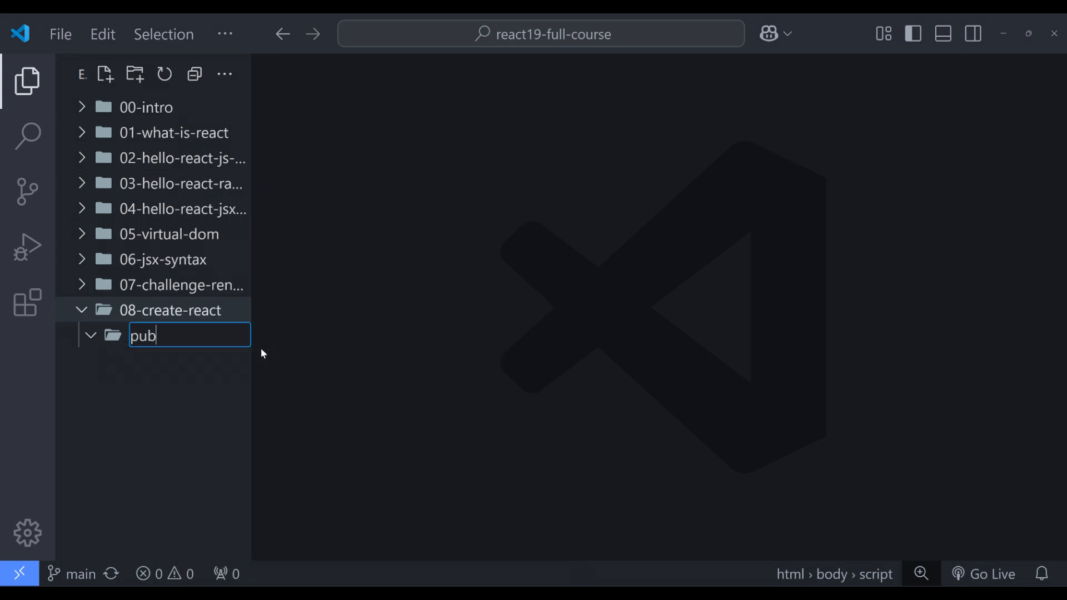
# Step: Add public/index.html with the title Create React and a div#root in the body
pyautogui.rightClick(148, 334)
pyautogui.write('index.')
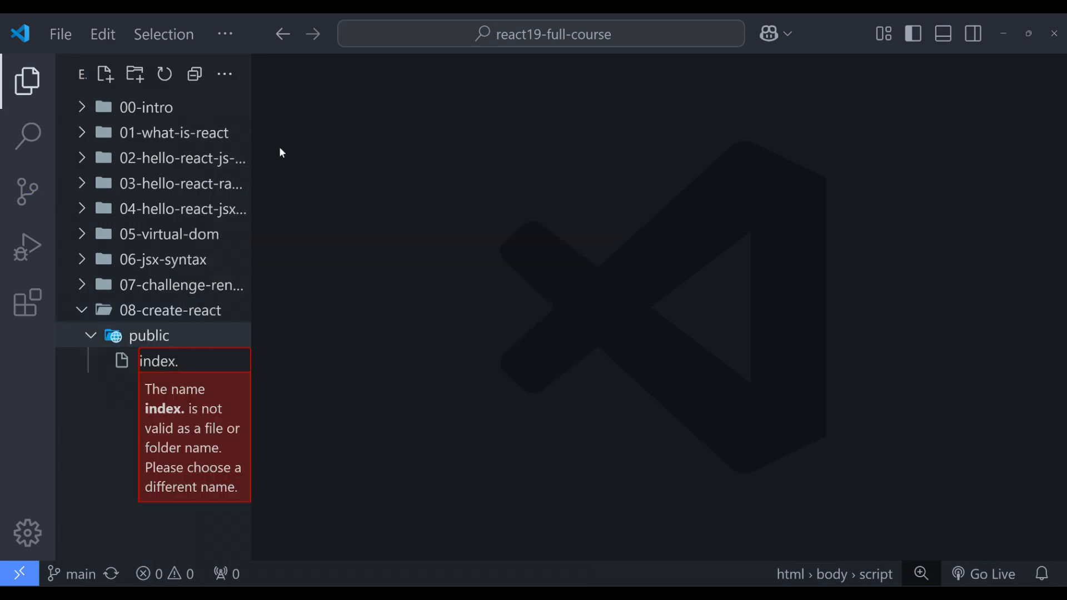
pyautogui.write('html')
pyautogui.press('Enter')
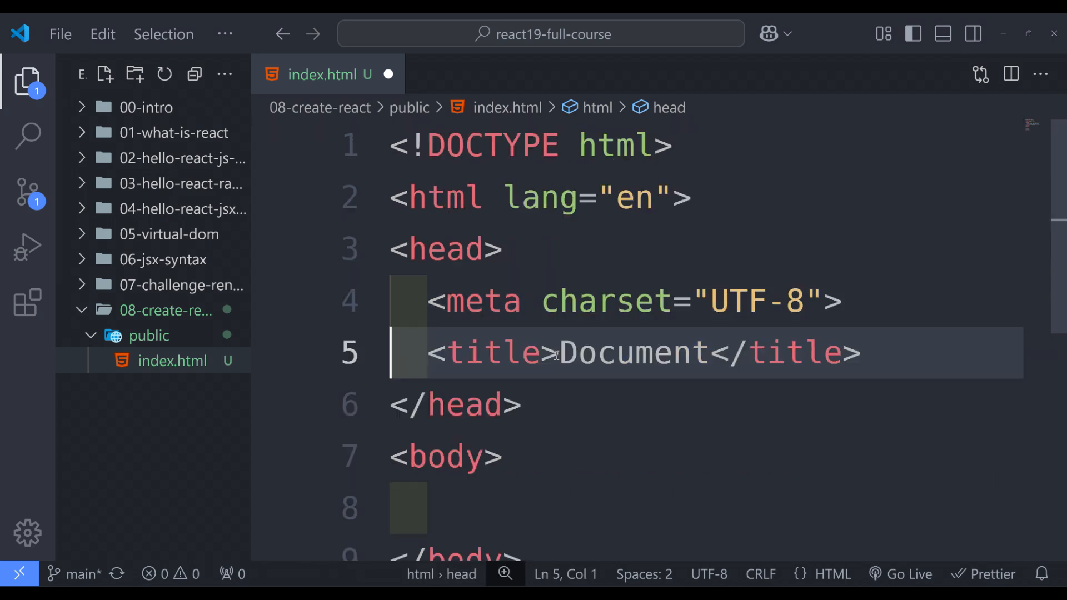
pyautogui.write('Create')
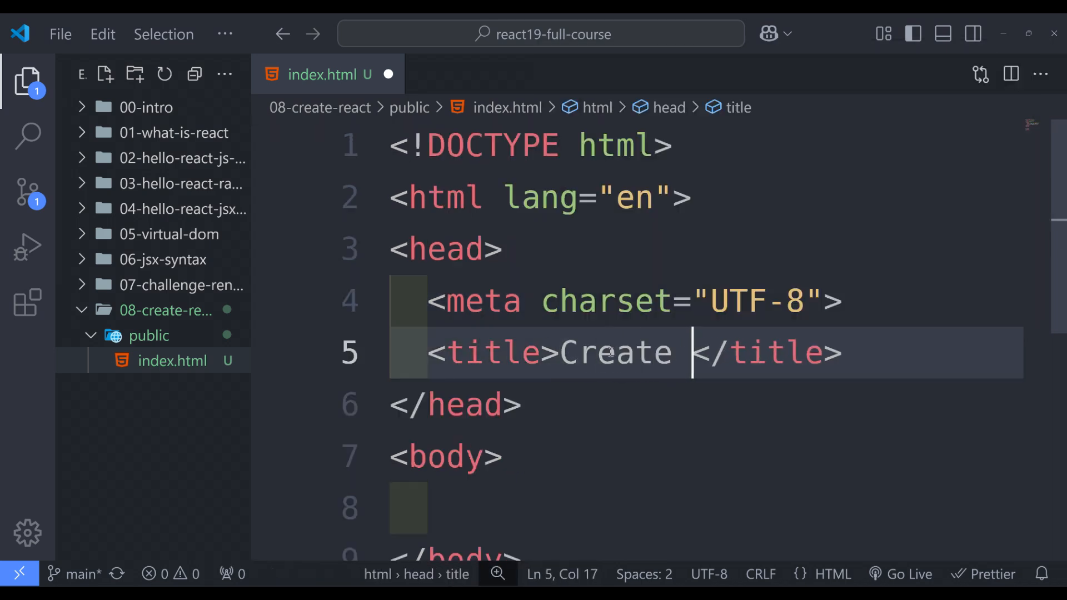
pyautogui.write('React')
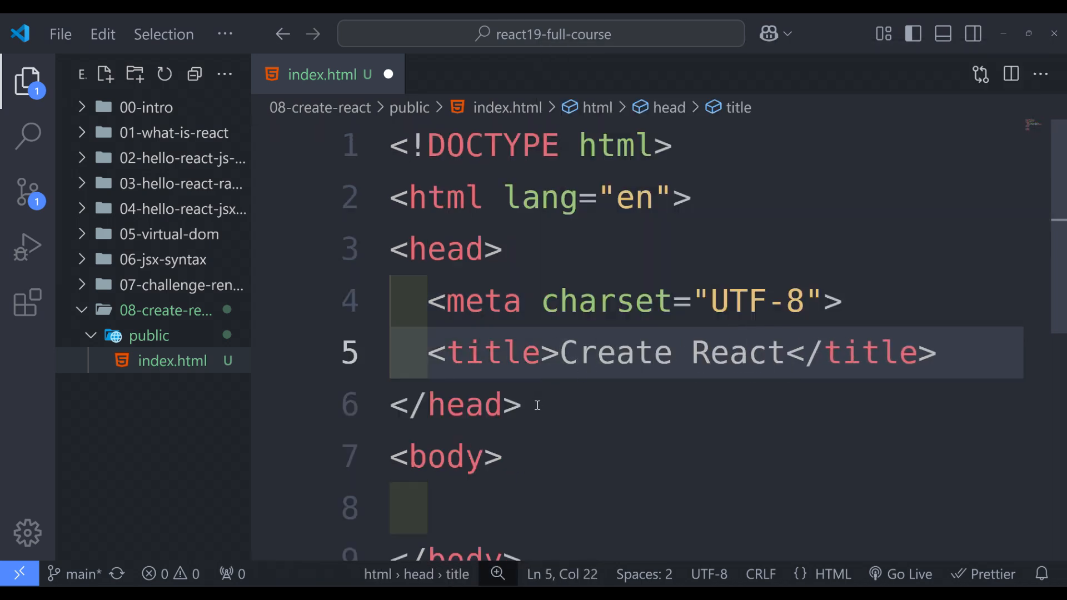
pyautogui.write('#roo')
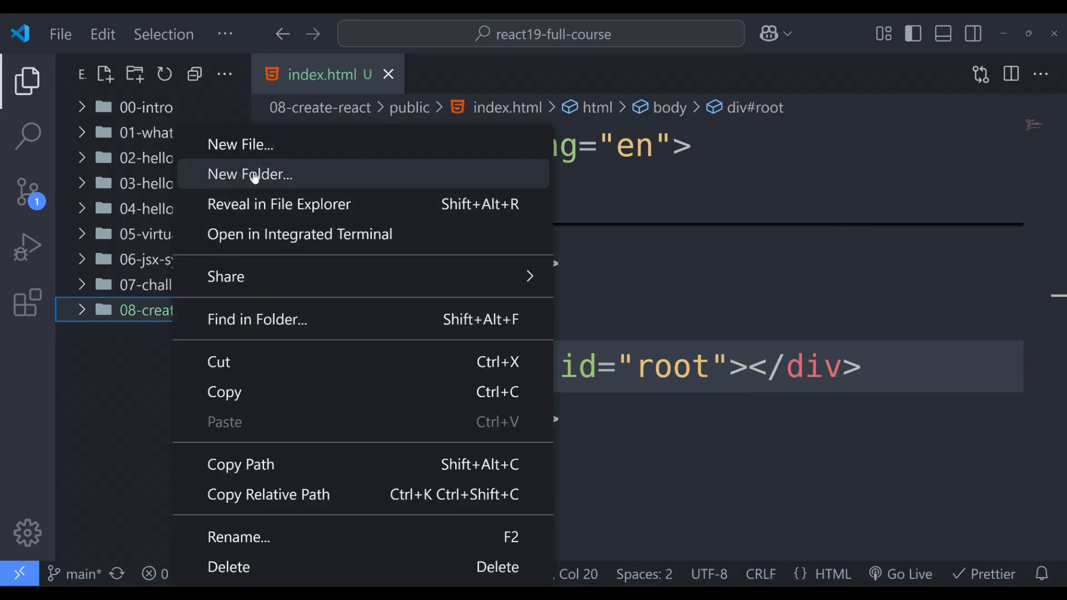
# Step: Add an empty src/index.js, cd into 08-create-react and run npm init -y to generate package.json
pyautogui.click(249, 174)
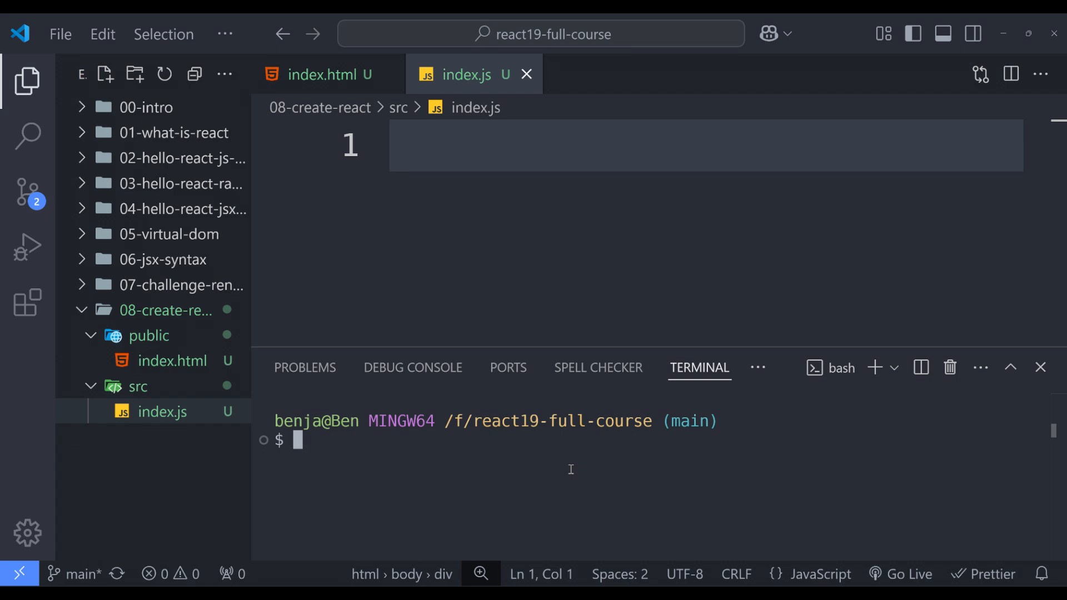
pyautogui.write('cd 08-create-react/')
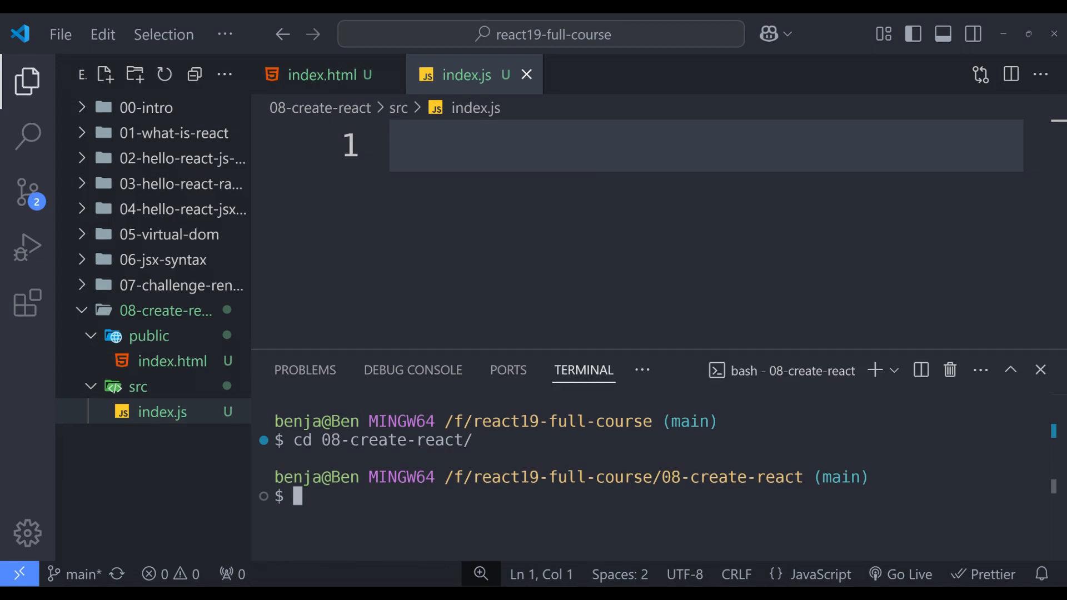
pyautogui.write('npm')
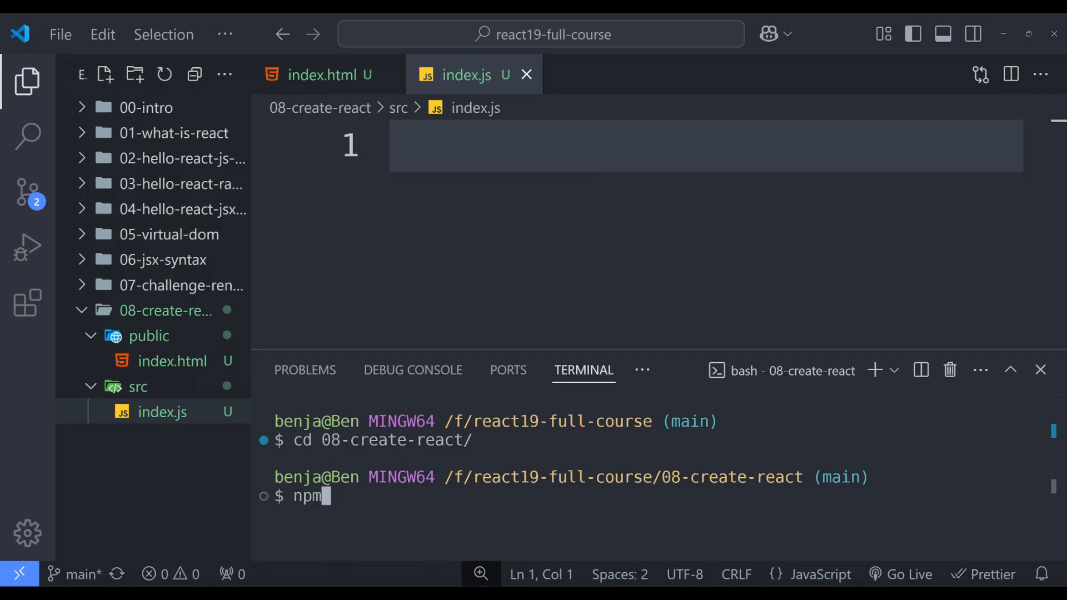
pyautogui.write('init')
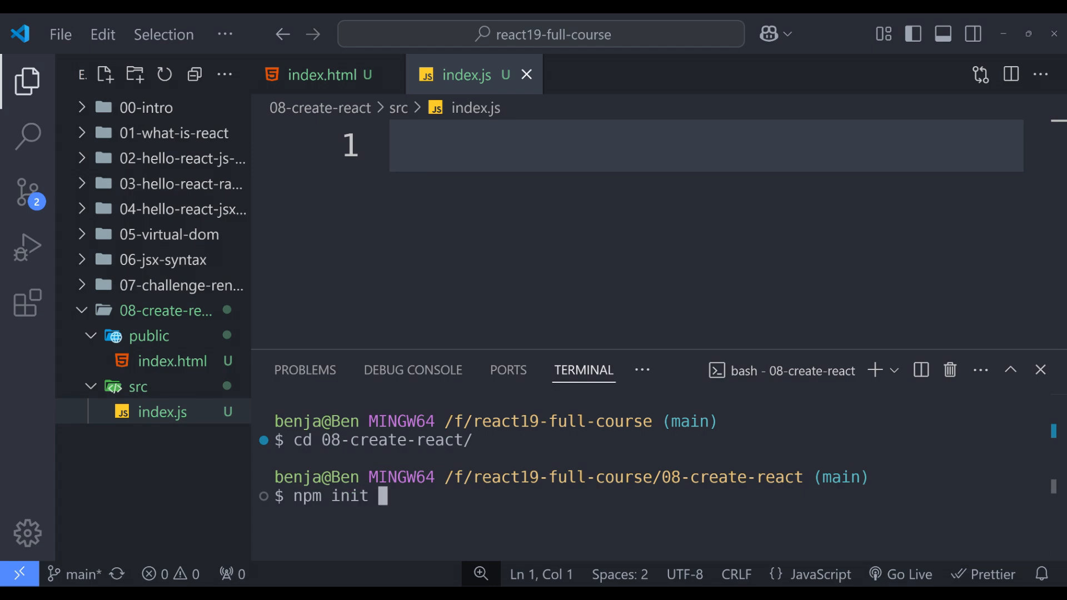
pyautogui.write('-y')
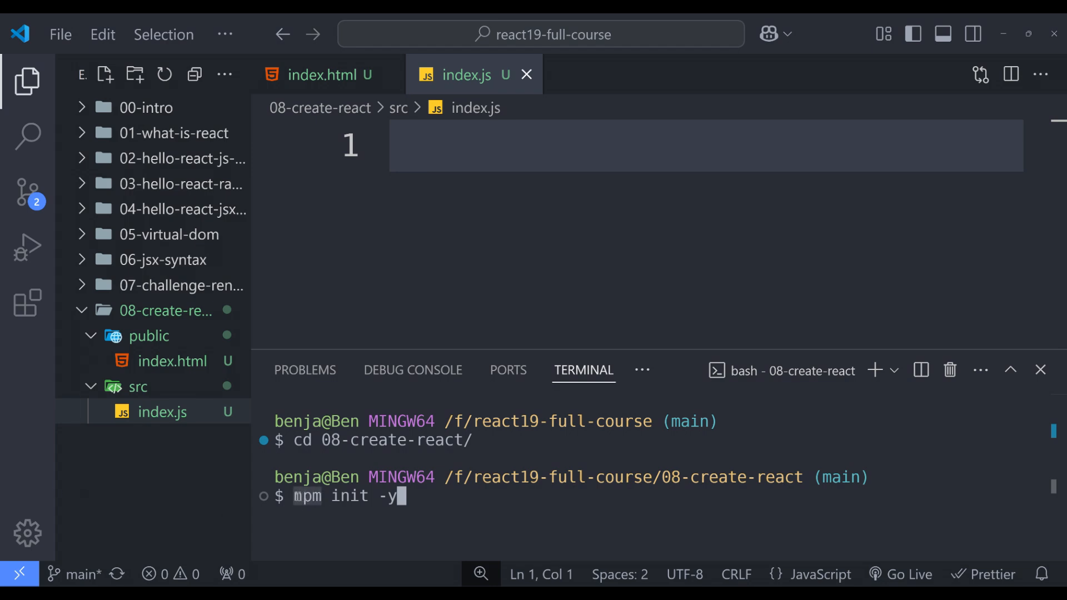
pyautogui.write('npm')
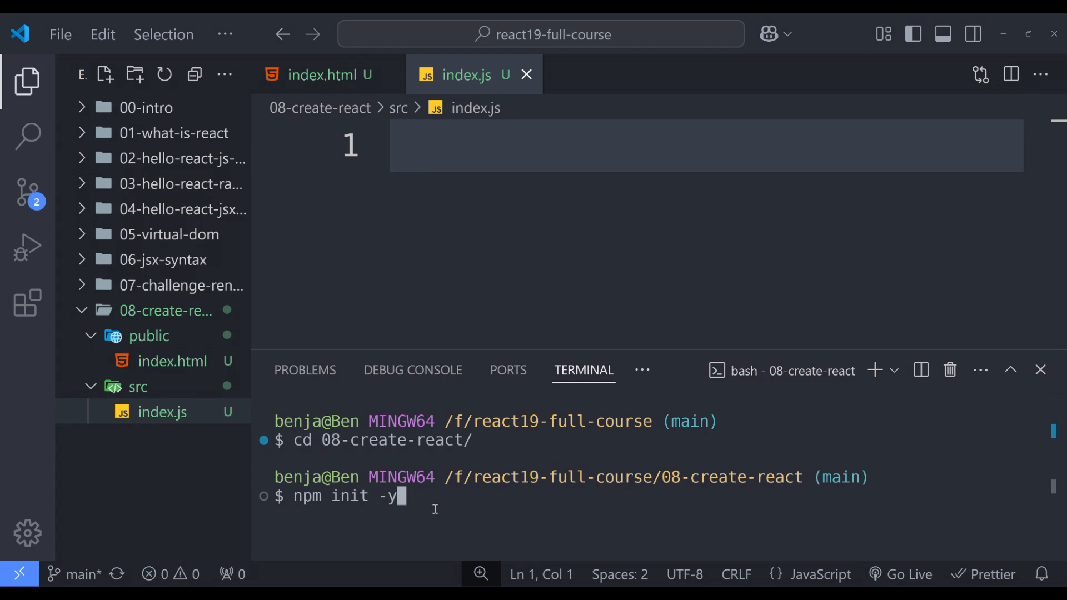
pyautogui.press('Return')
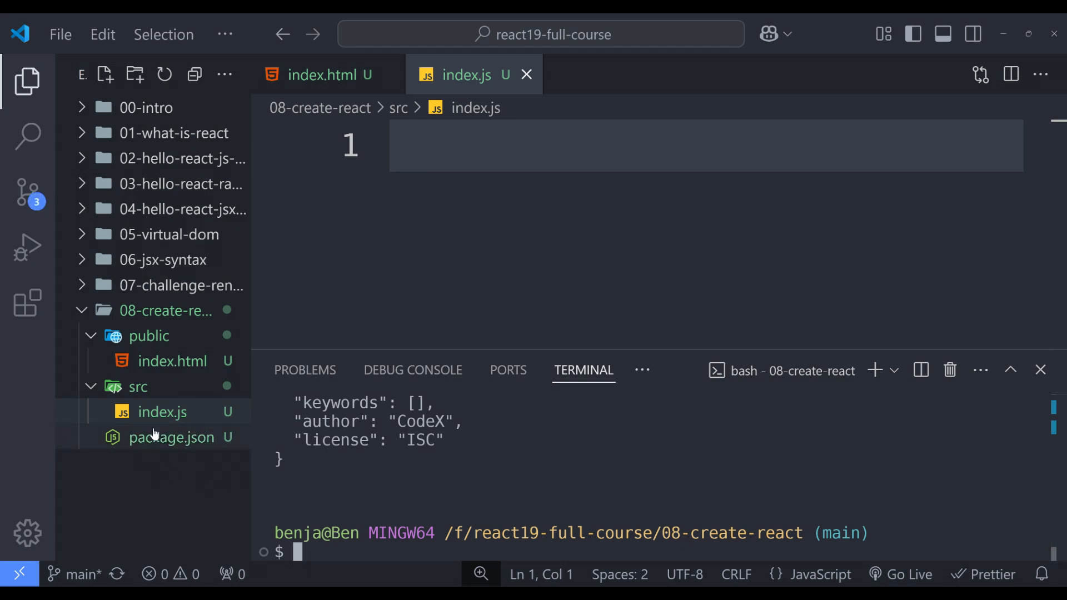
# Step: Review the generated package.json's default name, version, main index.js, test script and ISC licence
pyautogui.click(171, 437)
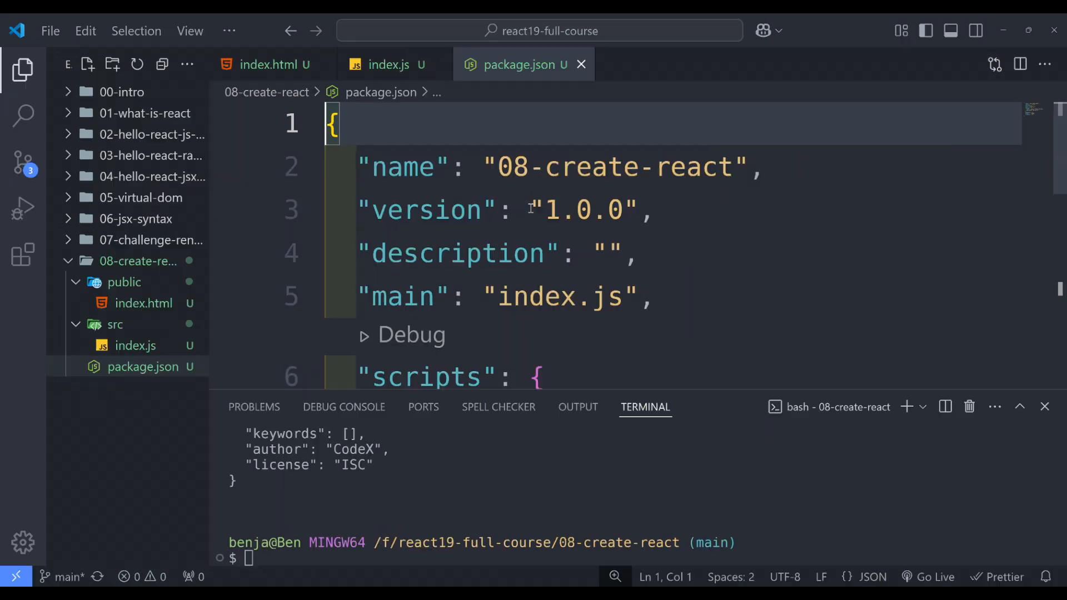
pyautogui.scroll(-3)
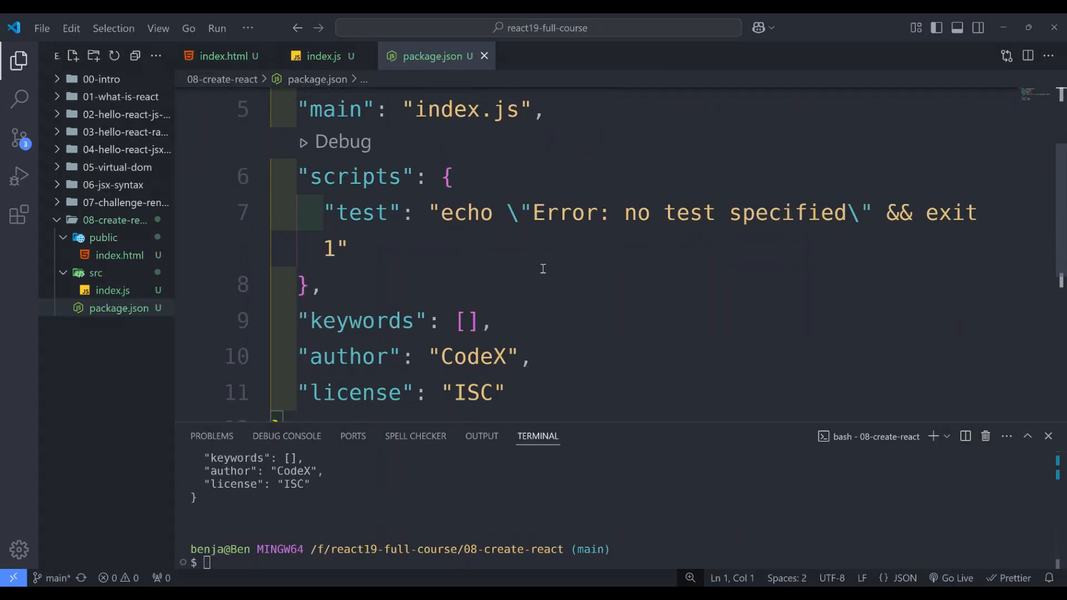
pyautogui.scroll(3)
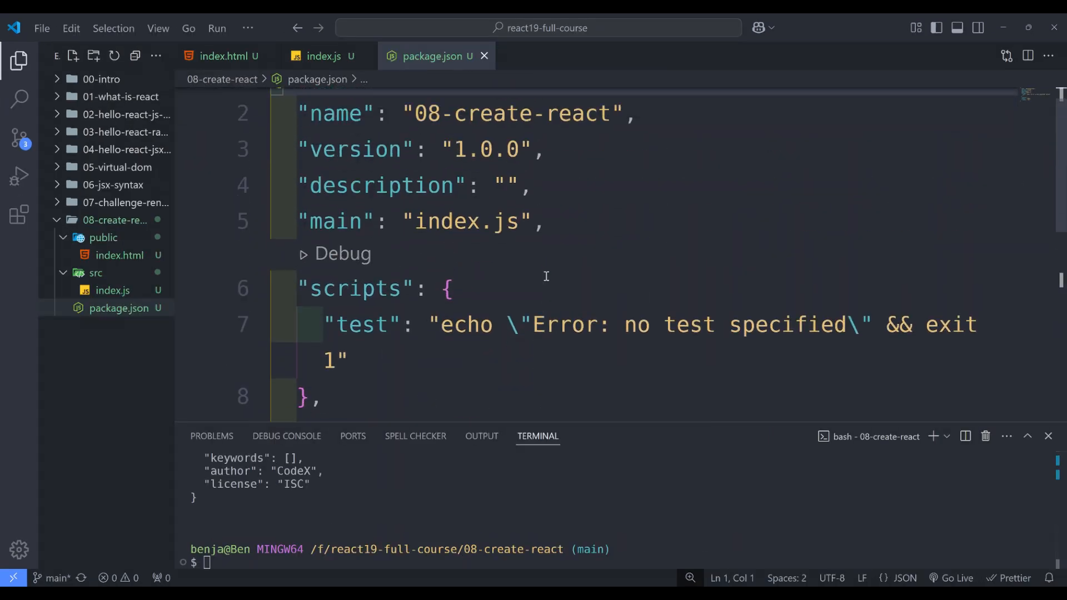
pyautogui.scroll(3)
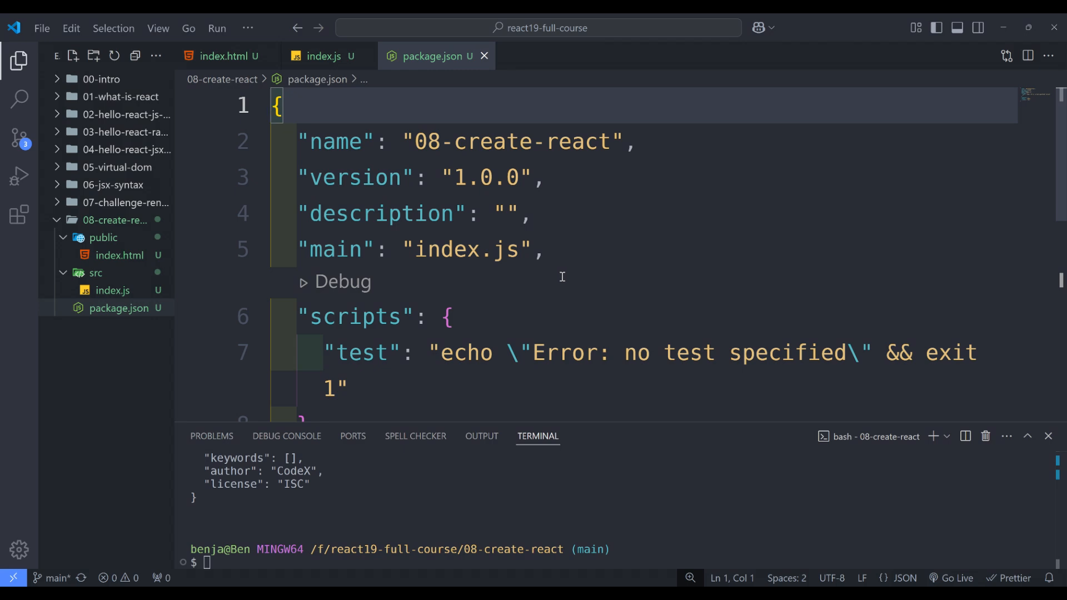
pyautogui.click(352, 316)
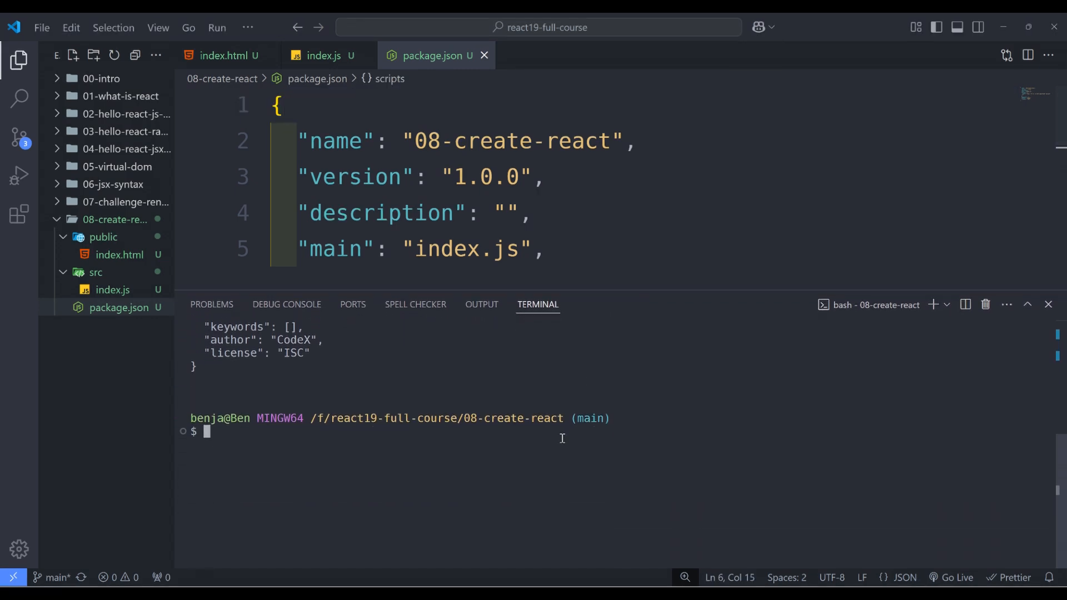
# Step: Install react, react-dom and react-scripts into the project with npm i
pyautogui.write('np')
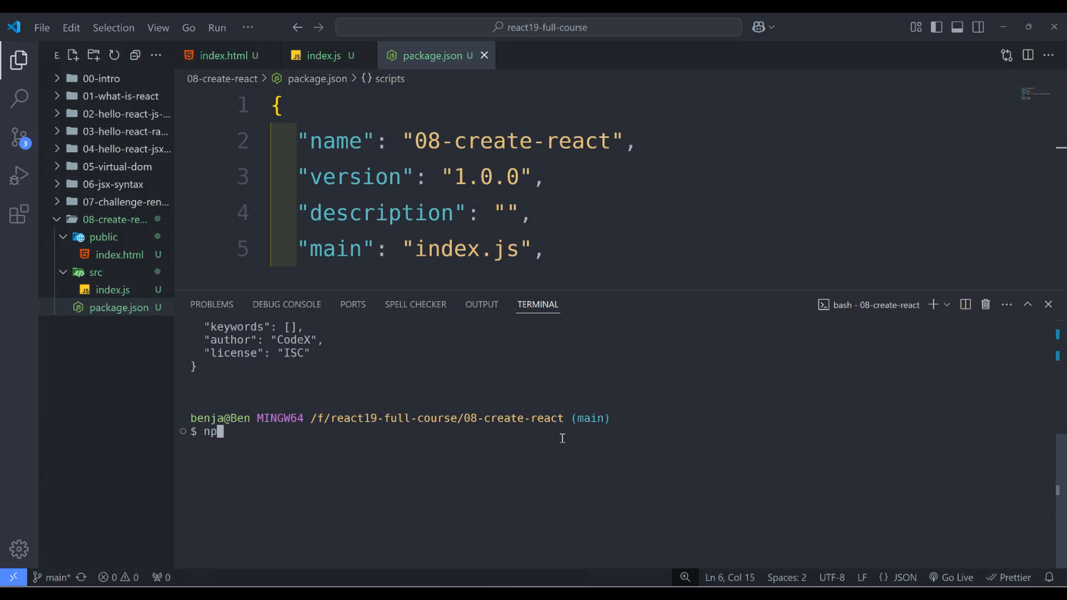
pyautogui.write('m i')
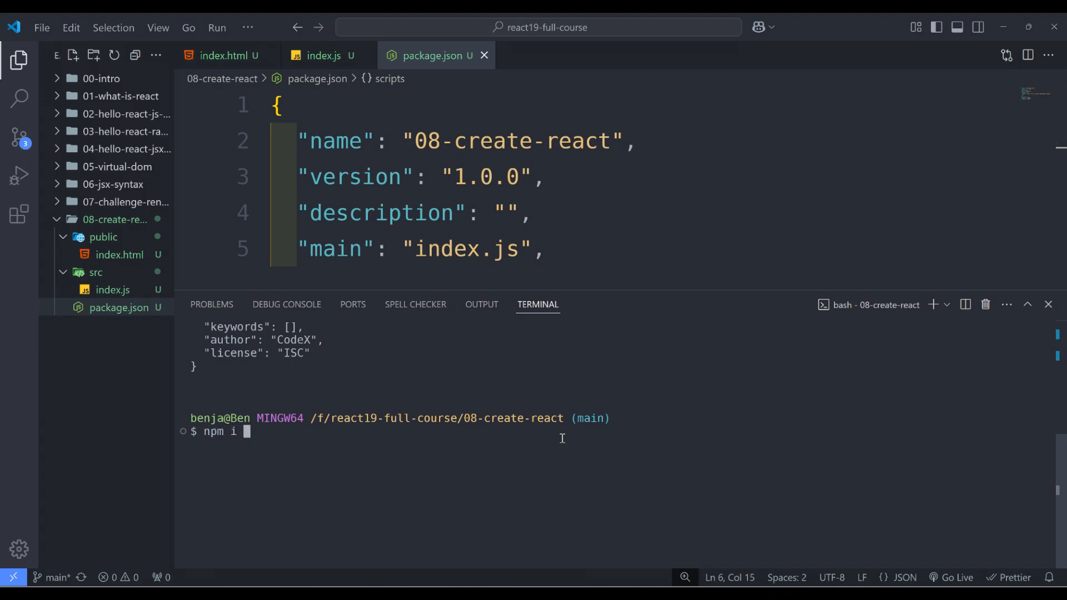
pyautogui.write('react')
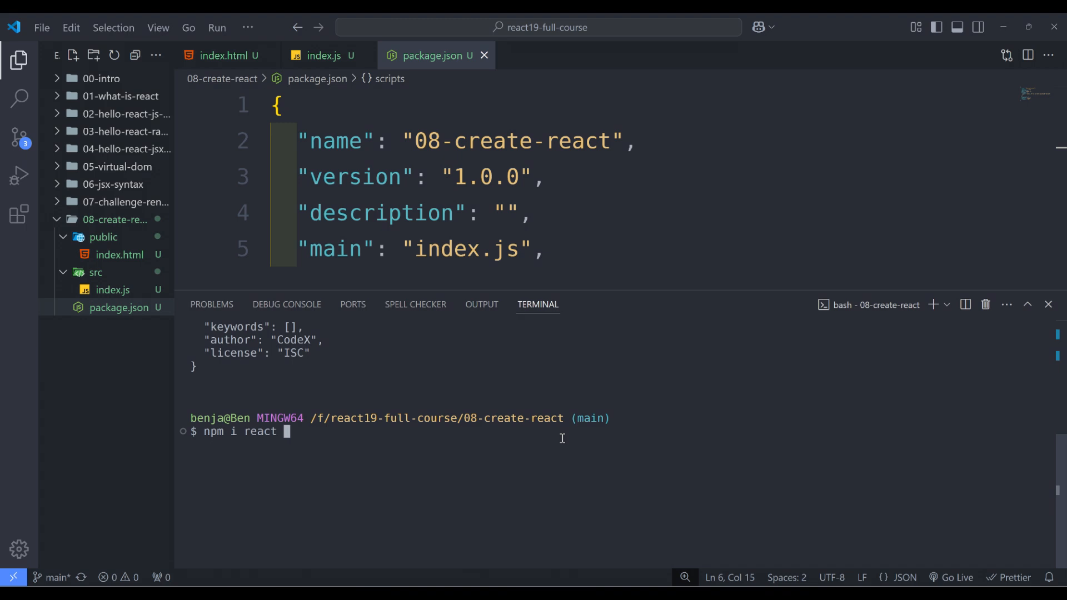
pyautogui.write('react-dom')
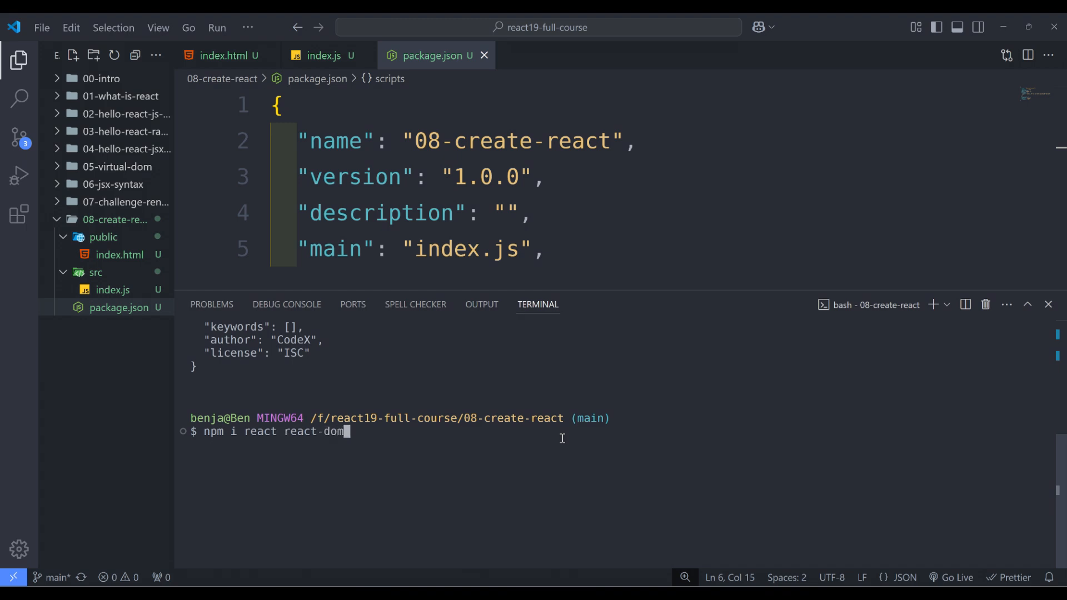
pyautogui.write('react-sc')
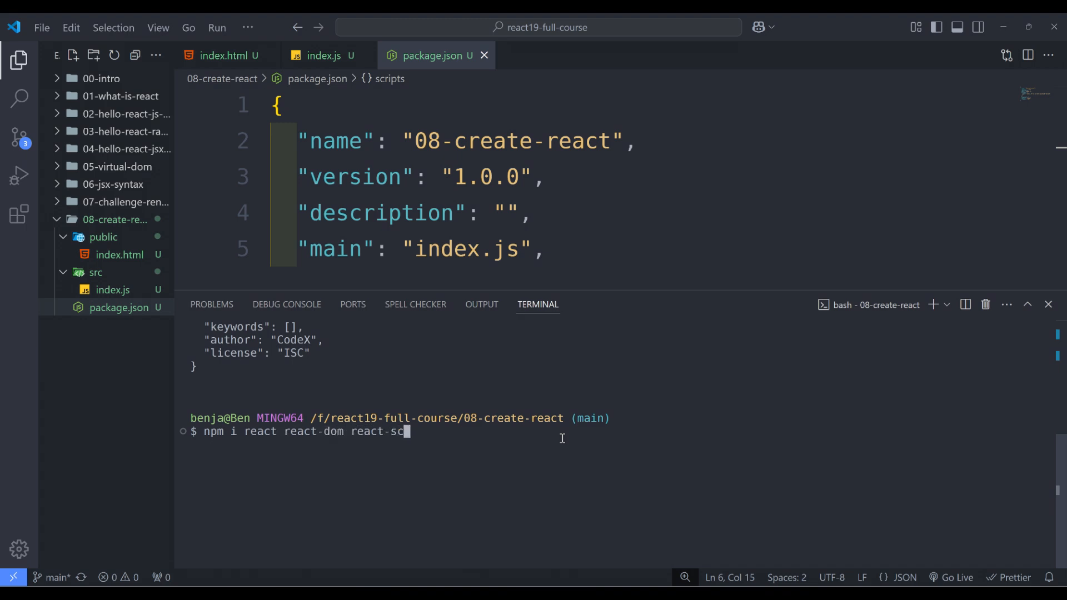
pyautogui.write('ripts')
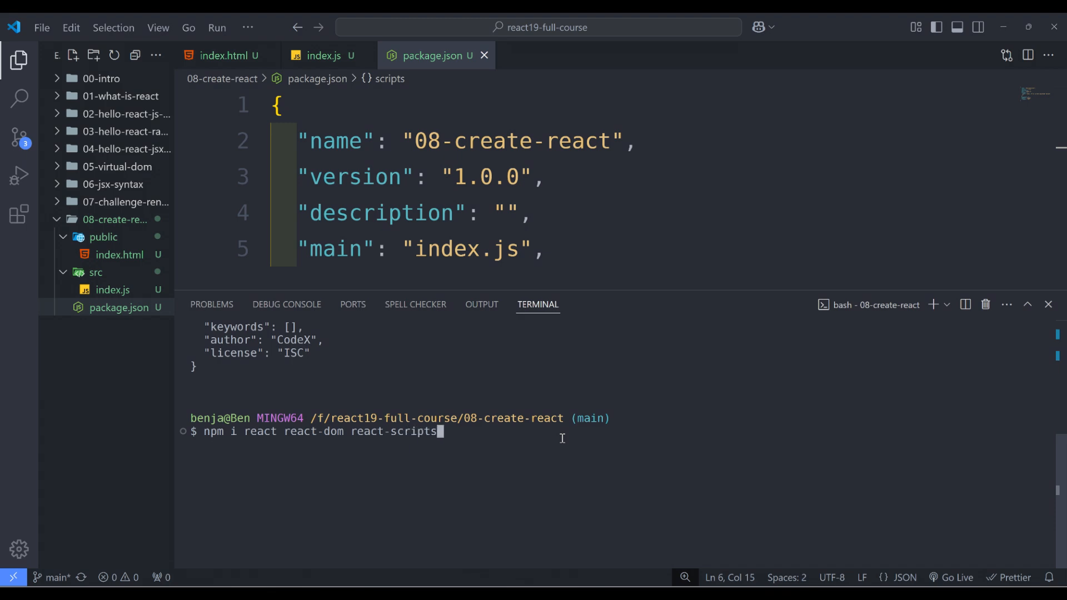
pyautogui.press('Return')
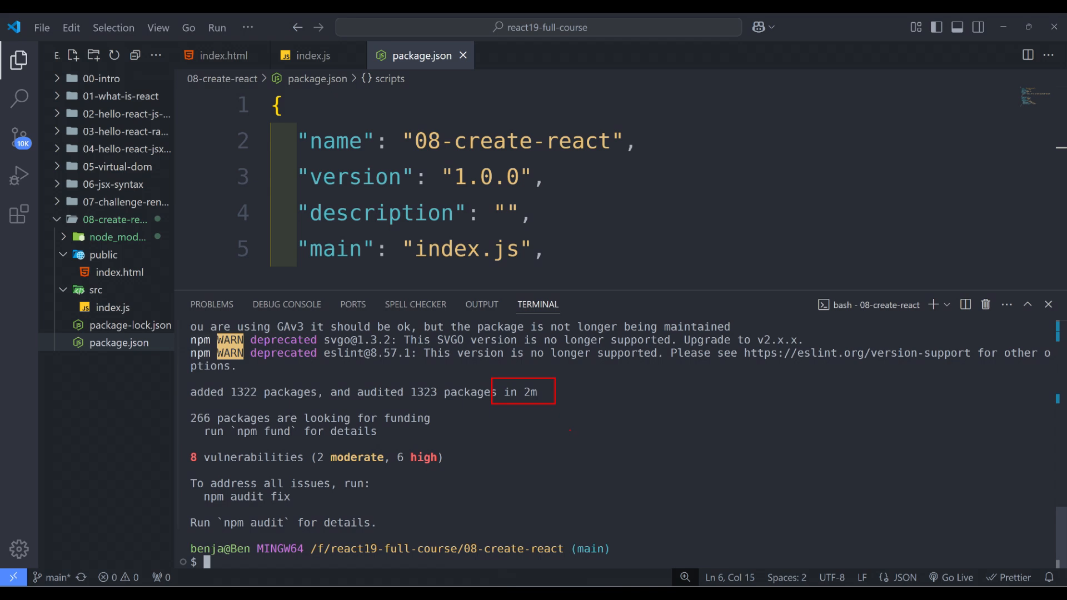
# Step: Scroll the terminal output back to the npm install package summary
pyautogui.scroll(3)
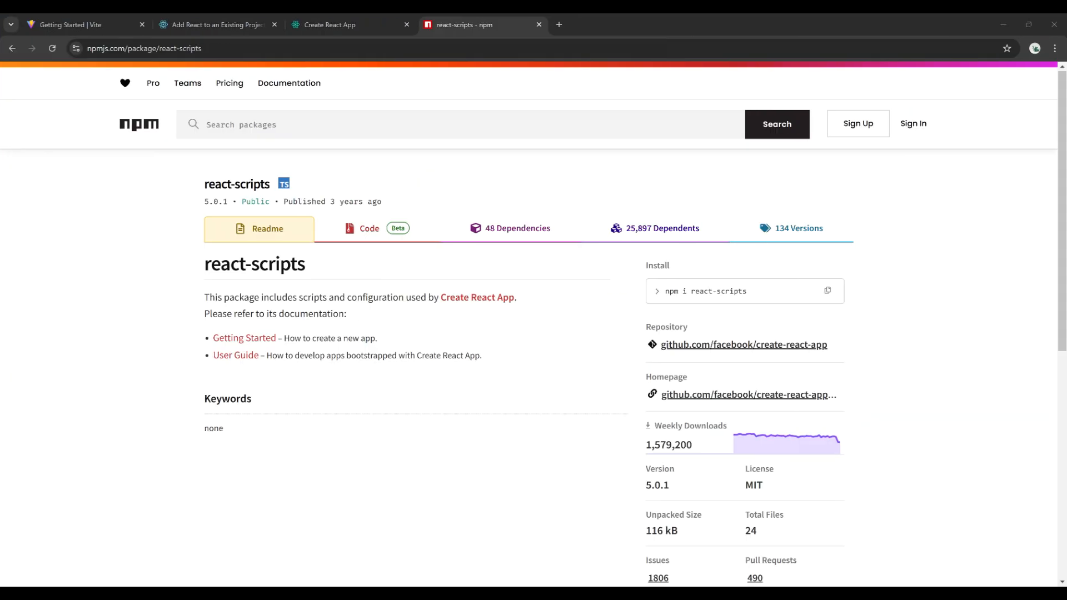
pyautogui.moveTo(700, 372)
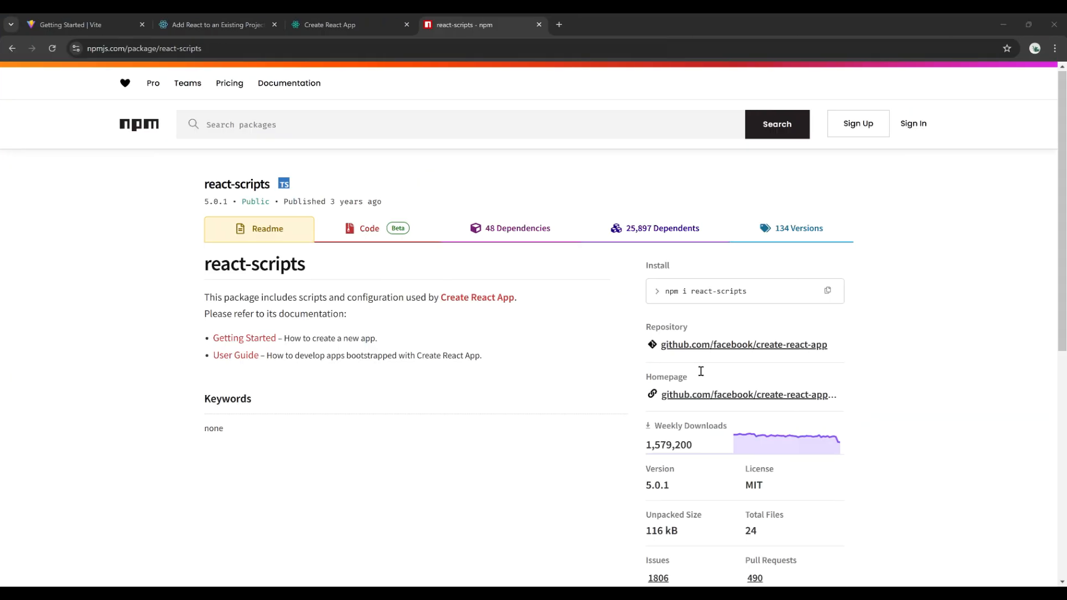
# Step: Scroll the react-scripts npm page down to its version 5.0.1 and download statistics
pyautogui.scroll(-3)
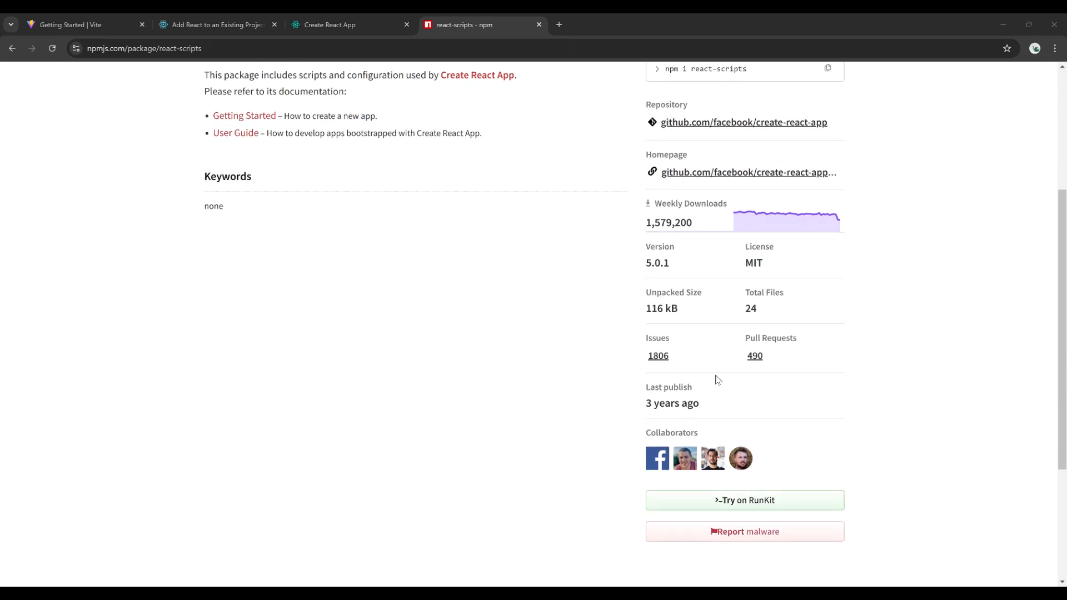
pyautogui.moveTo(704, 375)
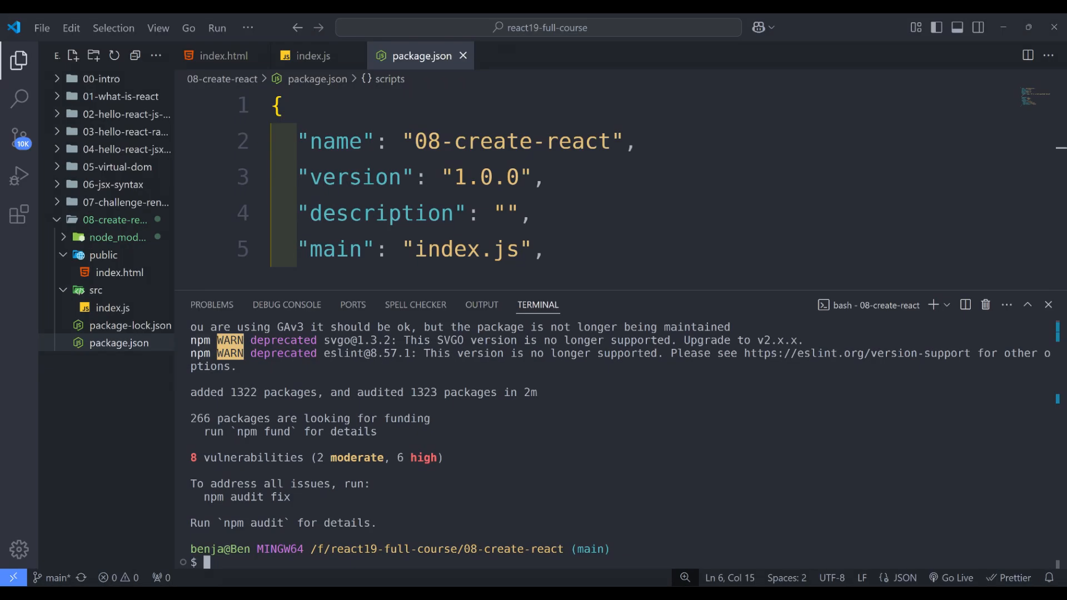
# Step: Scroll the terminal to review the 'added 1322 packages' install message
pyautogui.scroll(3)
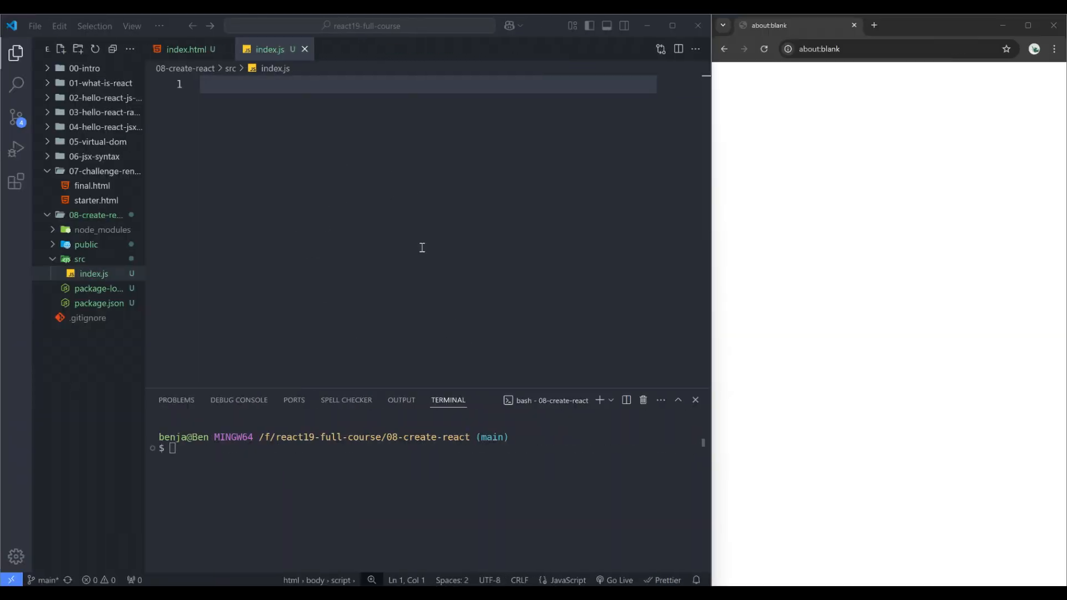
pyautogui.moveTo(348, 207)
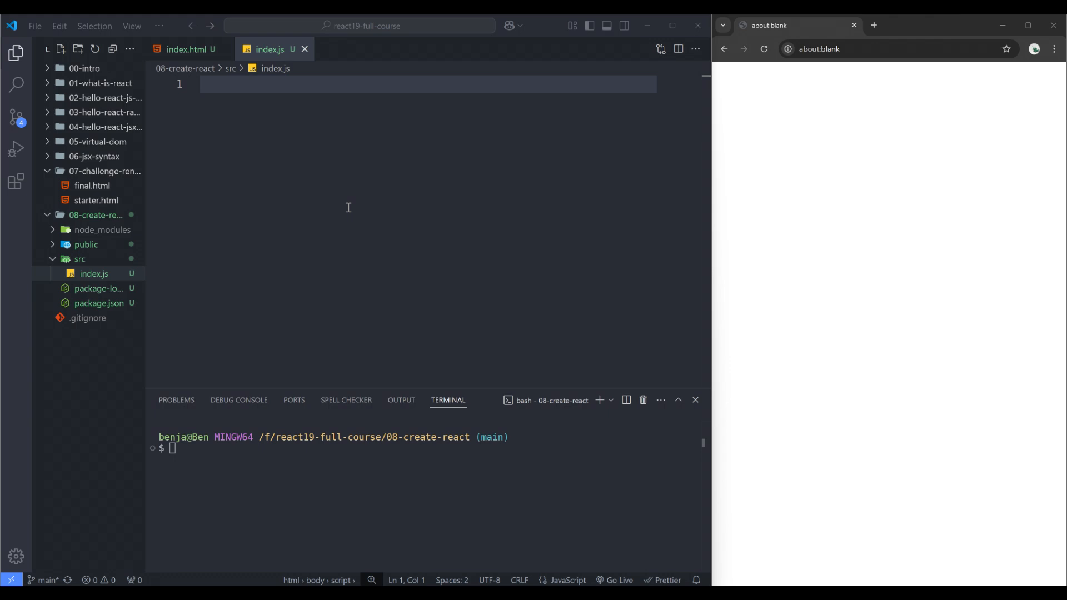
pyautogui.moveTo(105, 203)
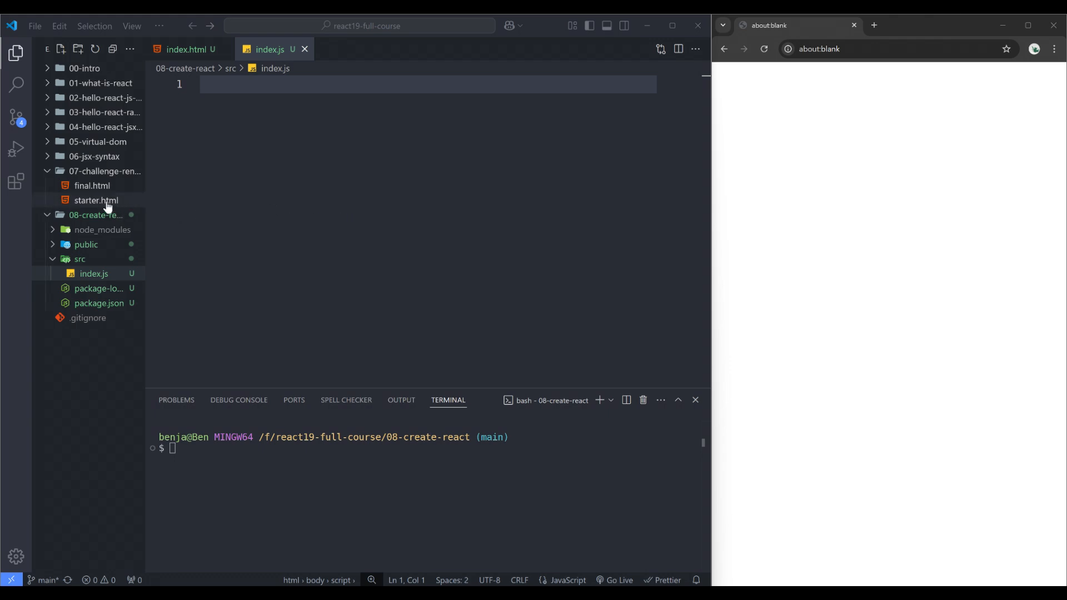
pyautogui.moveTo(102, 189)
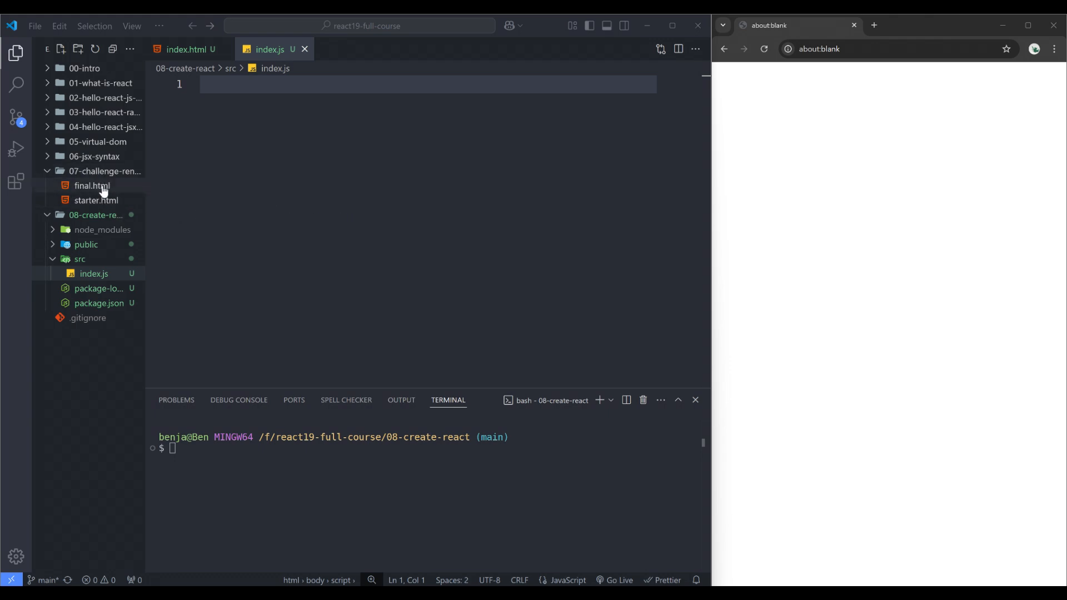
# Step: Copy the frameworks list-rendering script from 07-challenge final.html into src/index.js
pyautogui.click(91, 185)
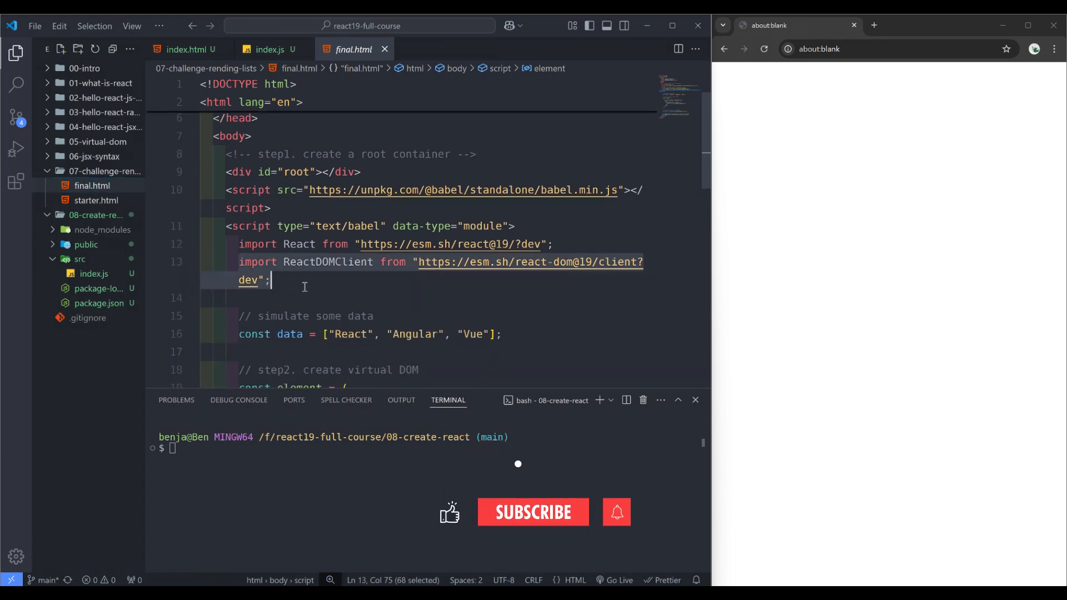
pyautogui.scroll(-3)
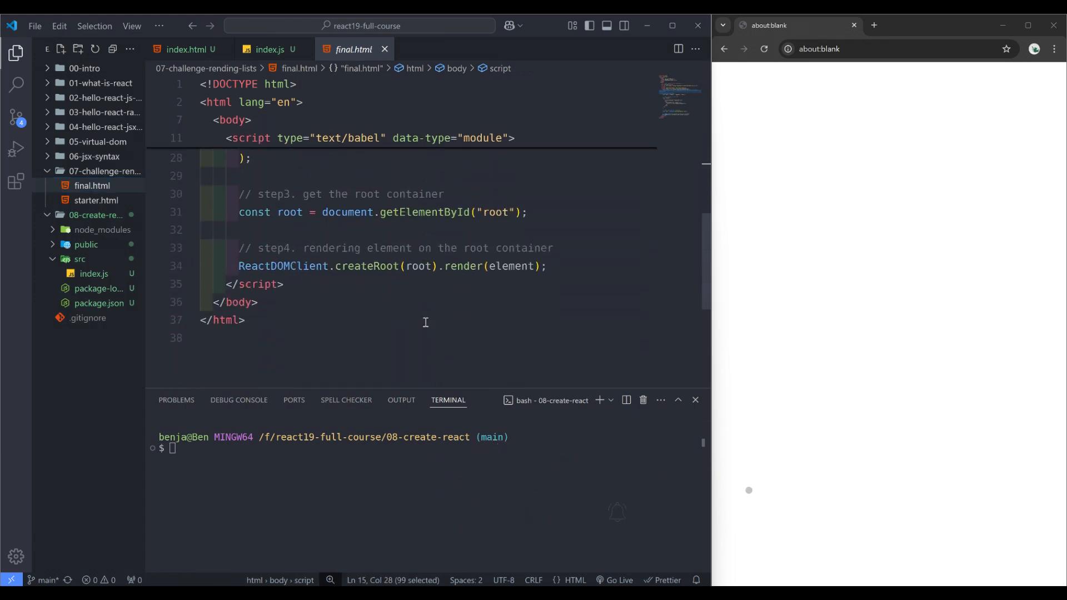
pyautogui.click(269, 49)
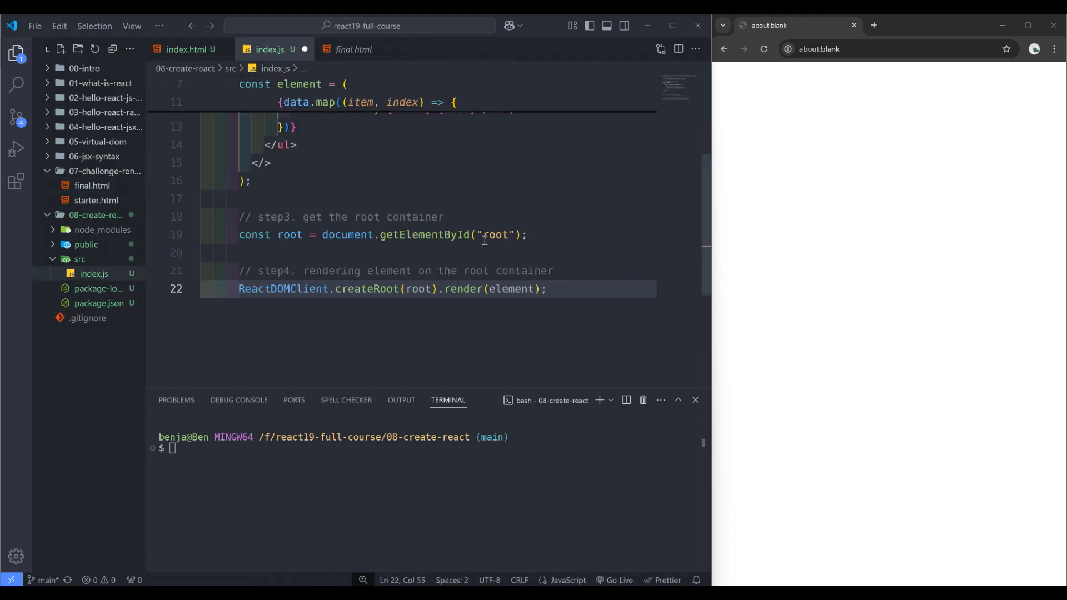
pyautogui.scroll(3)
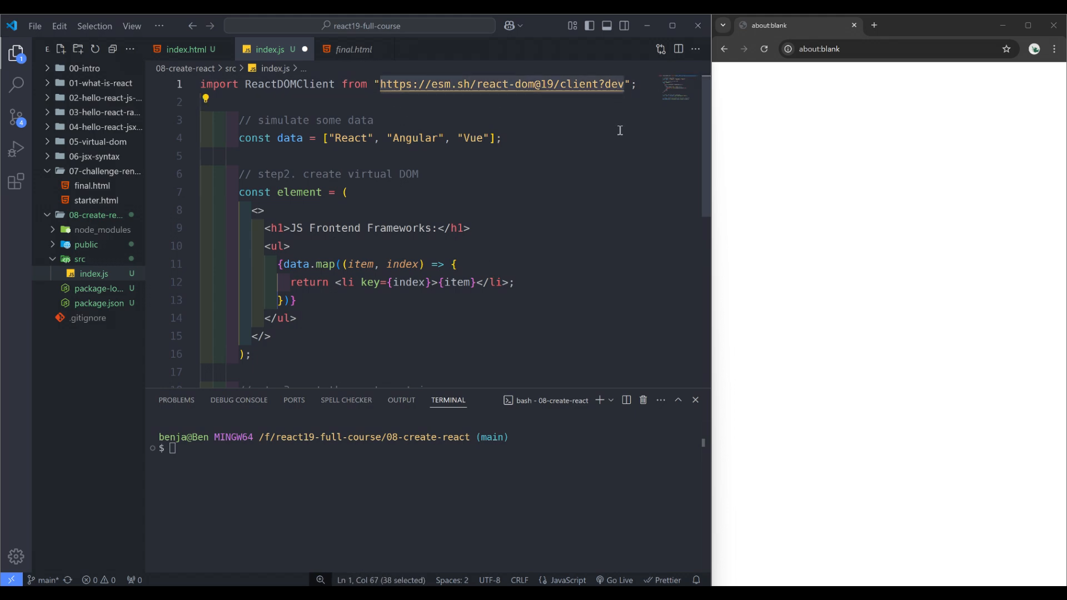
# Step: Change the ReactDOMClient import source to "react-dom/client"
pyautogui.write('react')
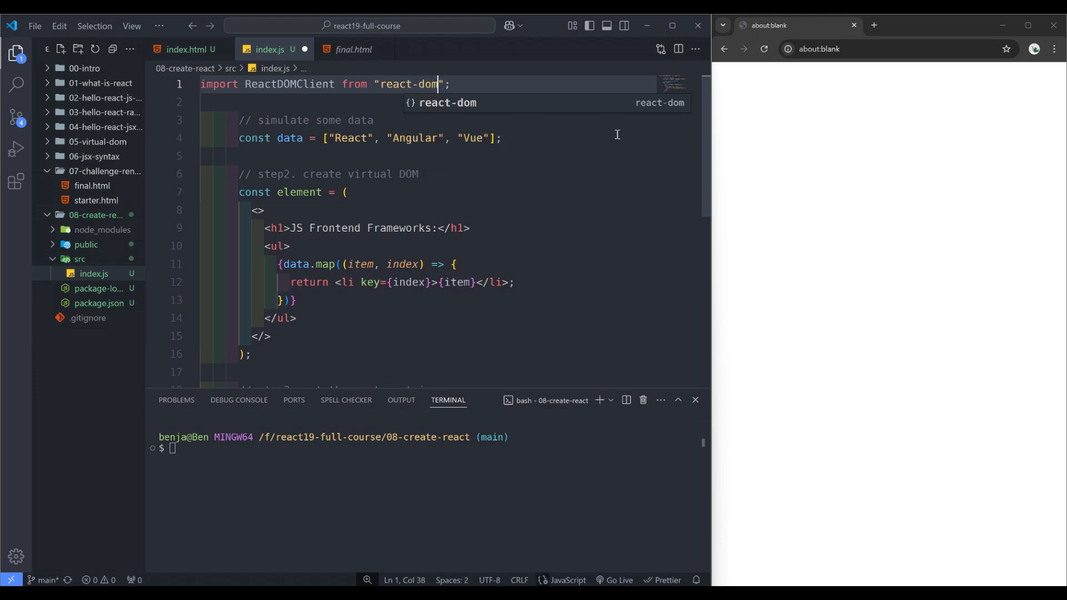
pyautogui.write('/client')
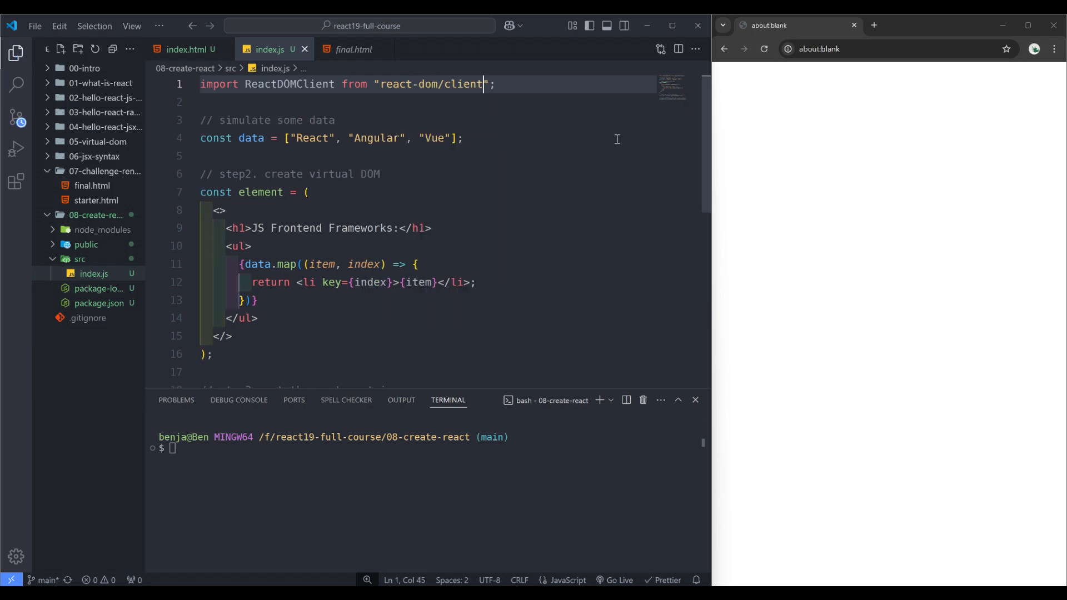
# Step: Run npx react-scripts start so the dev server serves the frameworks list at localhost:3000
pyautogui.write('npx')
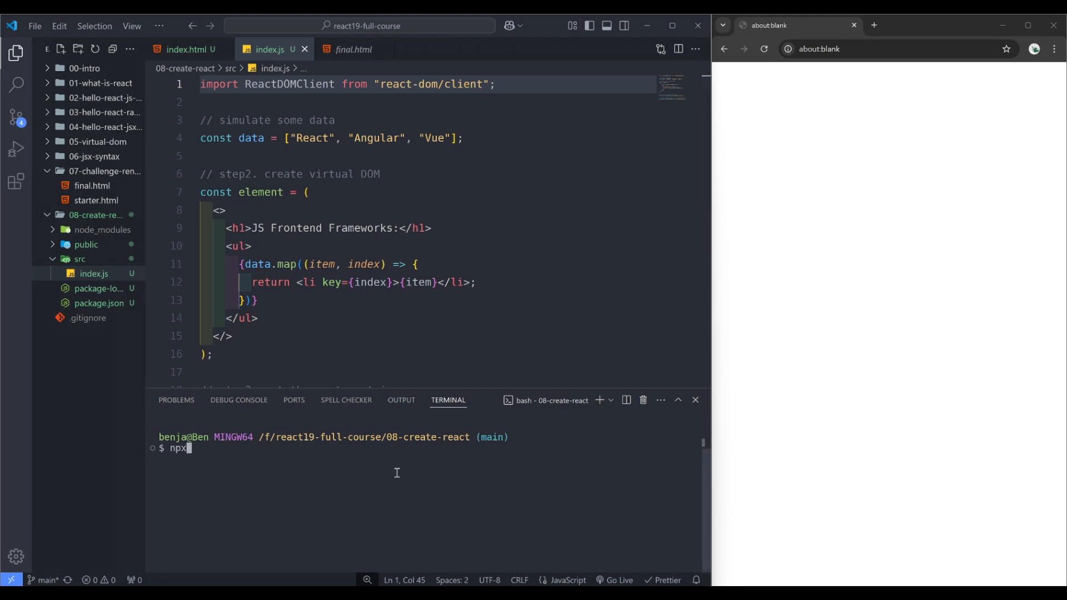
pyautogui.write('react-scri')
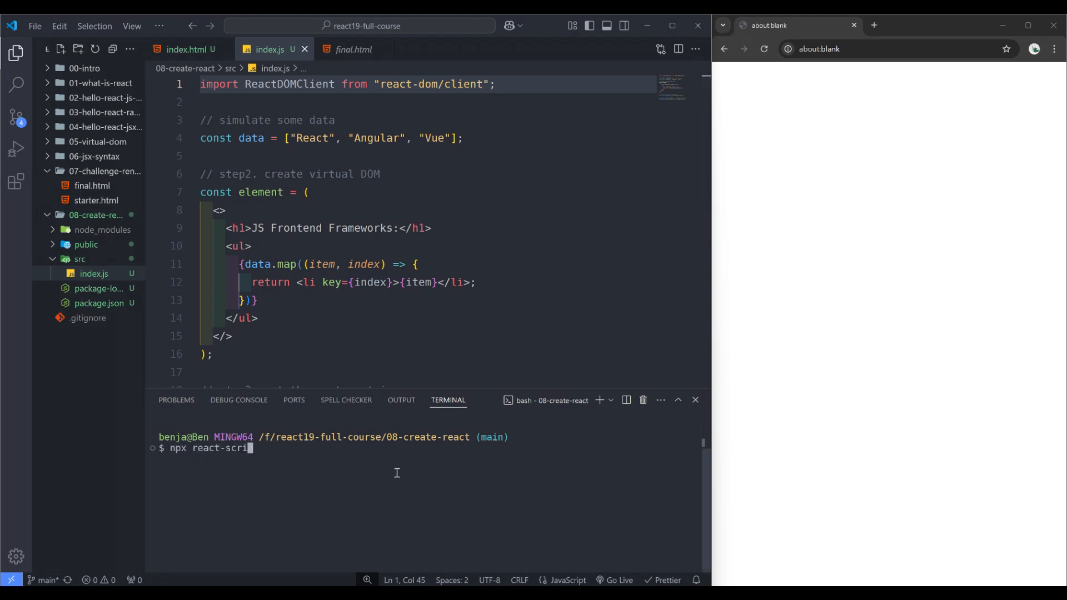
pyautogui.press('Return')
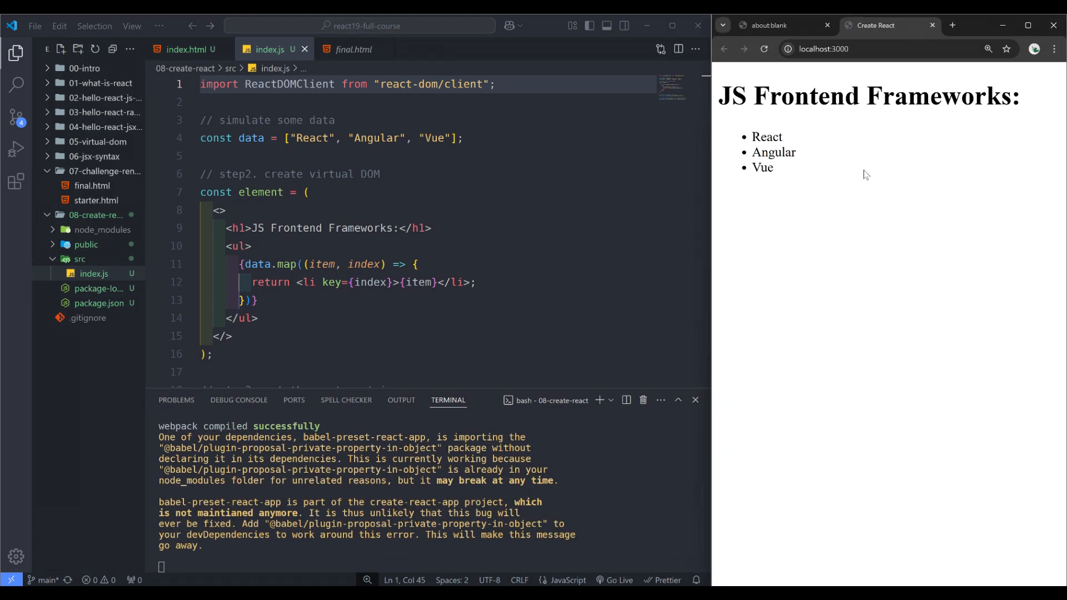
pyautogui.moveTo(880, 264)
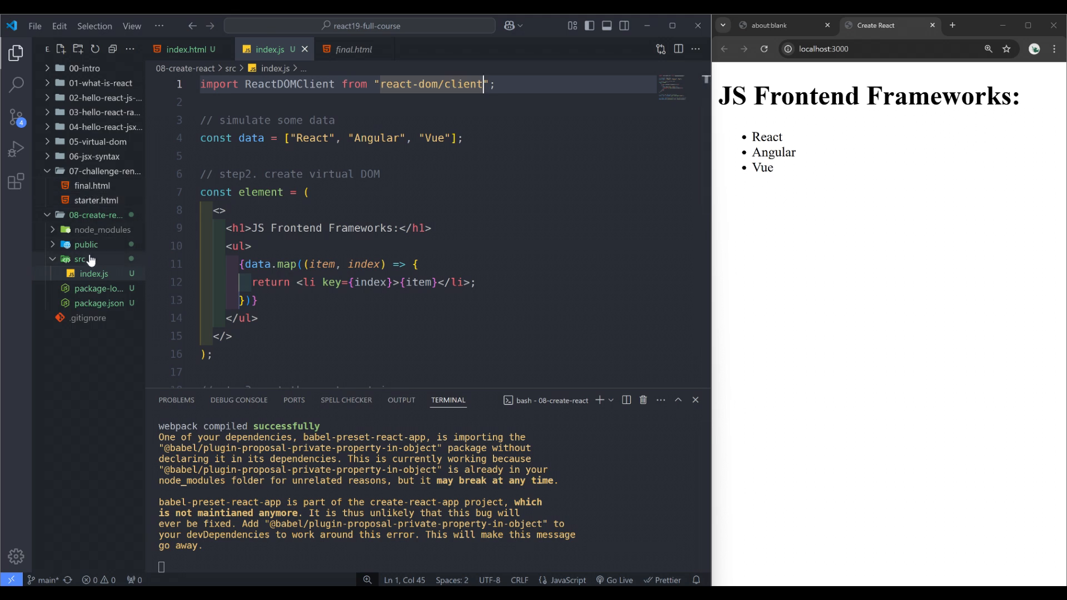
# Step: Review public/index.html and src/index.js, then stop the running dev server with Ctrl+C
pyautogui.click(87, 244)
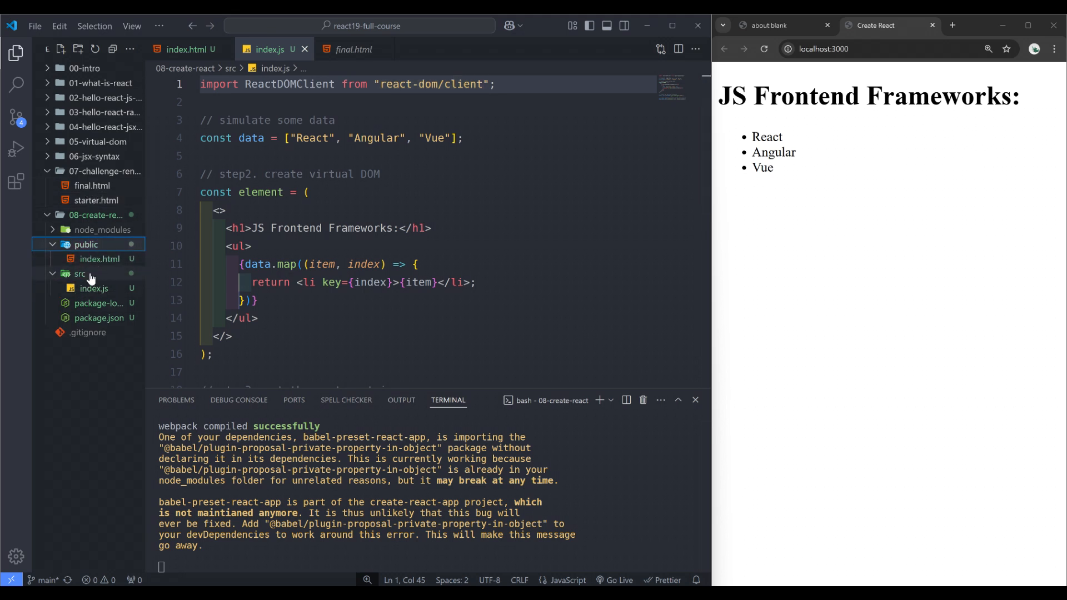
pyautogui.click(99, 258)
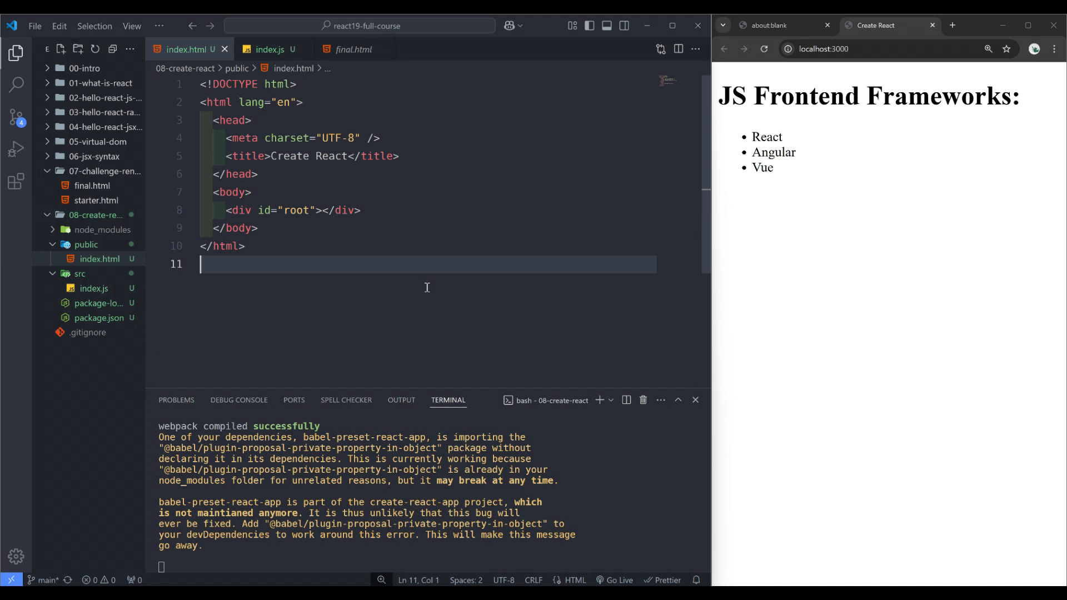
pyautogui.moveTo(376, 289)
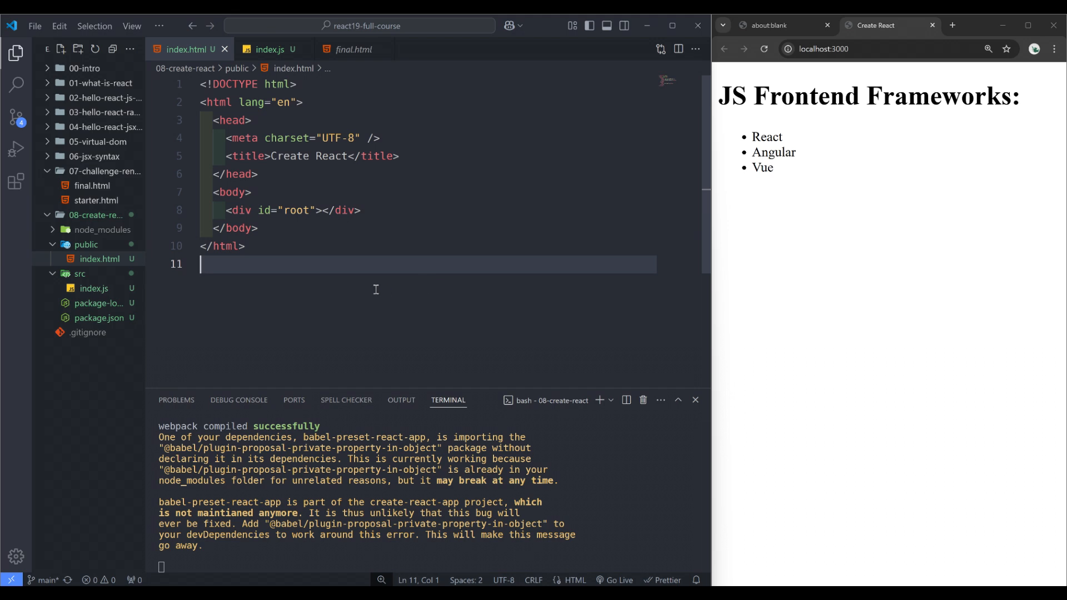
pyautogui.moveTo(361, 282)
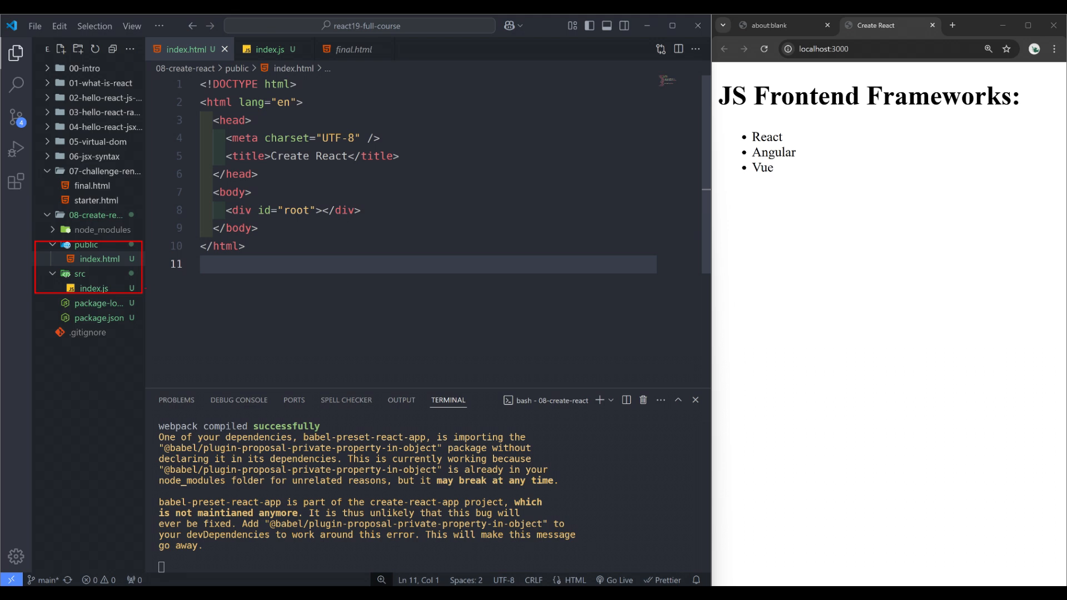
pyautogui.click(269, 48)
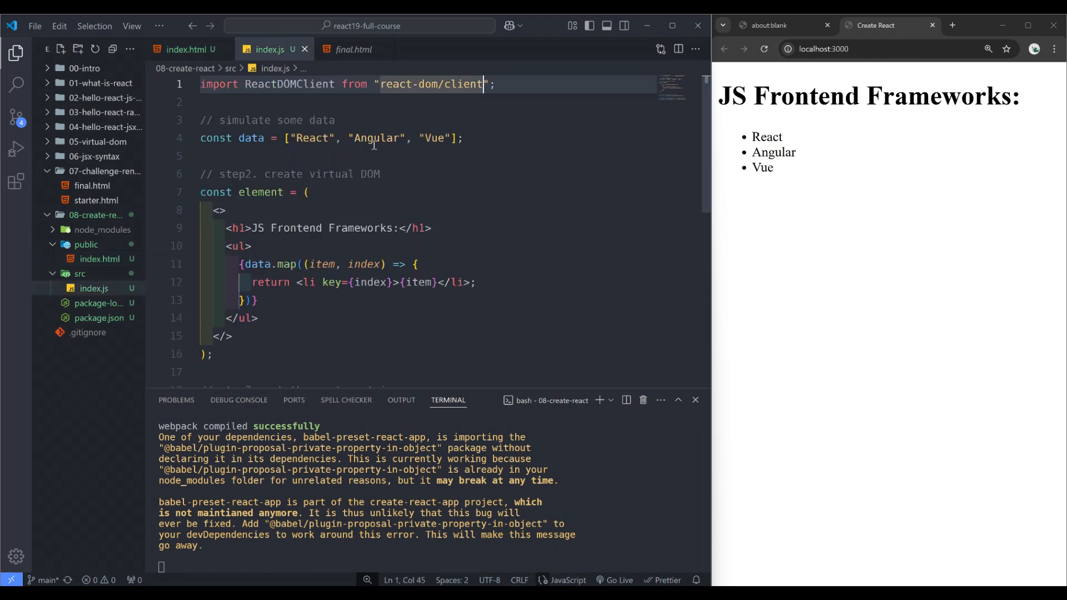
pyautogui.moveTo(536, 315)
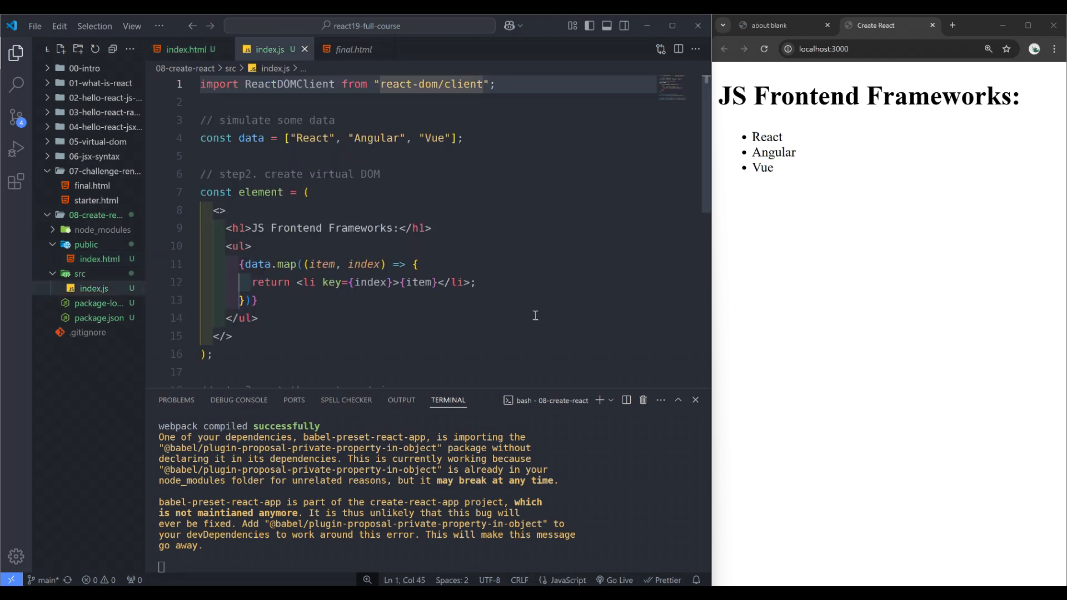
pyautogui.press('ctrl+c')
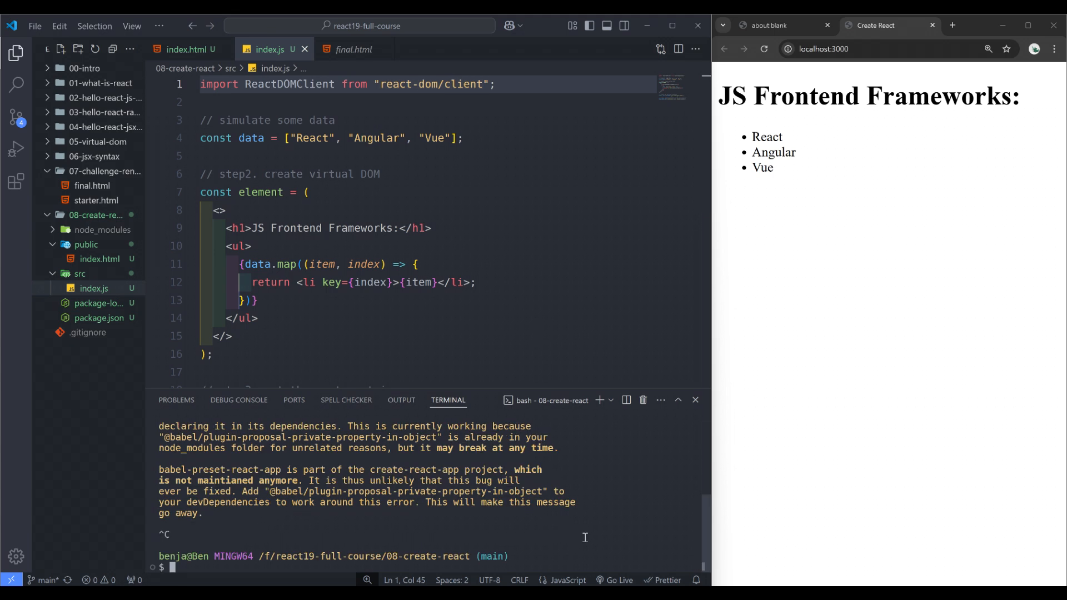
# Step: Run npx react-scripts build and expand the newly created build folder
pyautogui.write('npx react-scripts start')
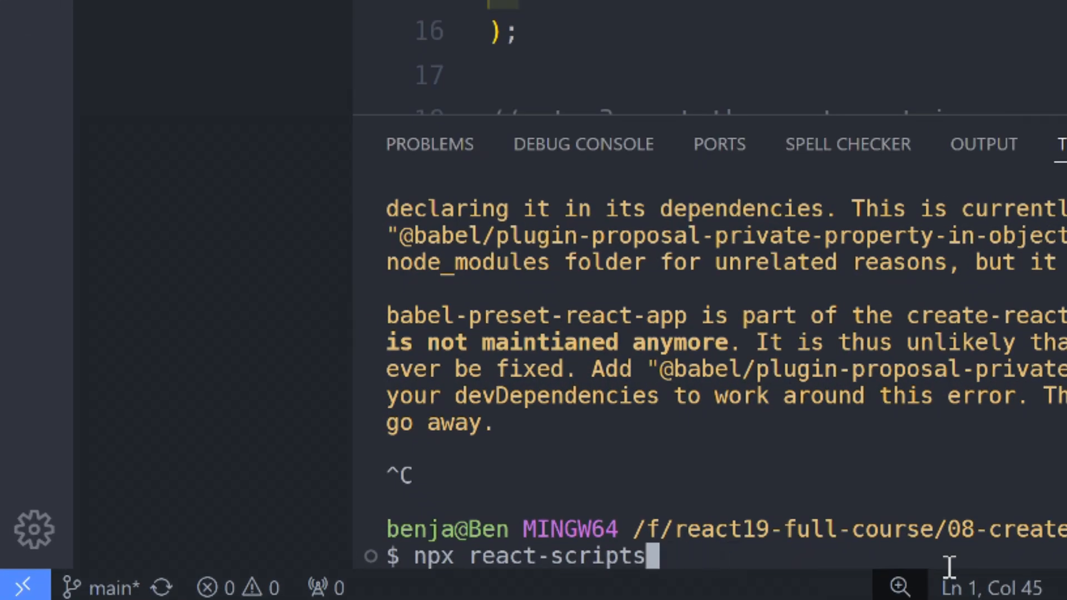
pyautogui.write('bu')
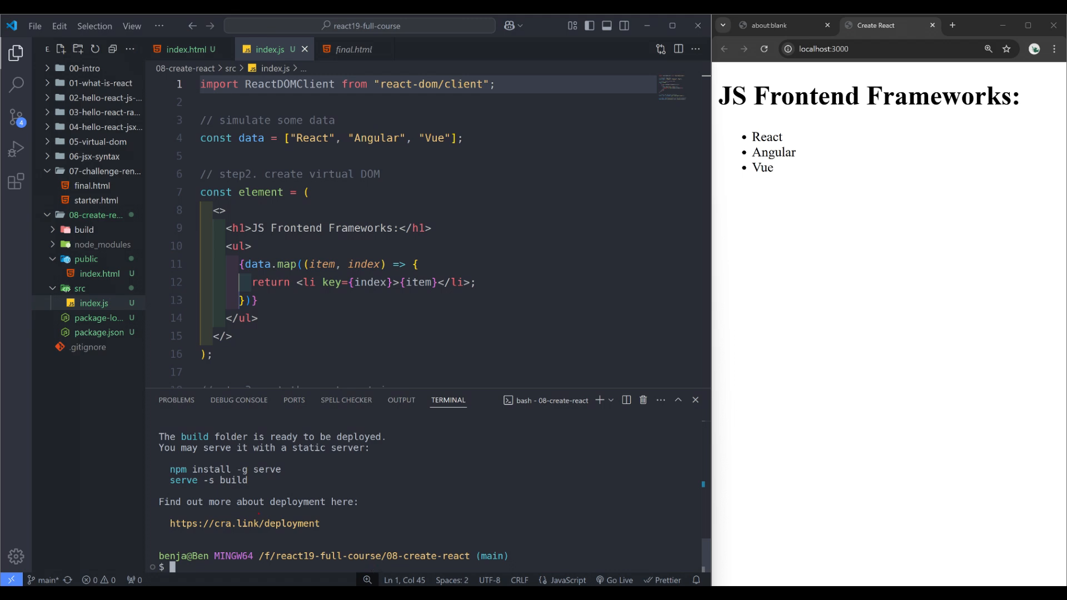
pyautogui.click(84, 230)
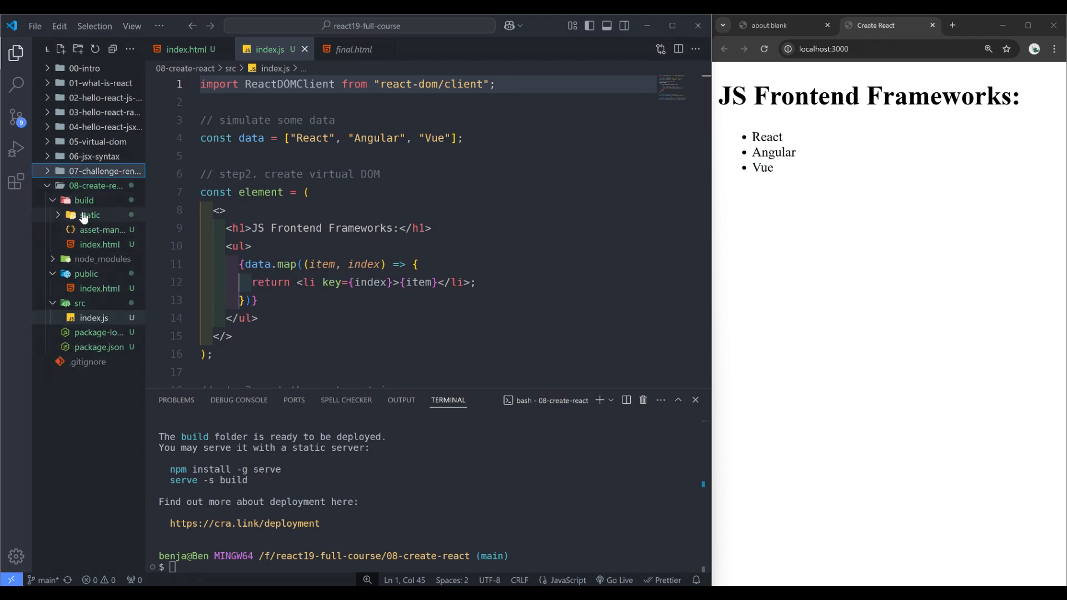
# Step: Reveal build/index.html in File Explorer and open it in Chrome, showing a blank page
pyautogui.click(100, 245)
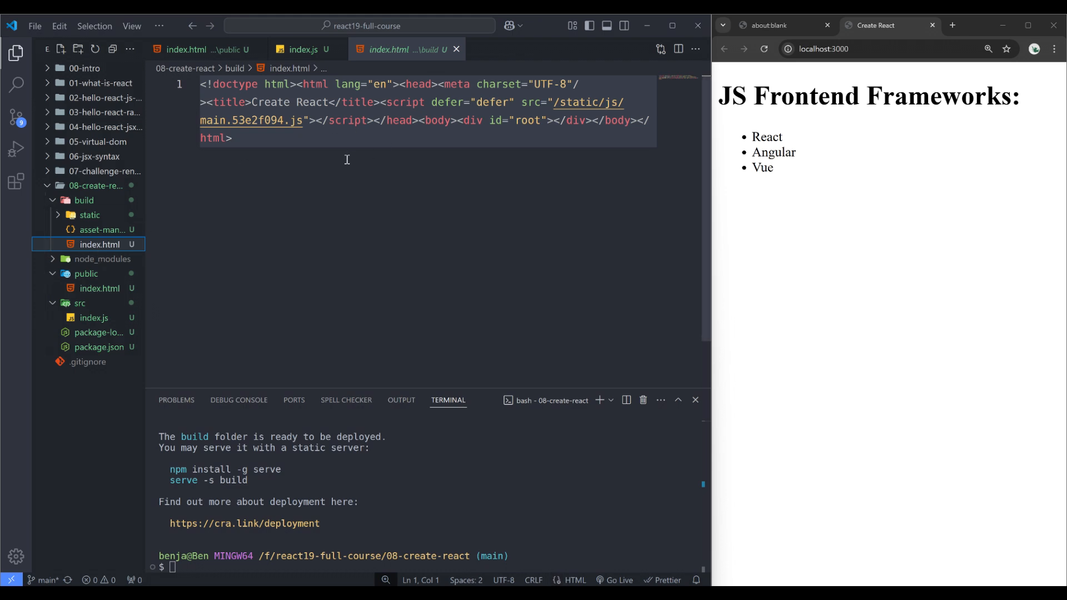
pyautogui.rightClick(100, 245)
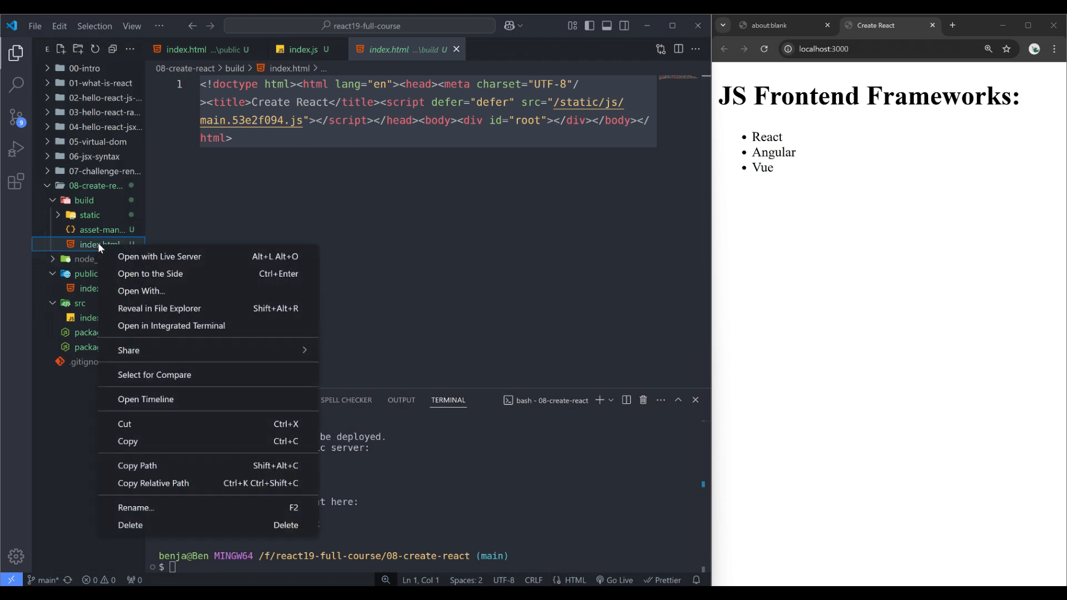
pyautogui.click(159, 309)
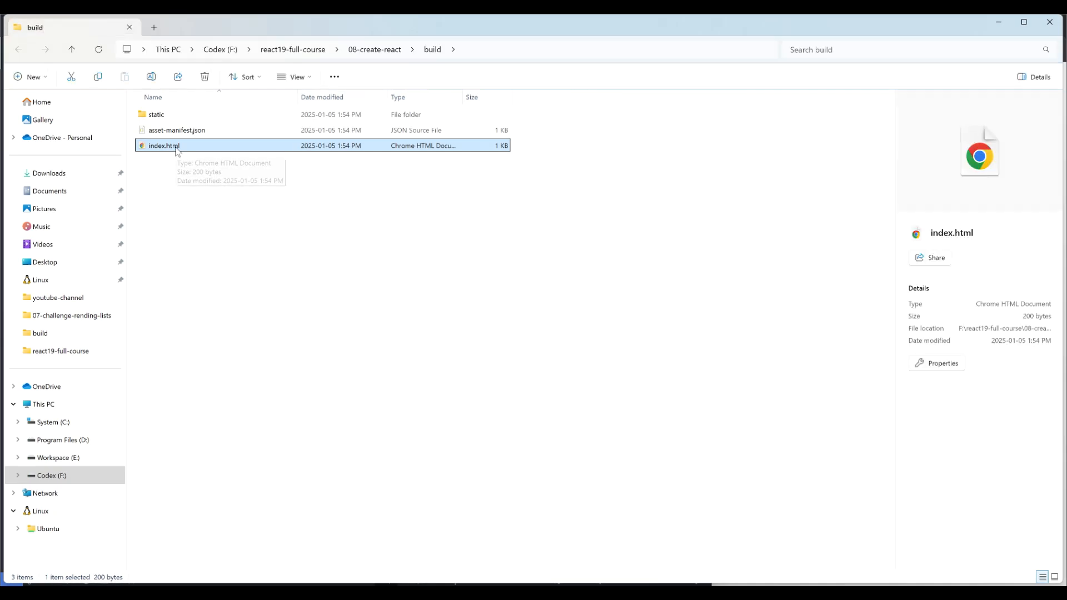
pyautogui.doubleClick(164, 145)
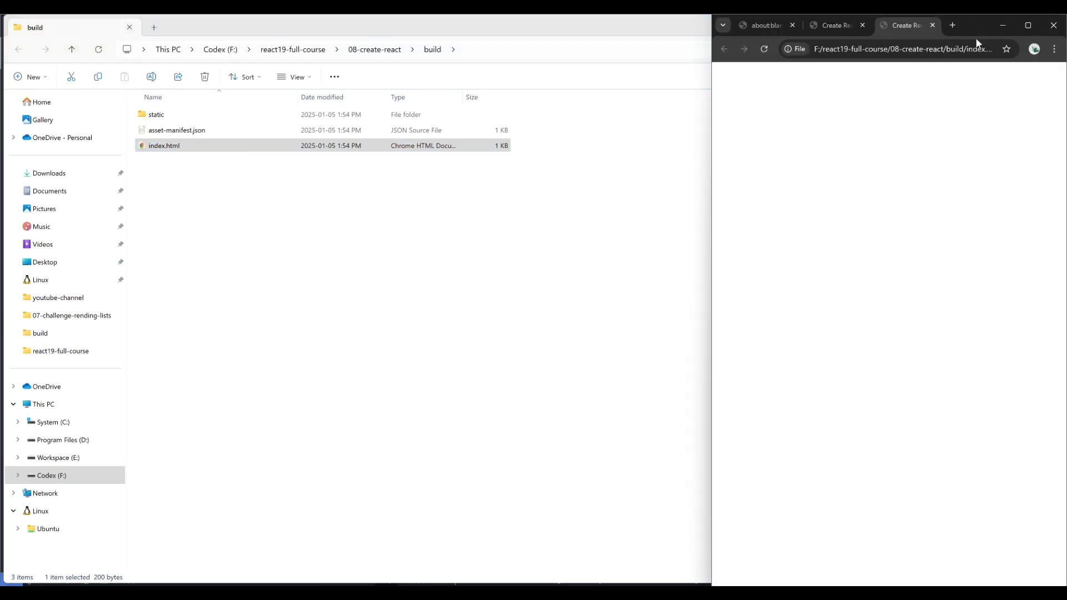
pyautogui.moveTo(846, 157)
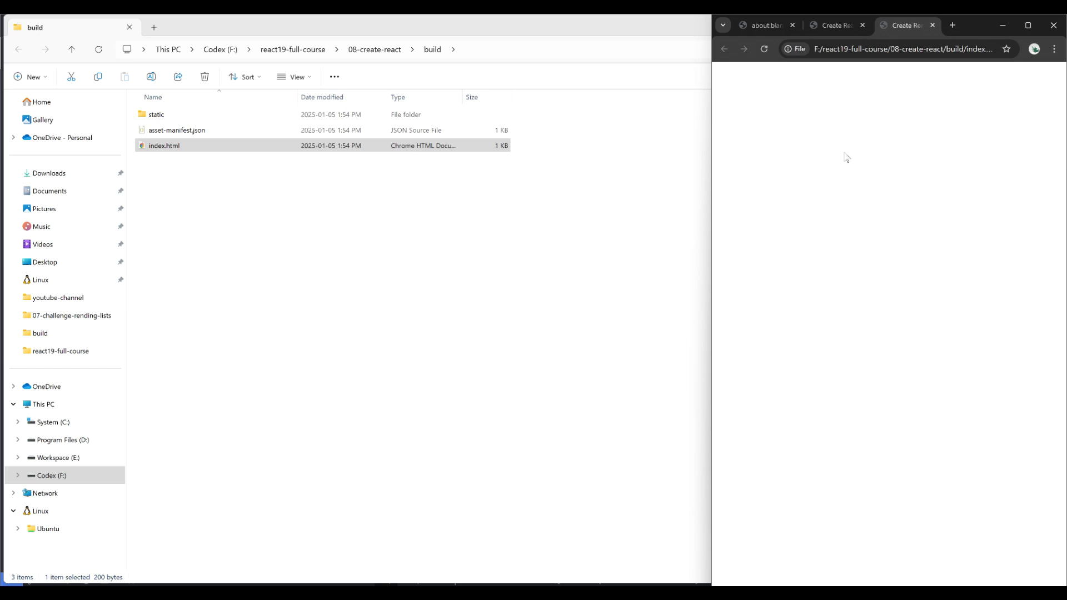
pyautogui.moveTo(849, 143)
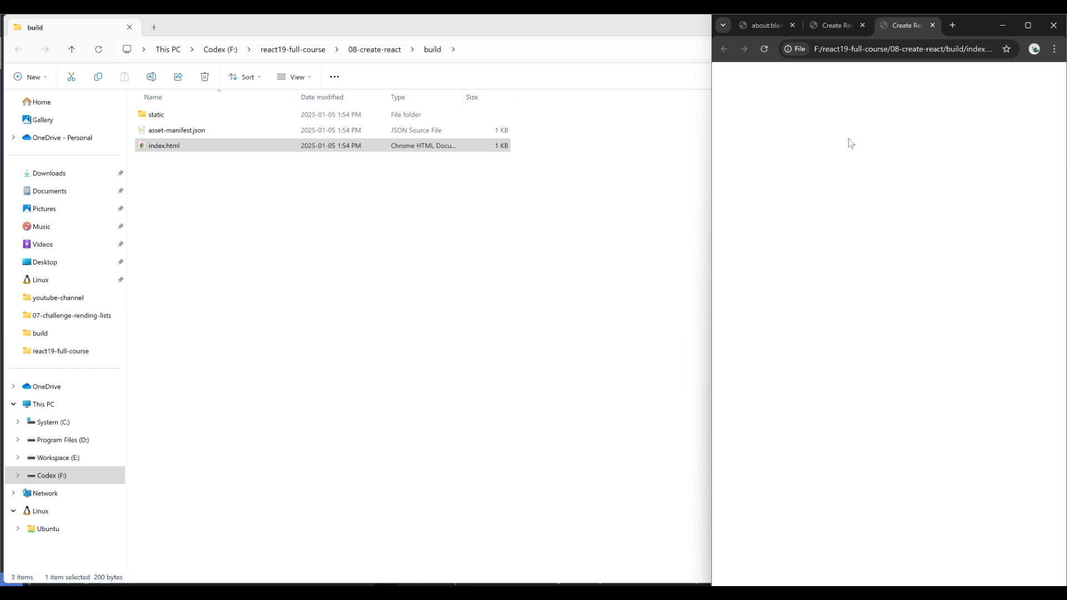
pyautogui.moveTo(816, 145)
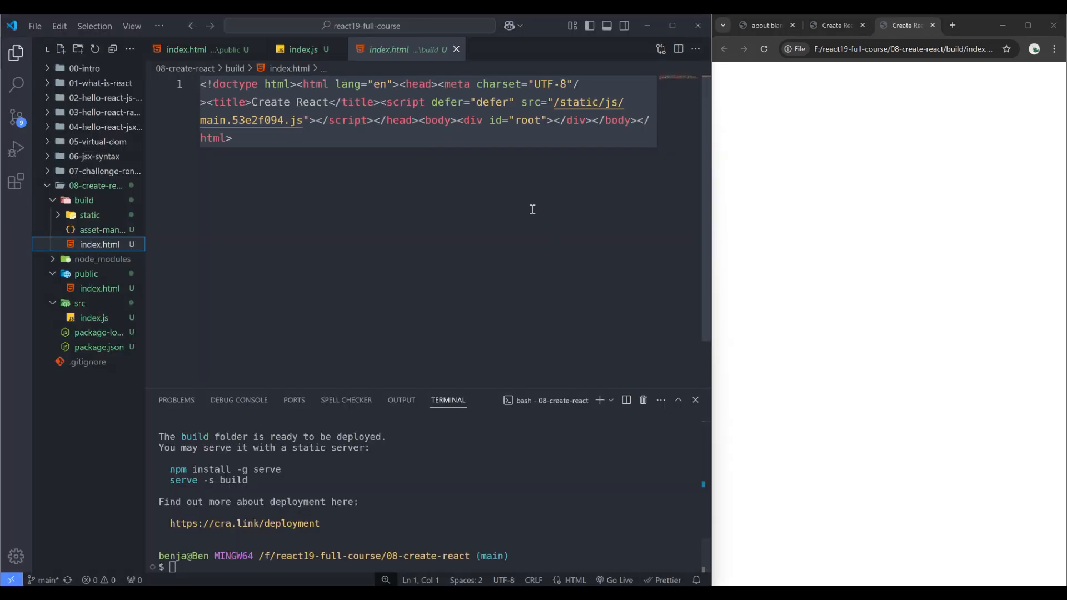
# Step: Prefix the script src with a dot so it loads from ./static/js, then reformat and save
pyautogui.click(557, 173)
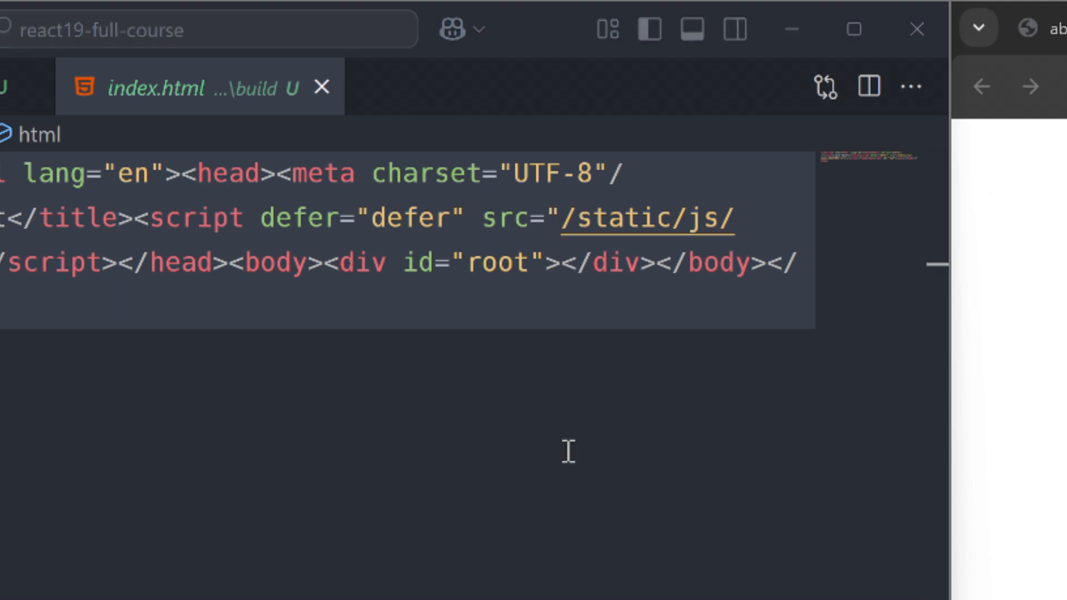
pyautogui.click(560, 219)
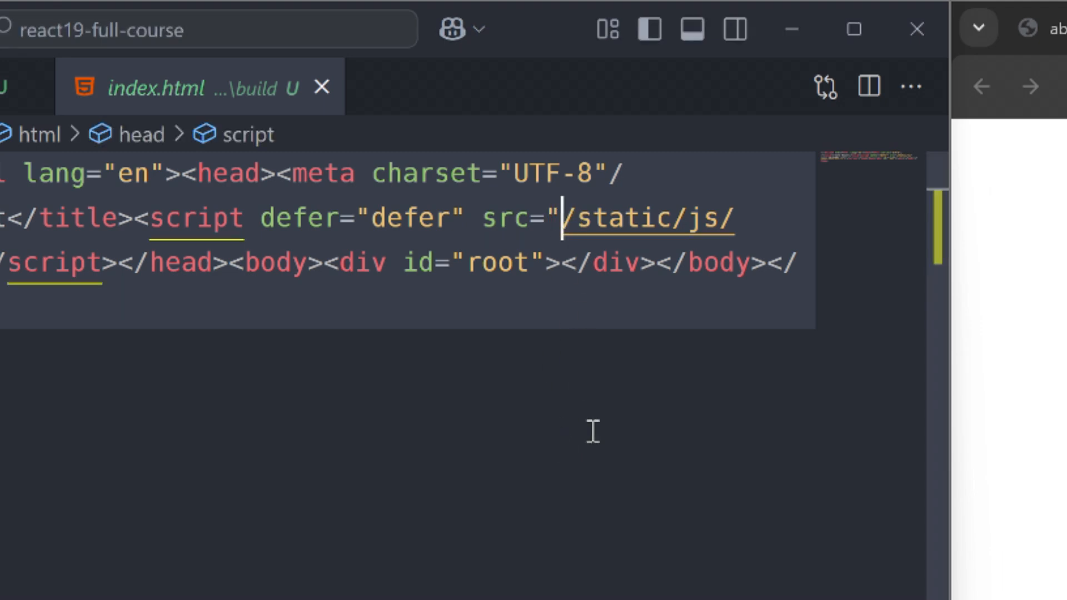
pyautogui.write('.')
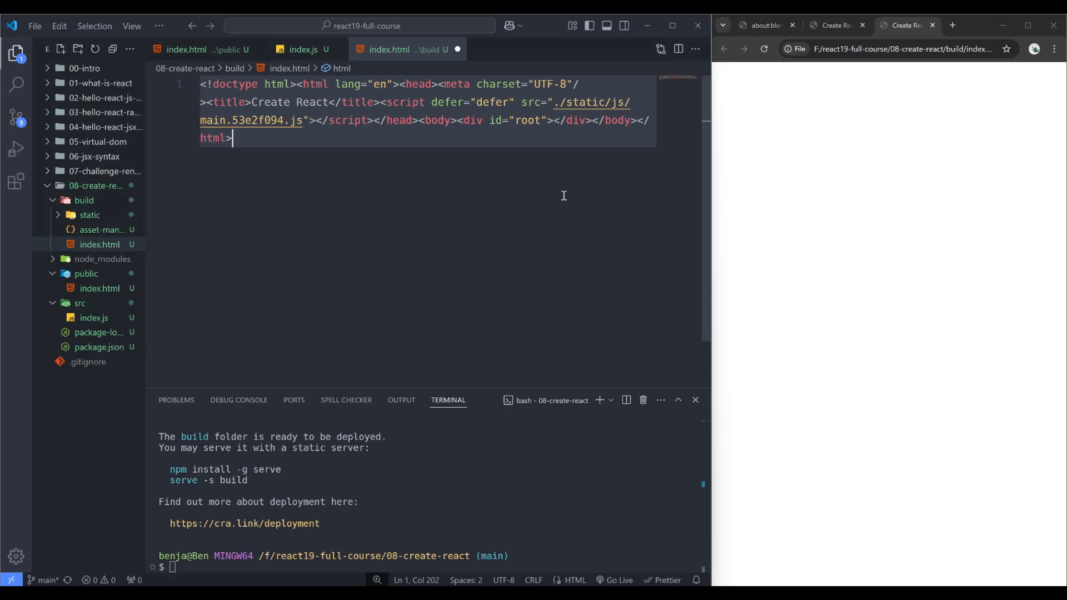
pyautogui.rightClick(100, 244)
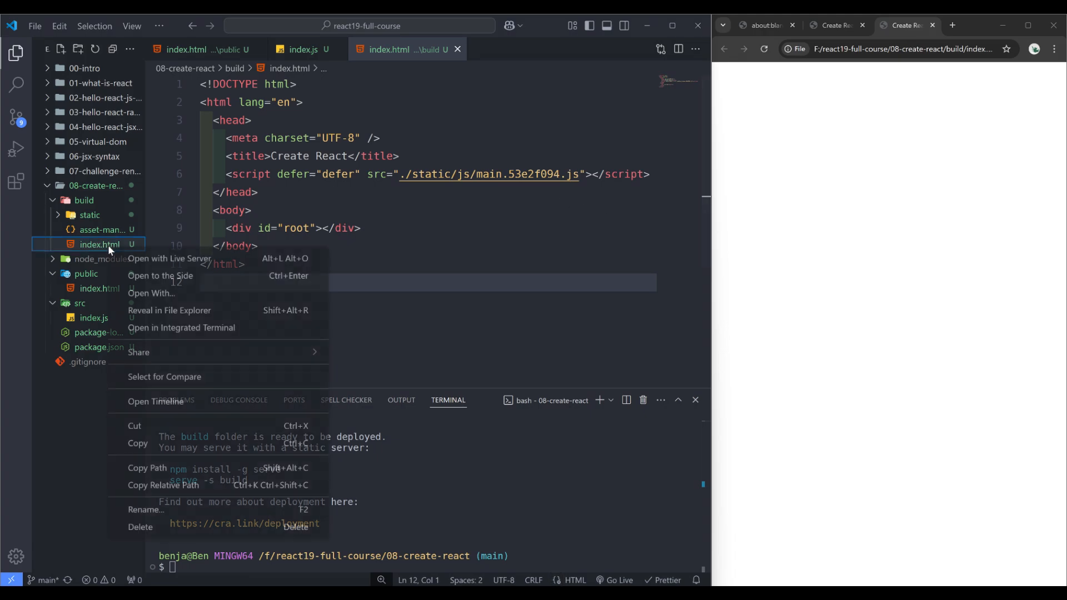
# Step: Reopen the fixed build/index.html from File Explorer in Chrome, now rendering the frameworks list
pyautogui.click(169, 310)
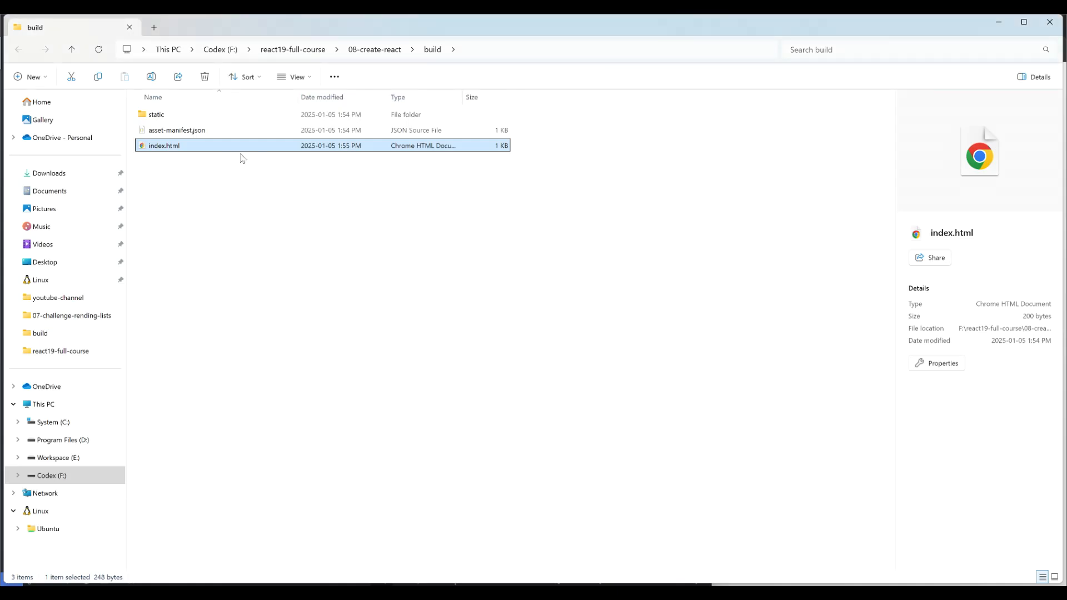
pyautogui.doubleClick(164, 145)
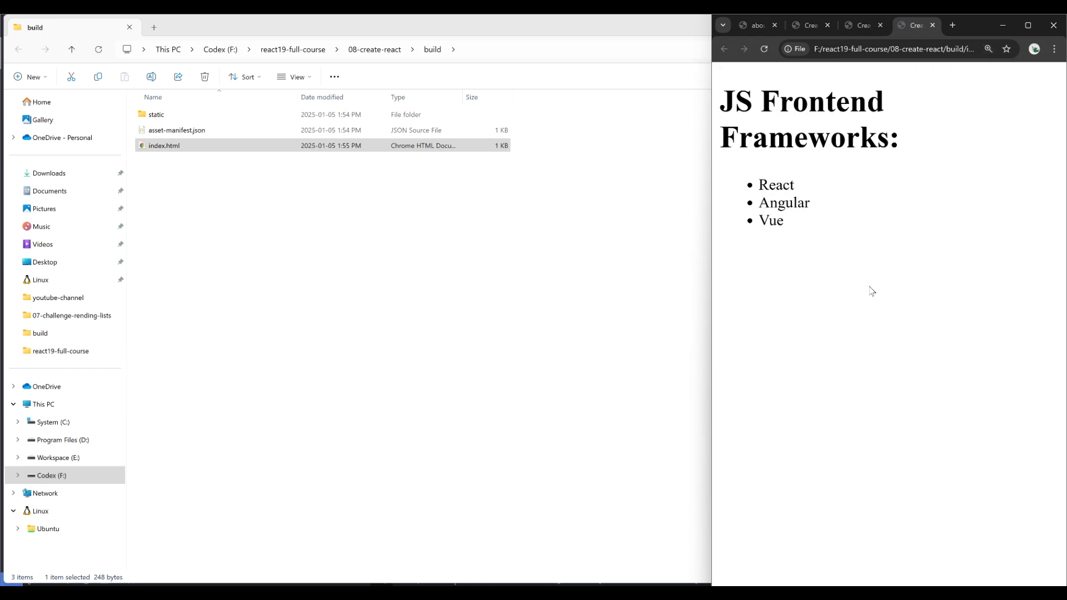
pyautogui.moveTo(915, 25)
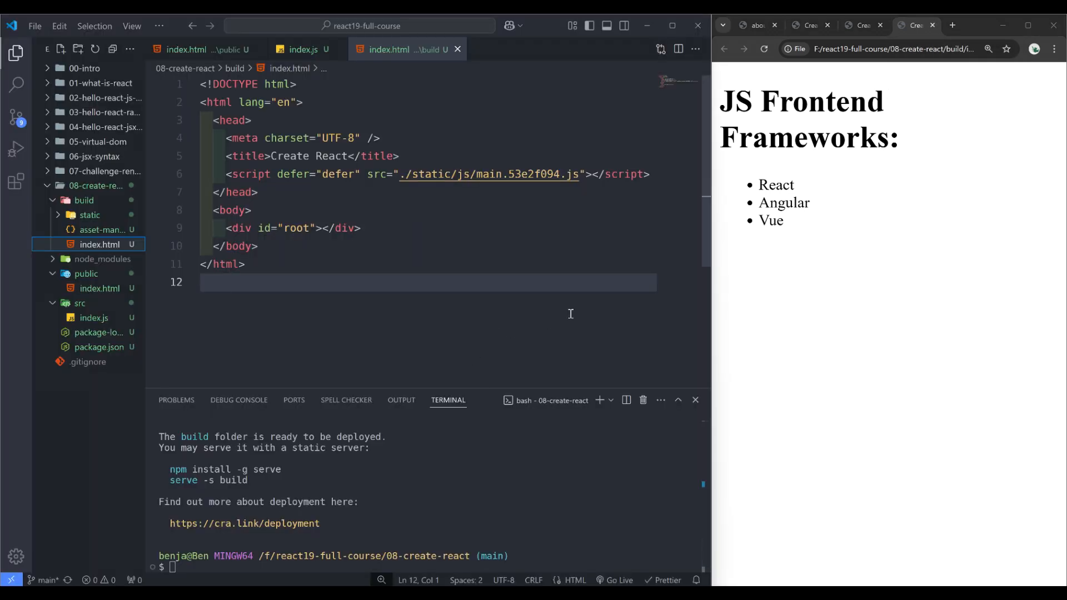
pyautogui.moveTo(607, 293)
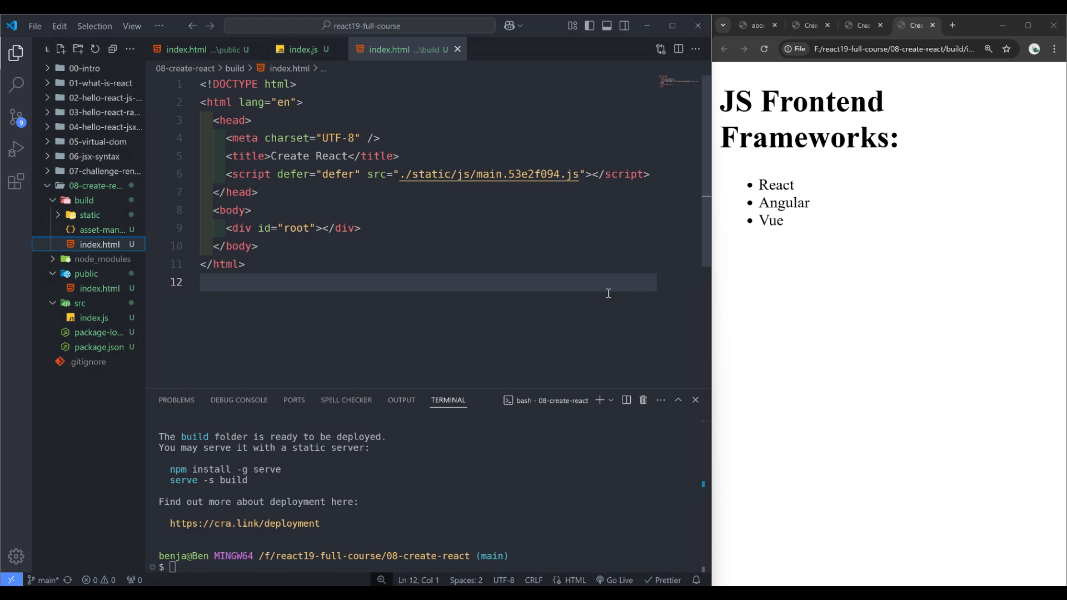
# Step: Add "start": "react-scripts start" and "build": "react-scripts build" after the test script in package.json
pyautogui.click(98, 346)
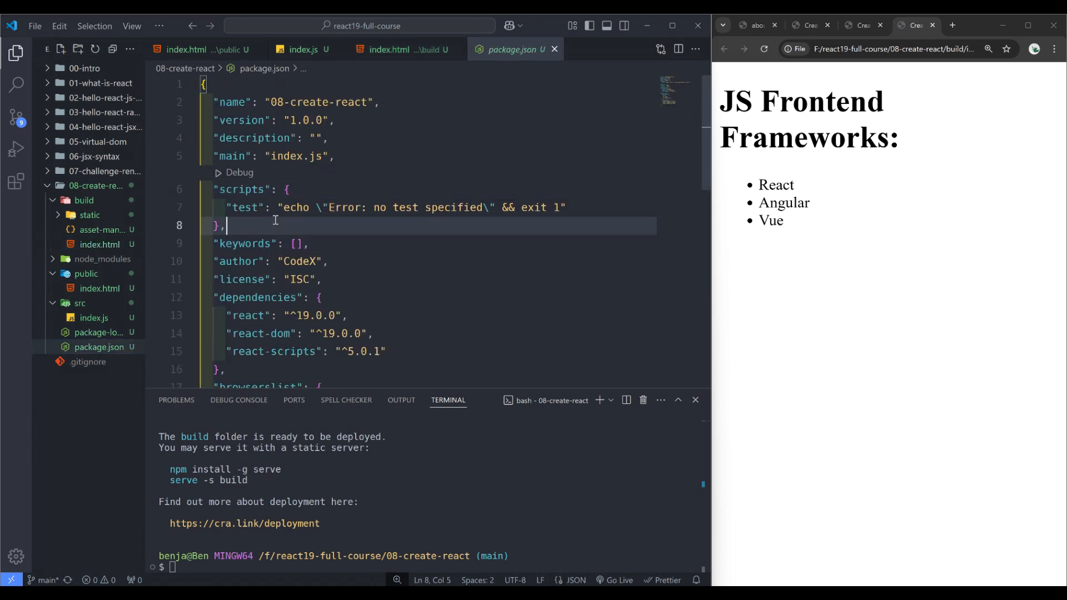
pyautogui.click(564, 207)
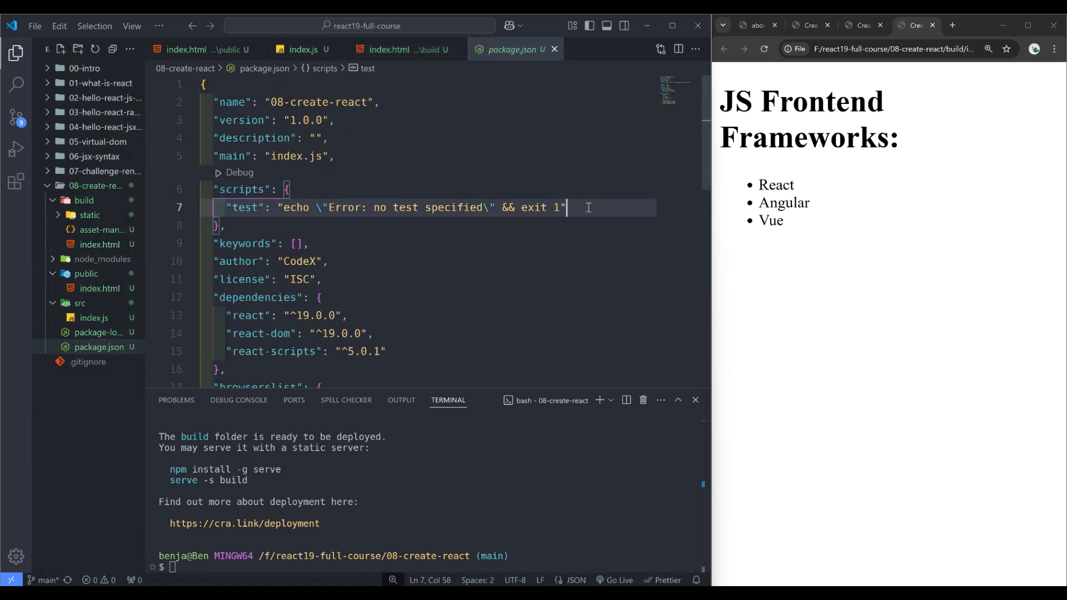
pyautogui.press('Return')
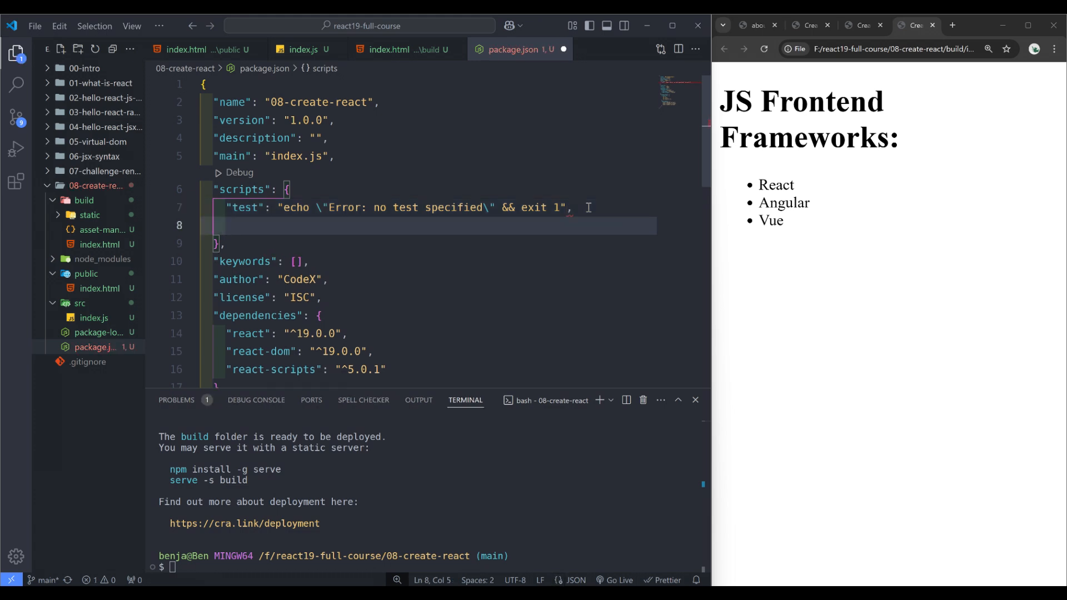
pyautogui.write('"start": "')
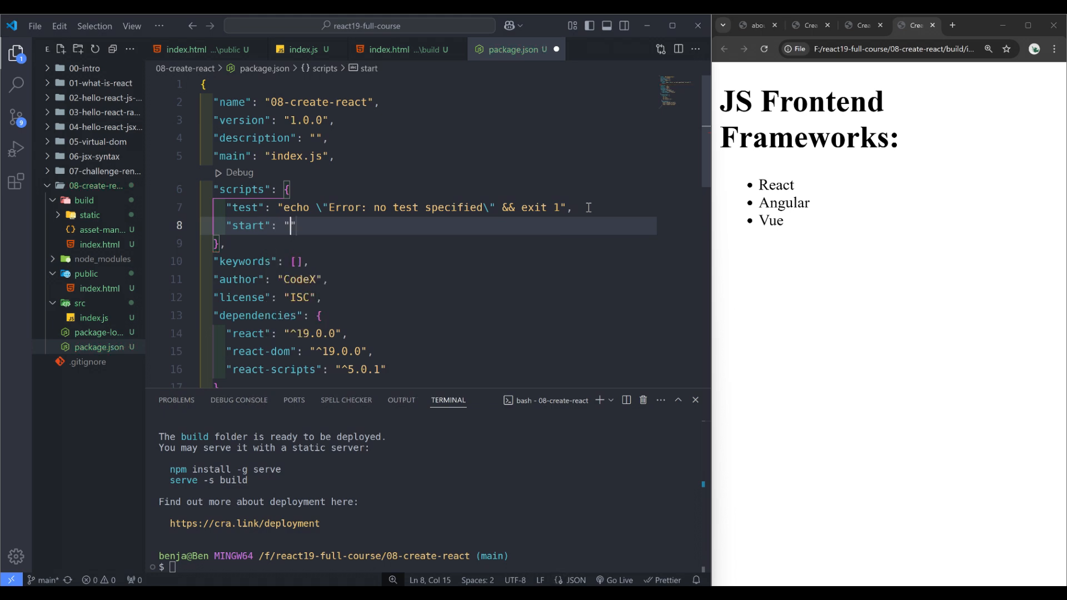
pyautogui.write('react-scripts')
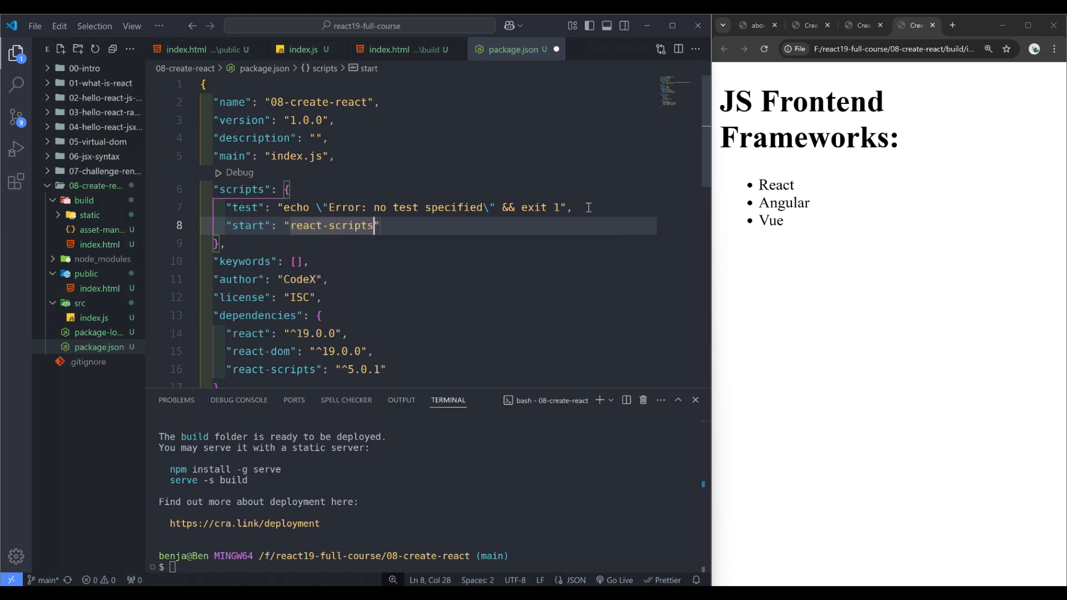
pyautogui.write('start')
pyautogui.write('"build')
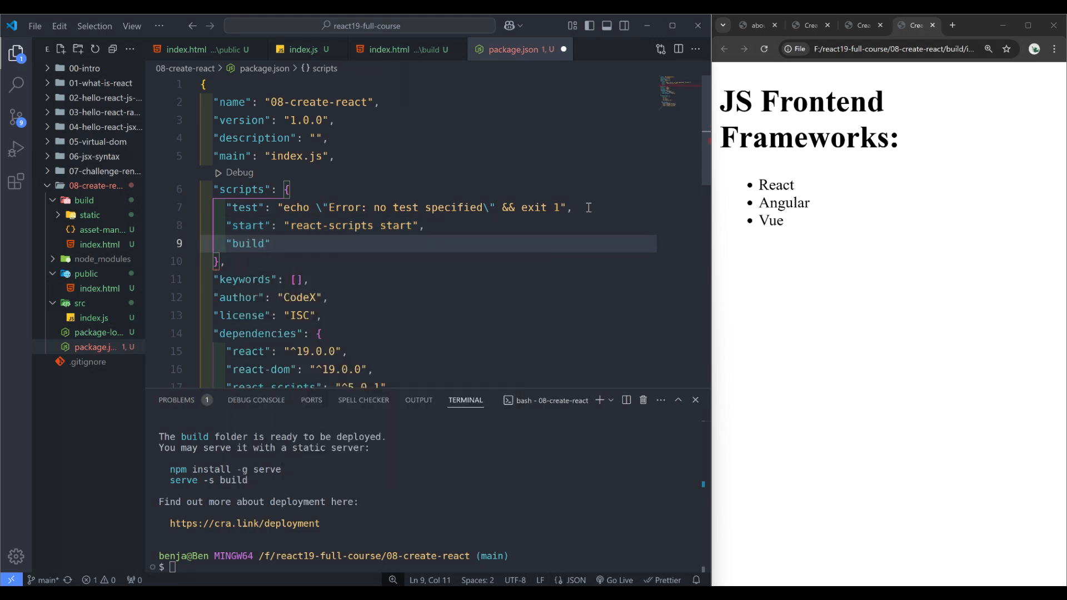
pyautogui.write('react-scripts bui"')
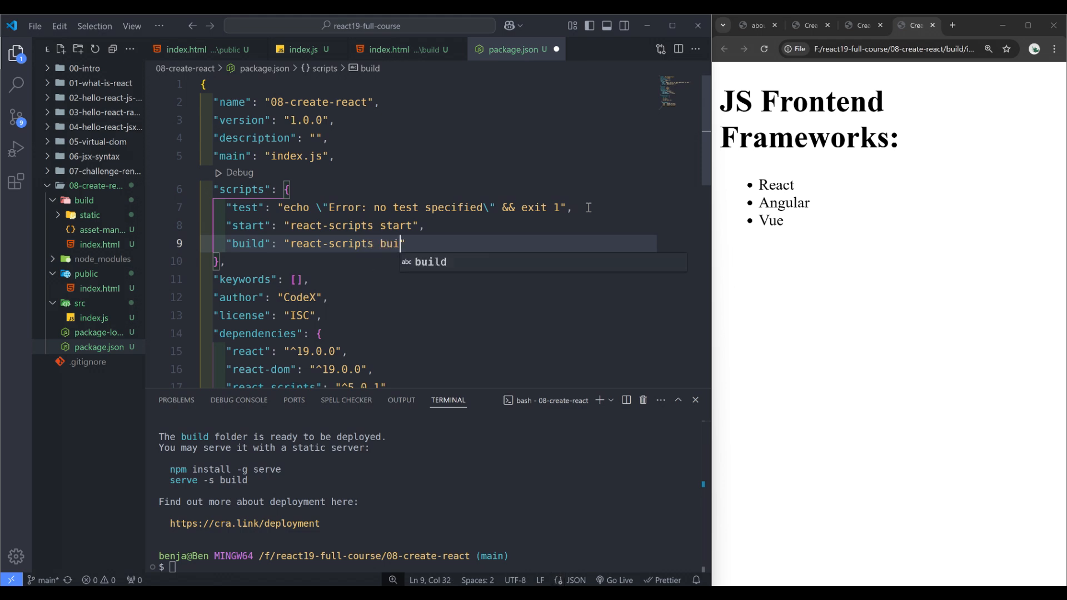
pyautogui.write('d')
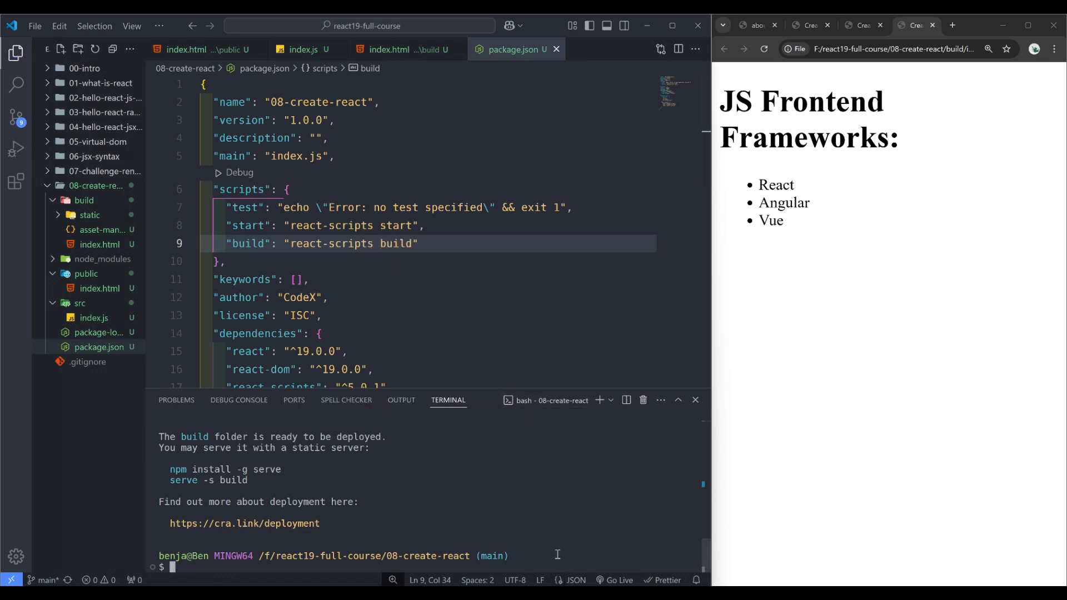
# Step: Stop the dev server and begin entering npm run build in the integrated terminal
pyautogui.write('npm')
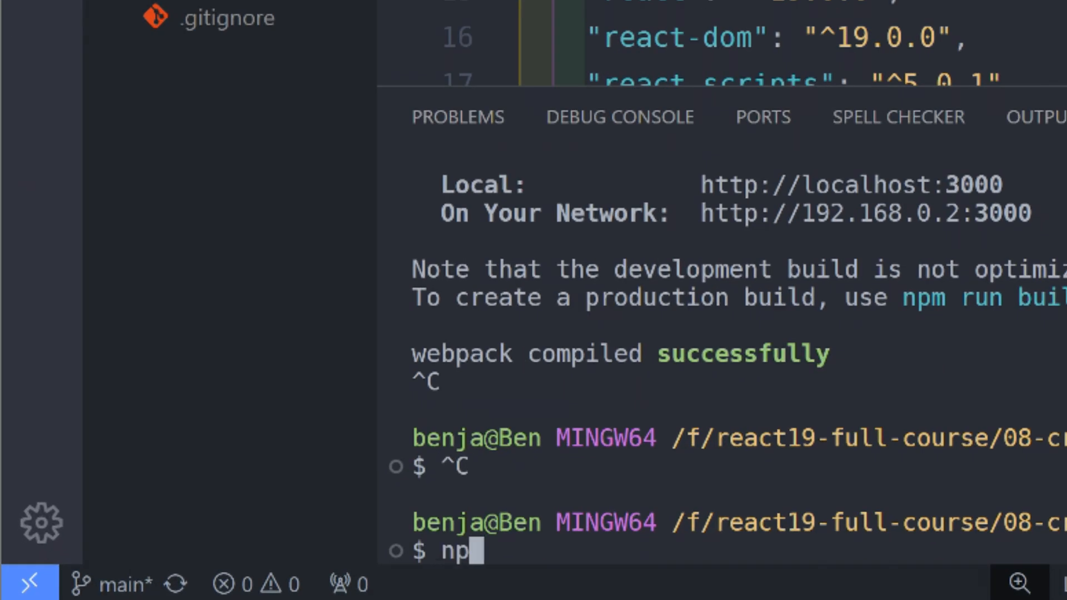
pyautogui.write('m run bui')
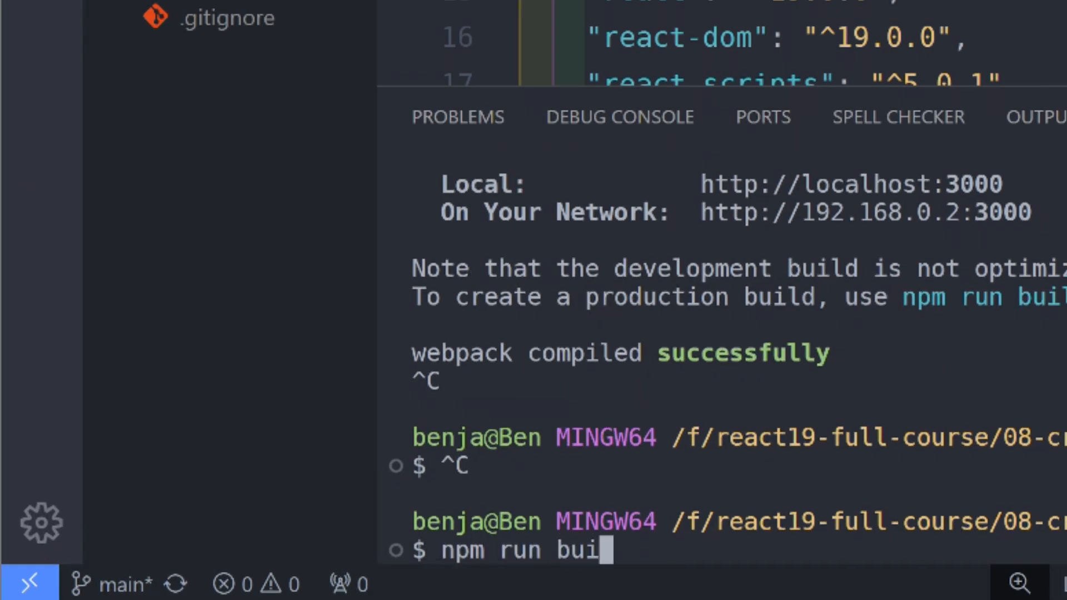